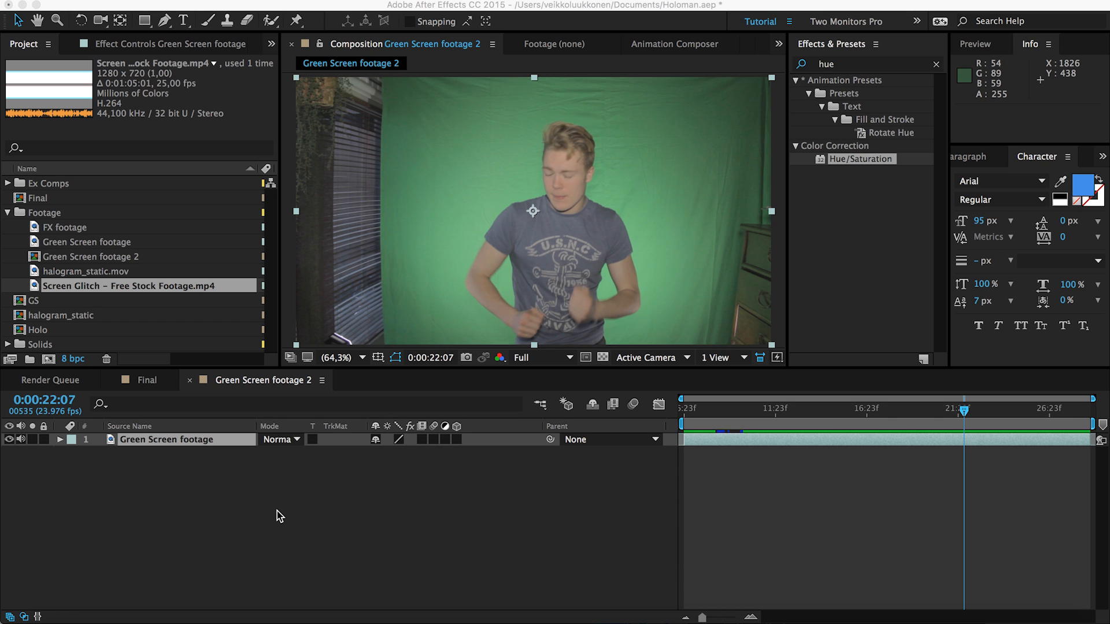
mouse_move(189, 510)
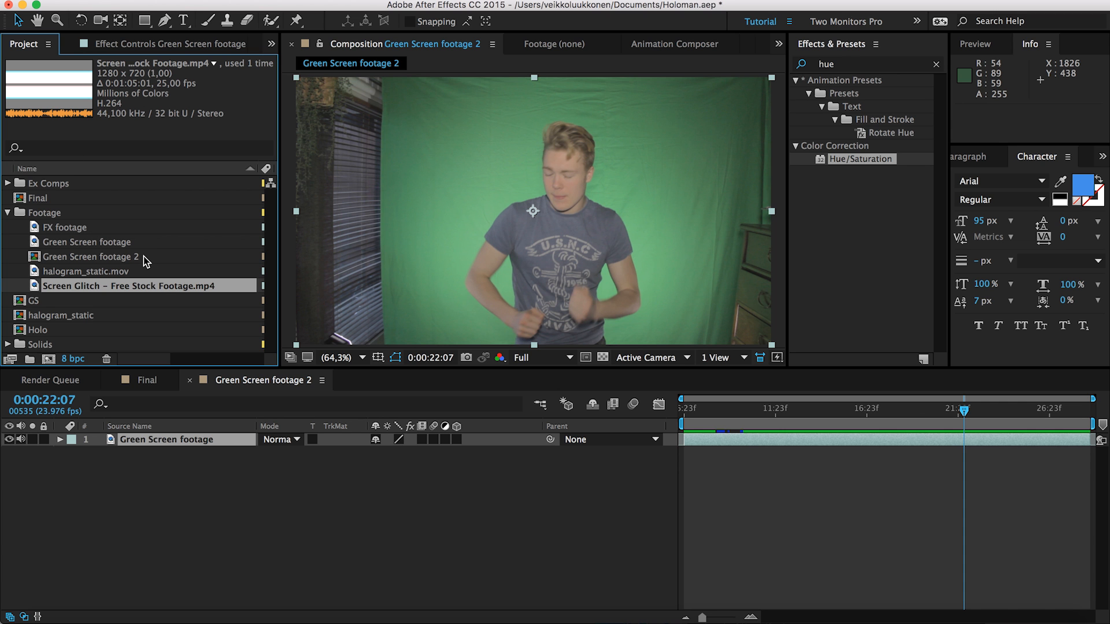
mouse_move(146, 263)
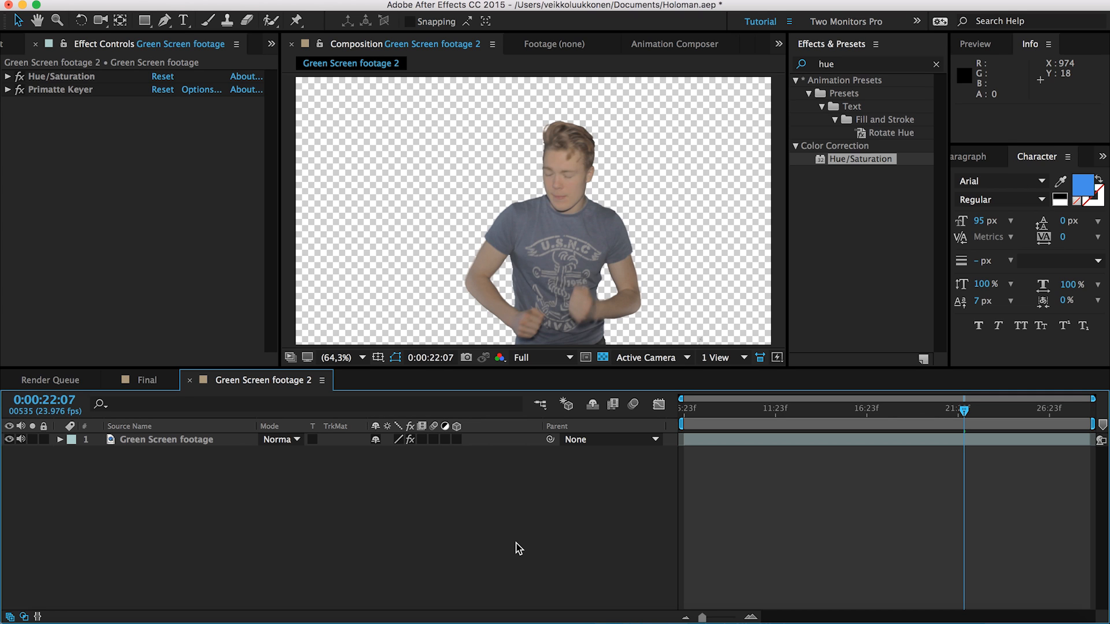
mouse_move(821, 235)
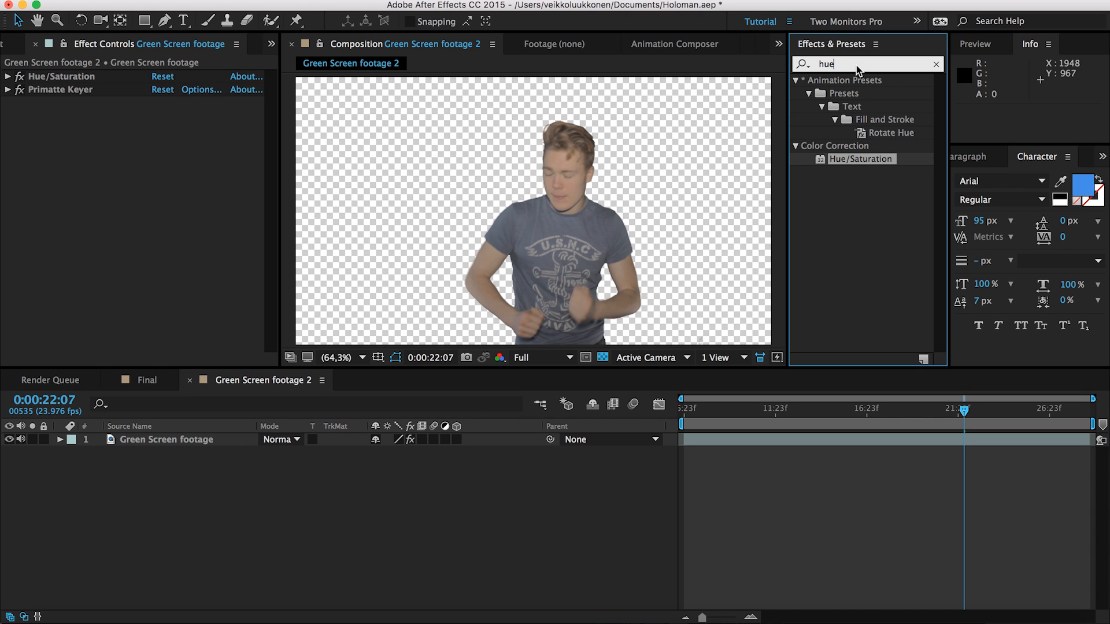
mouse_move(863, 196)
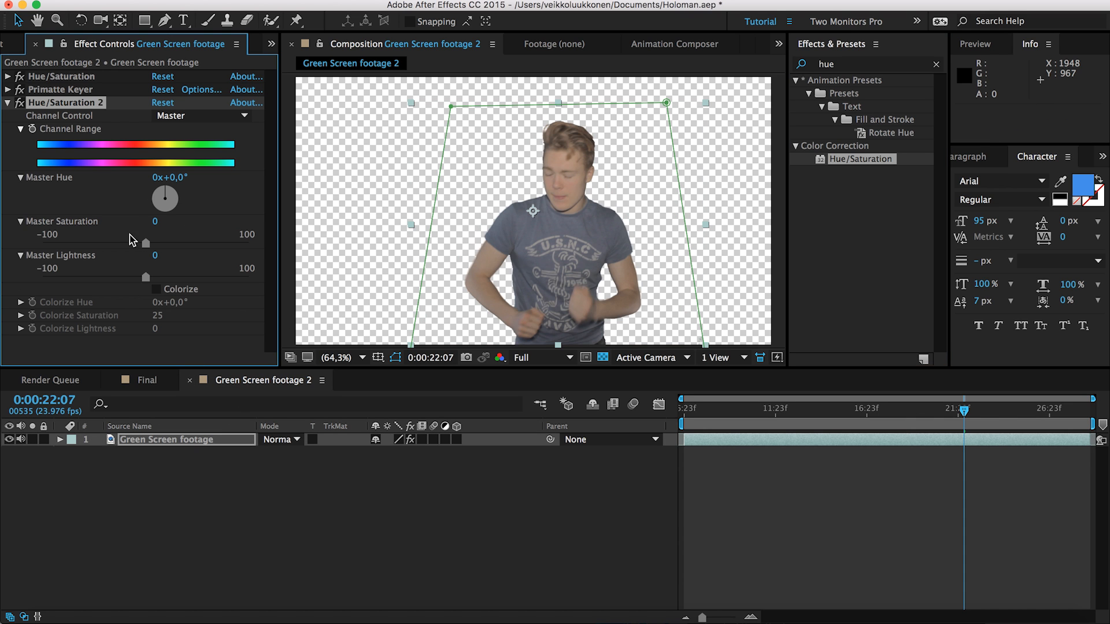
Step: Drag the second Hue/Saturation's Master Saturation to -100 to fully desaturate the person
drag(154, 242, 102, 241)
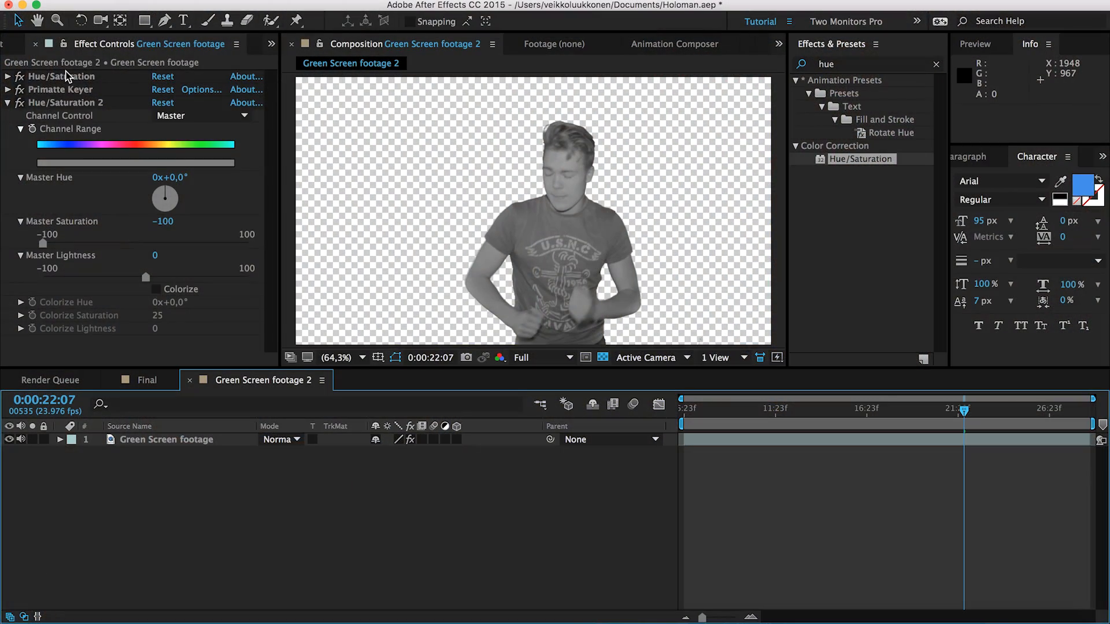
Step: Create Green Screen footage 3 from the Green Screen footage 2 comp in the Project panel
click(23, 44)
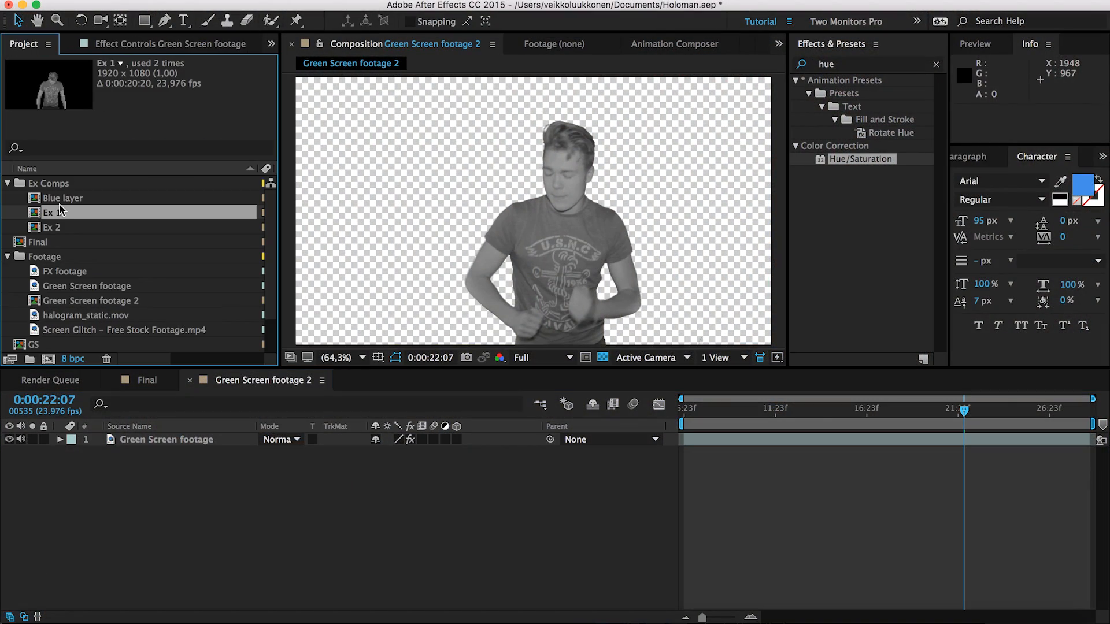
click(93, 301)
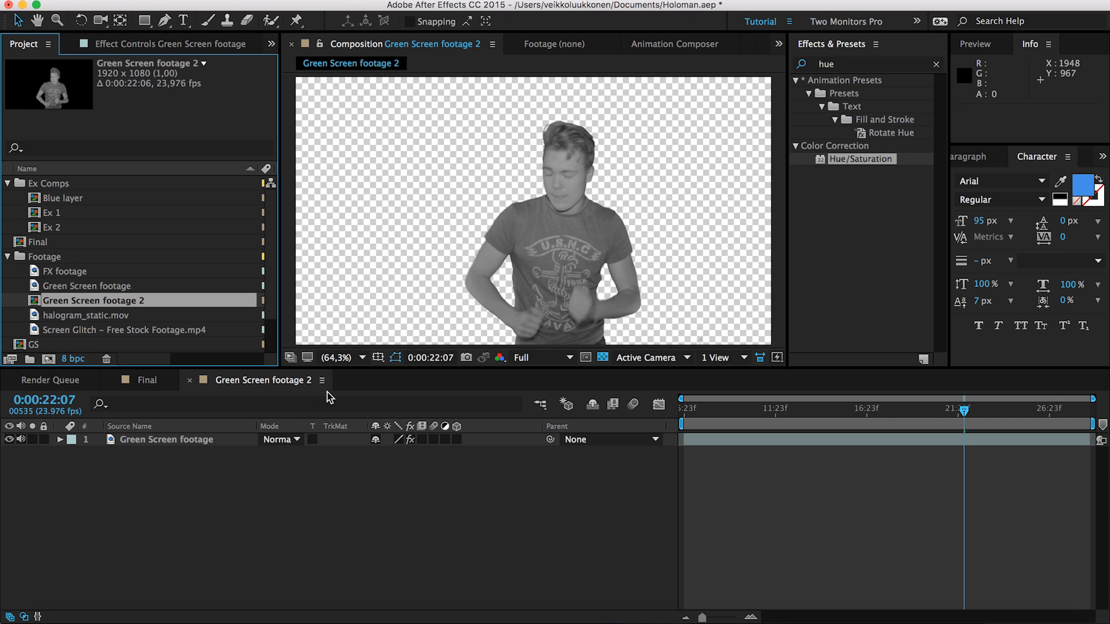
mouse_move(126, 319)
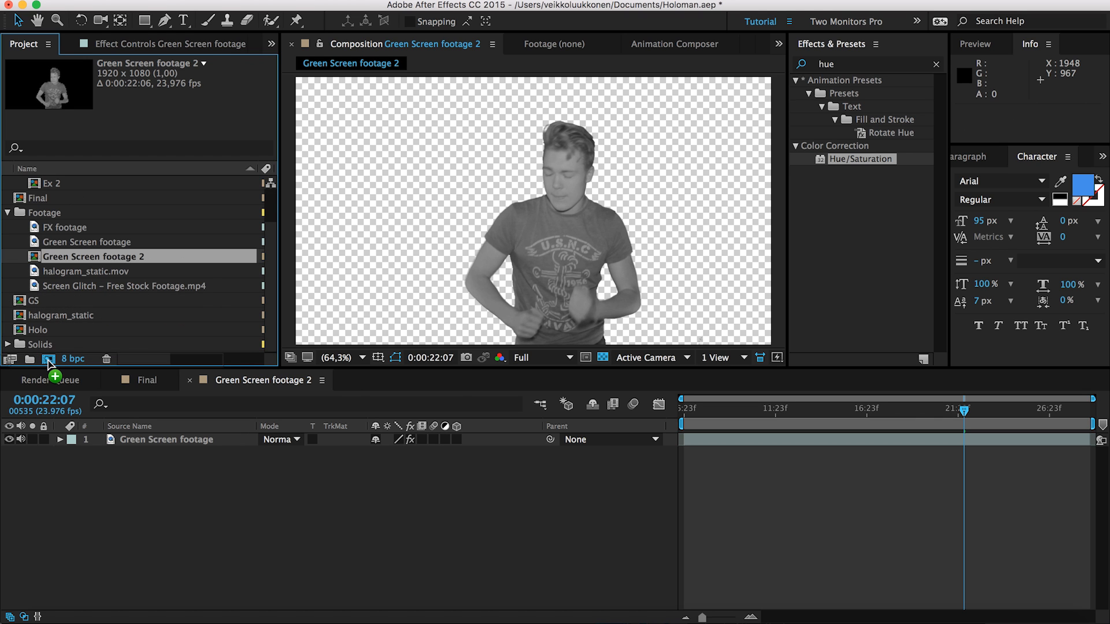
click(49, 360)
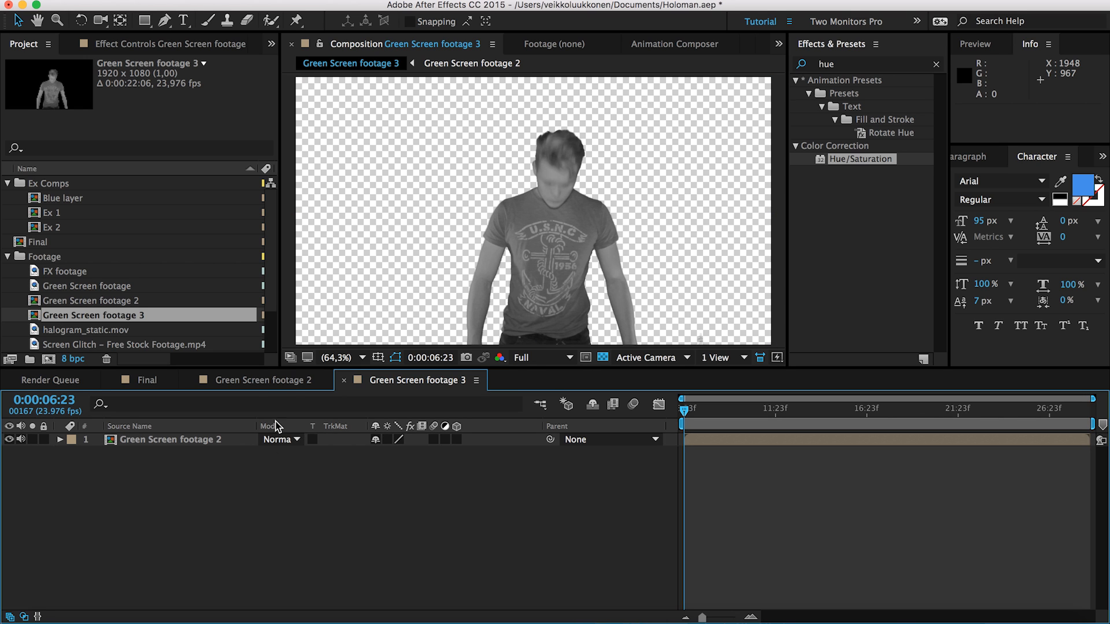
Step: Compare the nested comp with the new composition and check a later frame
click(254, 380)
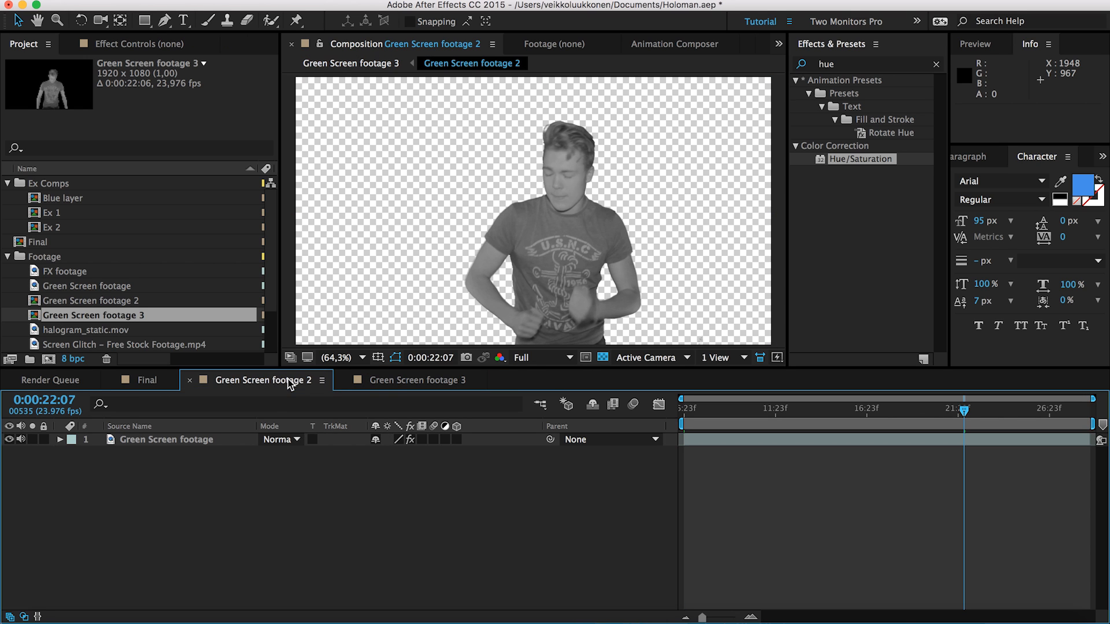
click(416, 380)
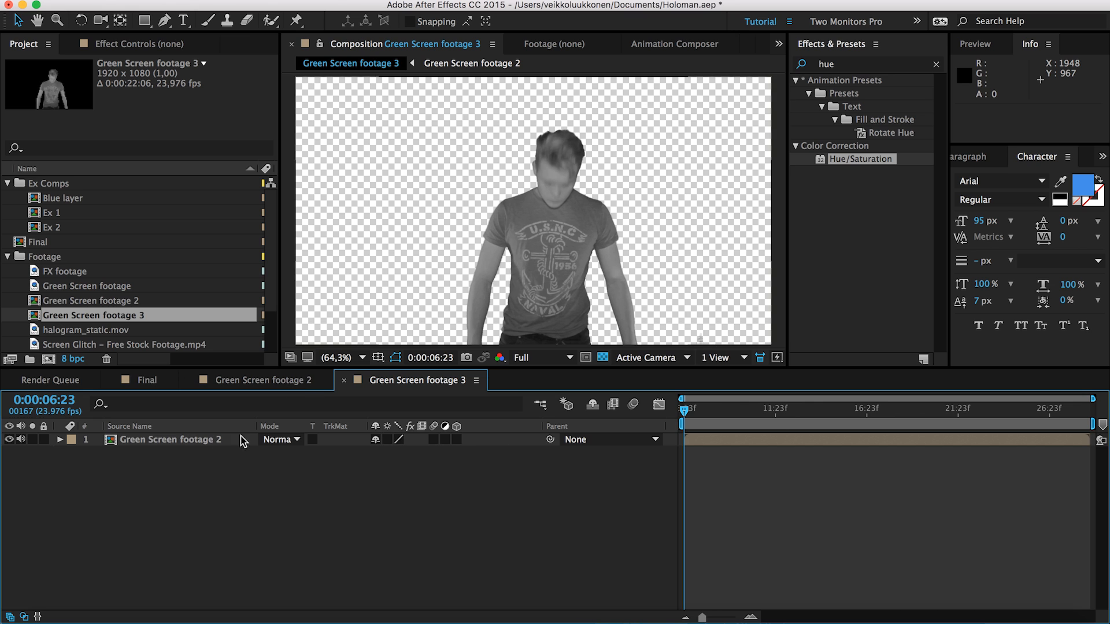
click(793, 408)
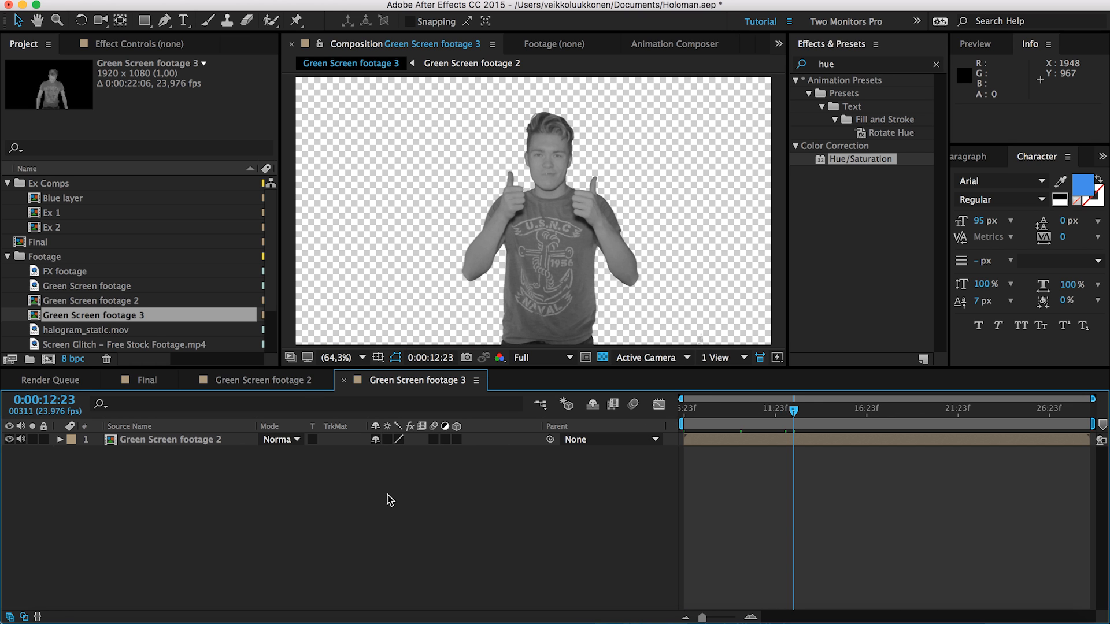
Step: Add a new blue solid layer and set its blend mode to Soft Light
right_click(389, 499)
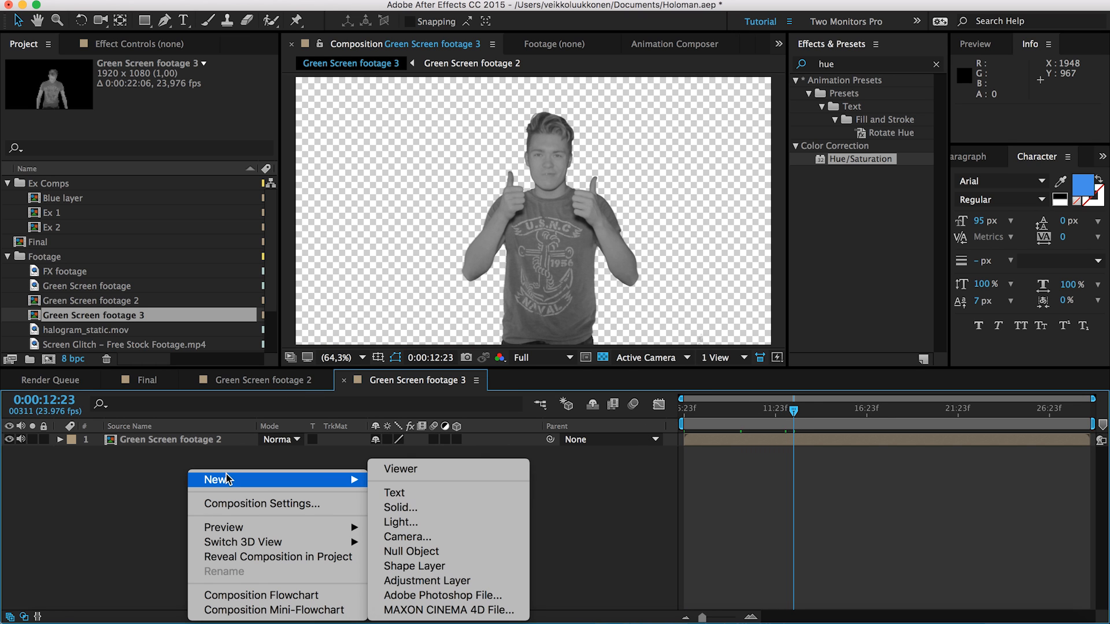
click(401, 508)
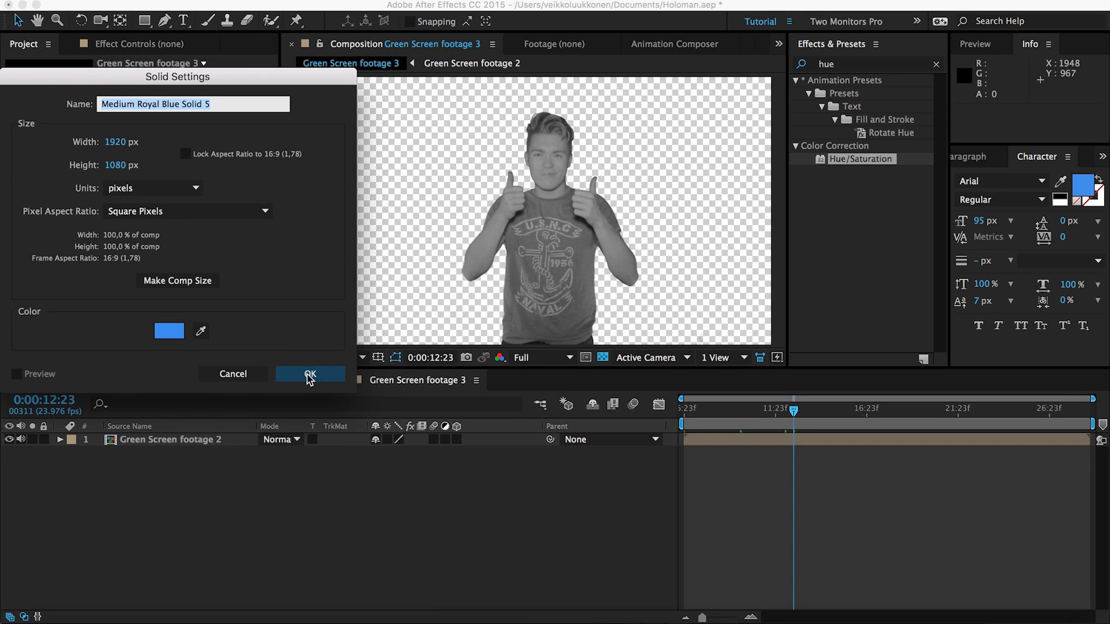
click(310, 374)
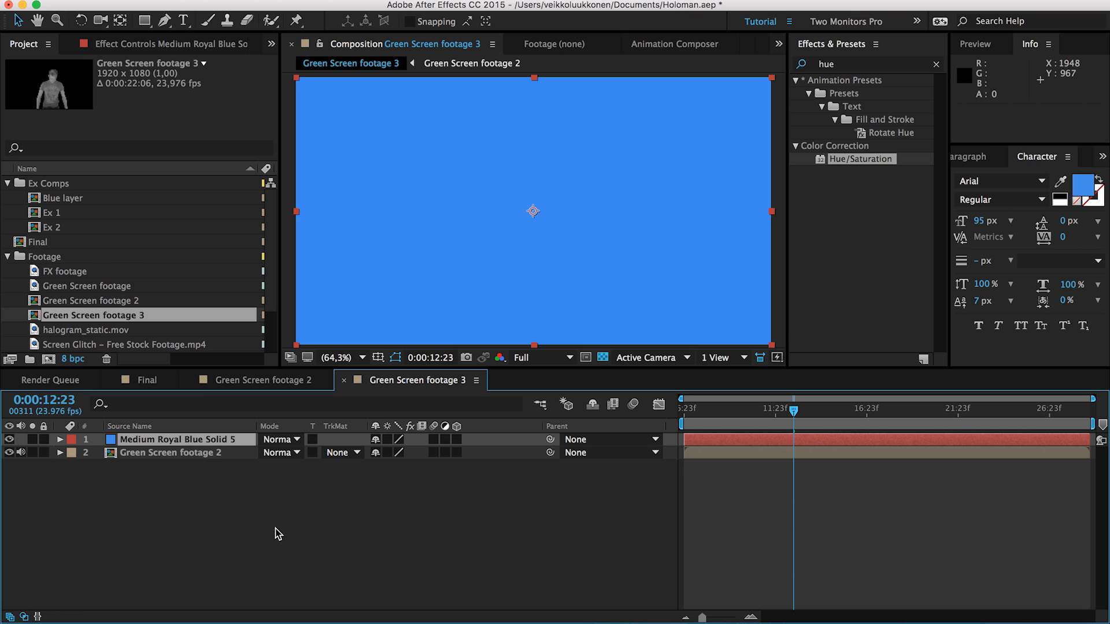
mouse_move(506, 224)
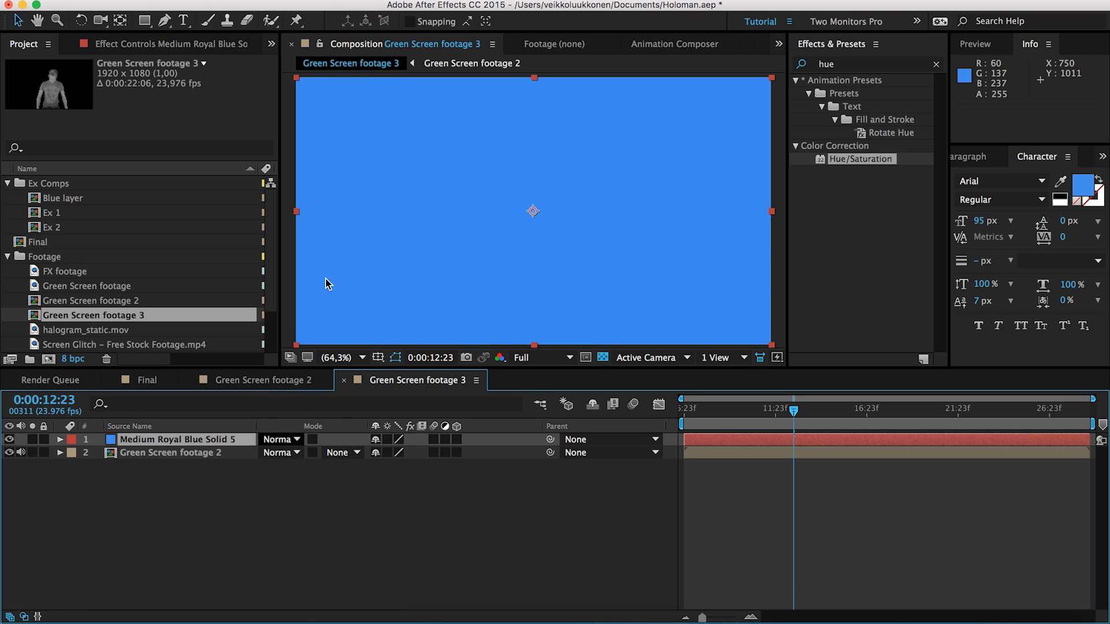
click(281, 439)
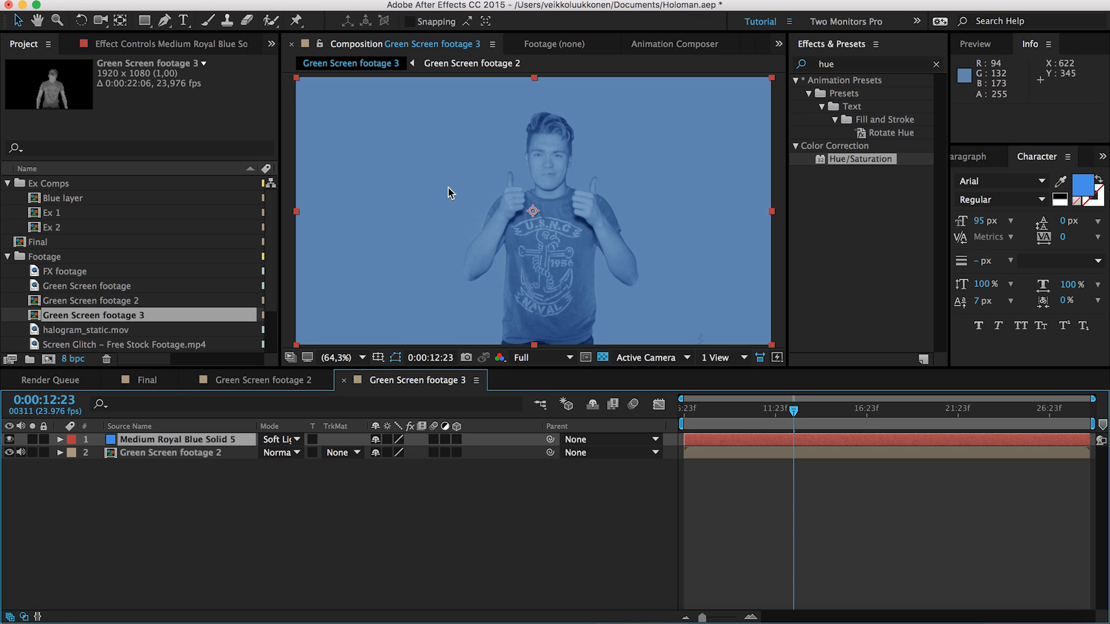
mouse_move(477, 237)
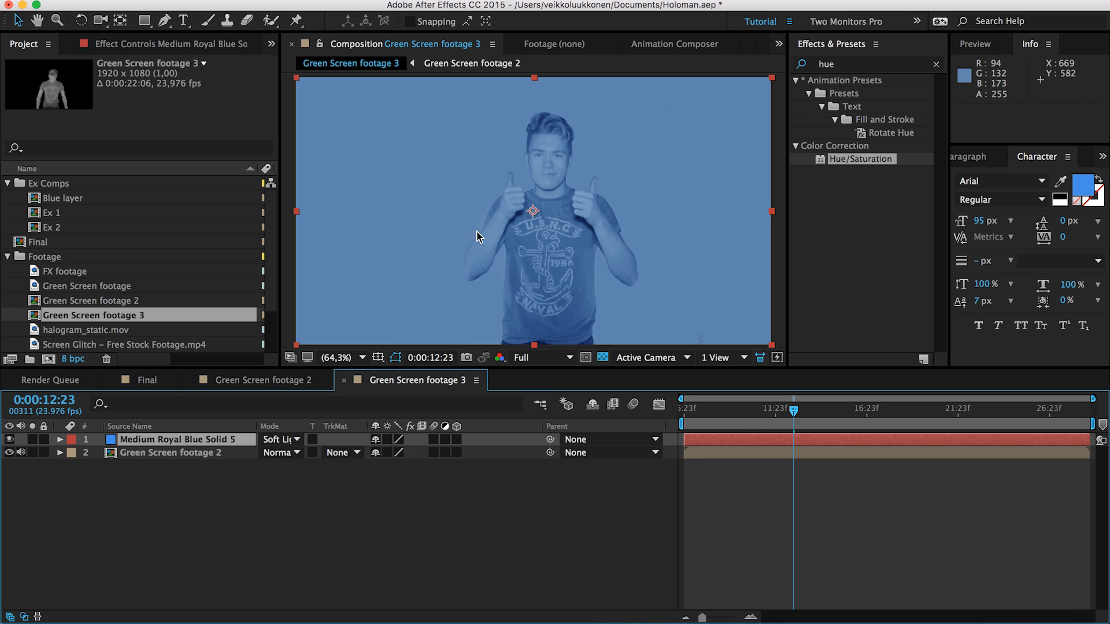
mouse_move(120, 482)
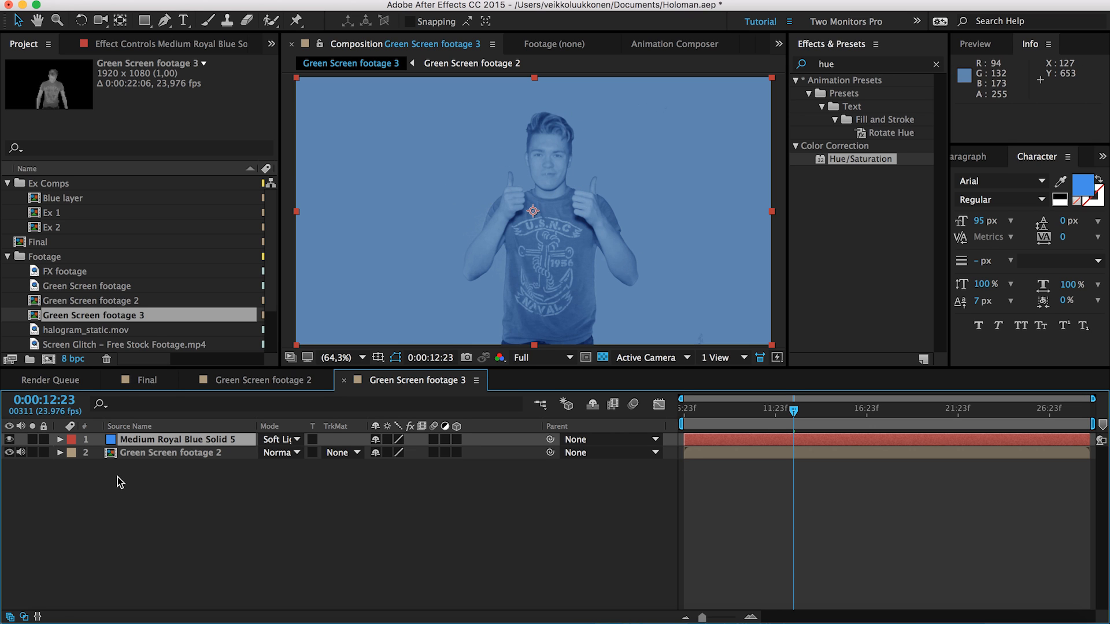
Step: Pre-compose the solid and footage layers into a comp named 'blue'
click(177, 452)
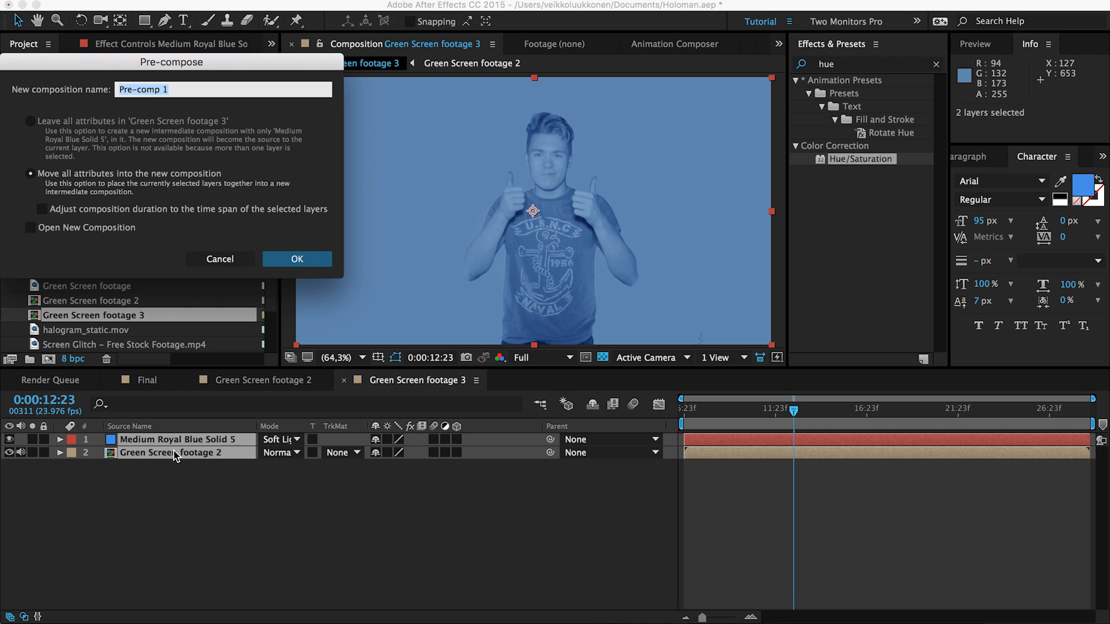
text(bl)
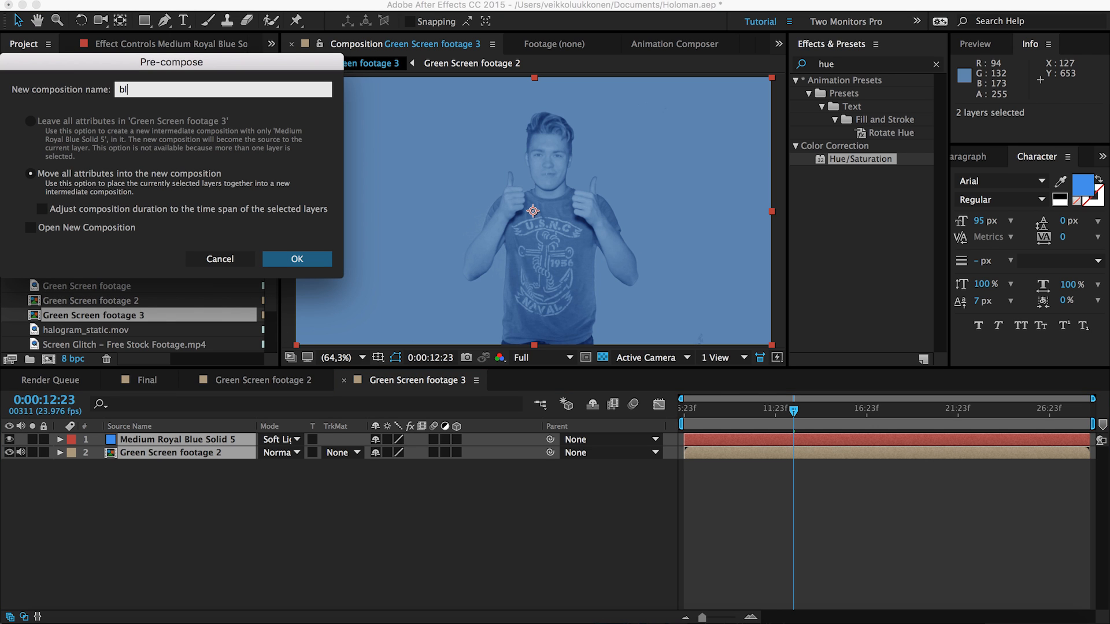
click(297, 259)
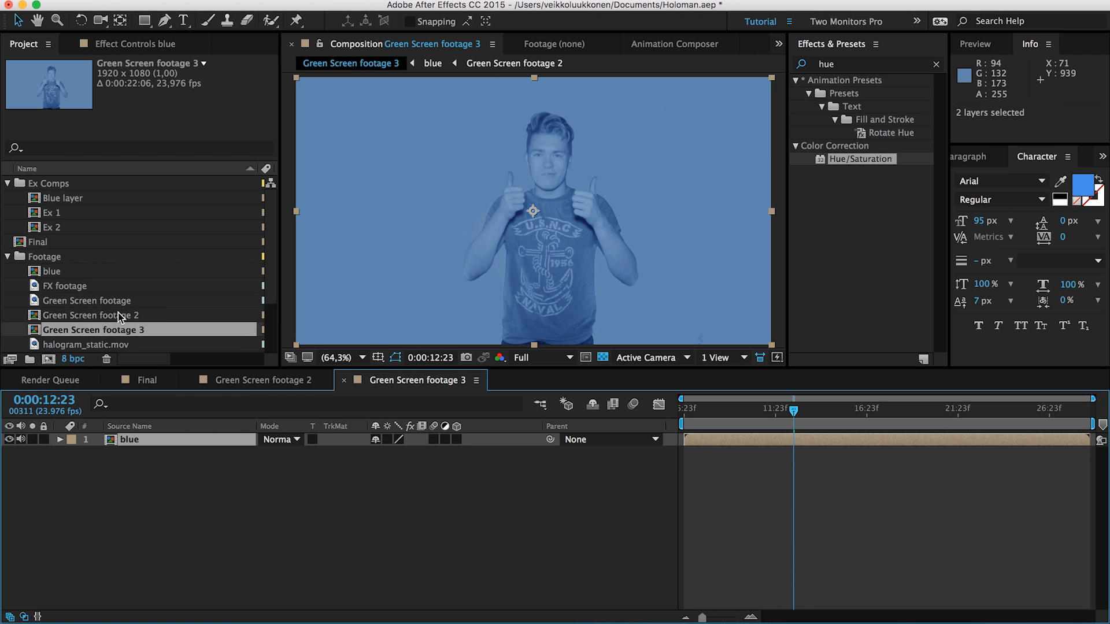
Step: Place Green Screen footage 2 above blue as its Alpha Matte and preview later frames
click(92, 314)
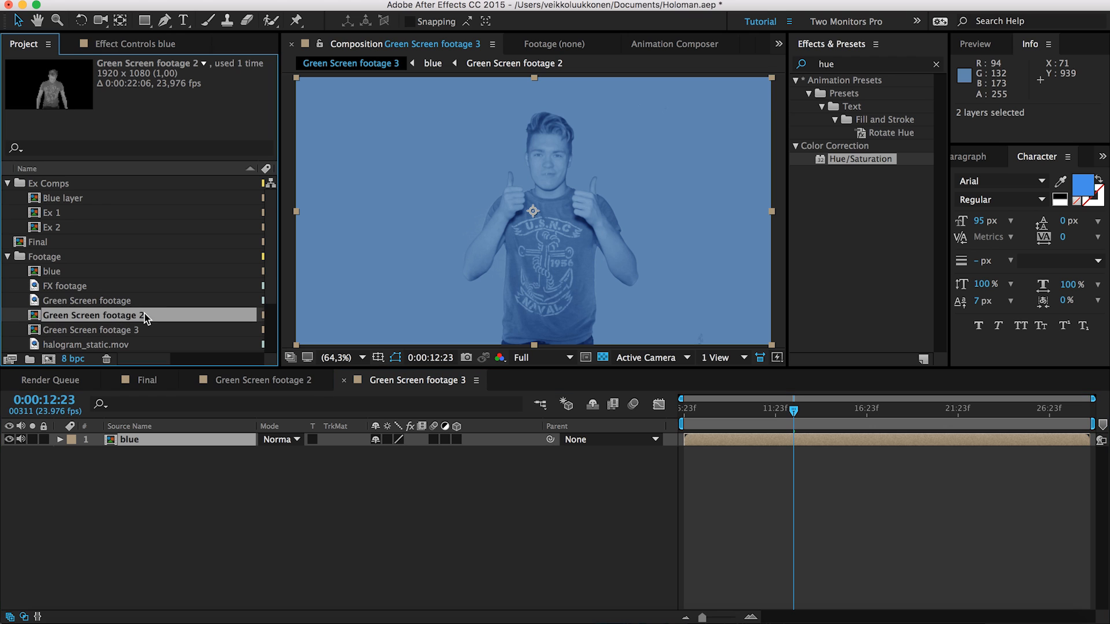
mouse_move(107, 319)
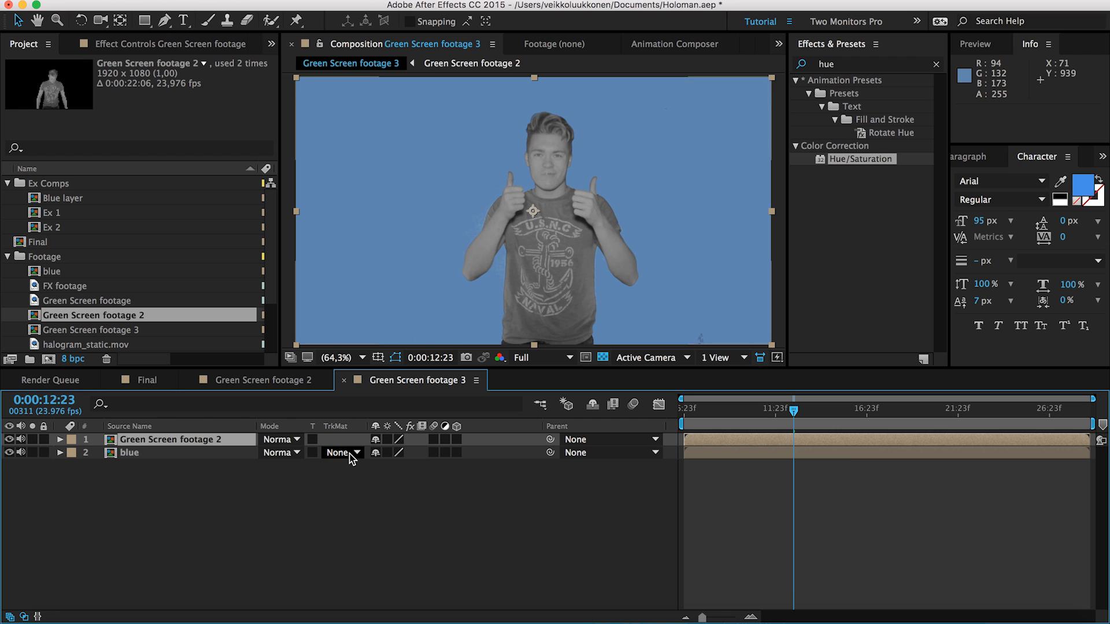
click(345, 452)
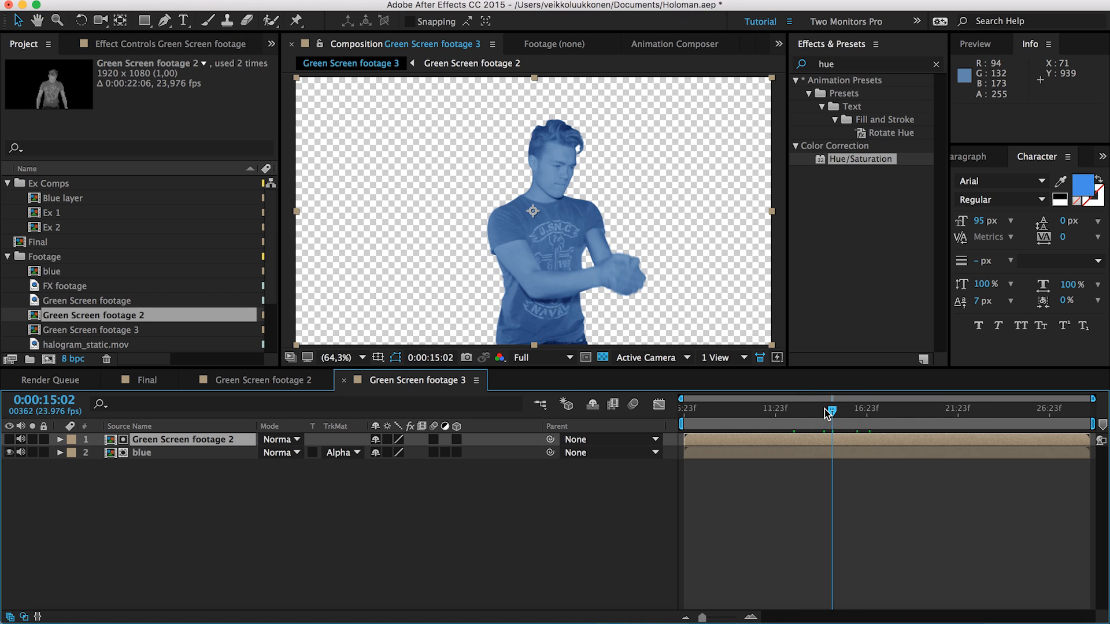
drag(830, 411, 839, 410)
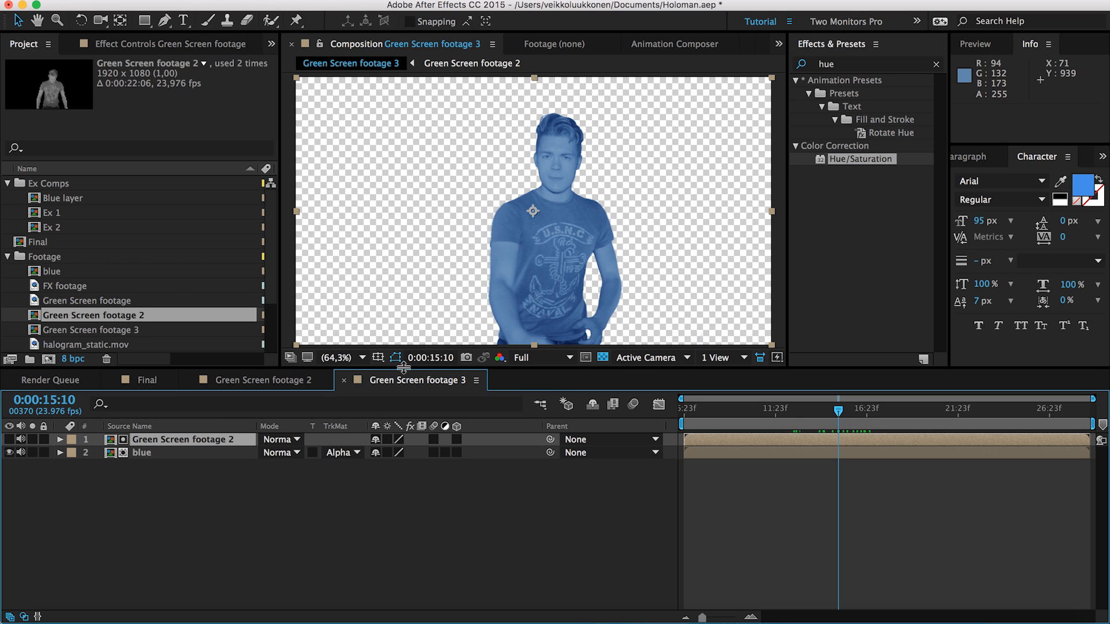
mouse_move(63, 286)
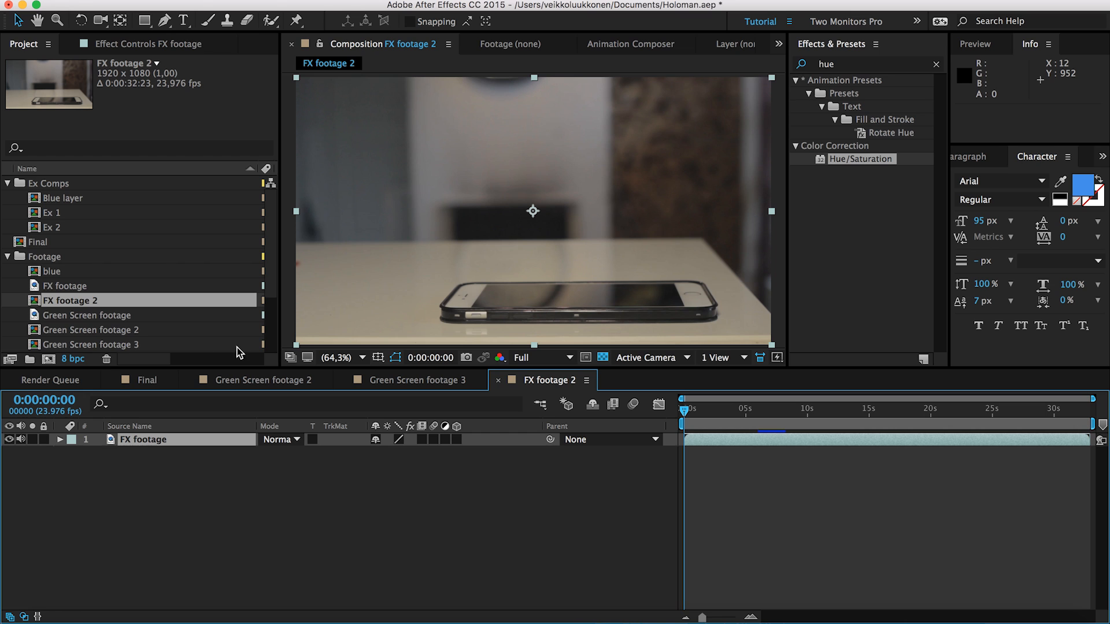
mouse_move(105, 331)
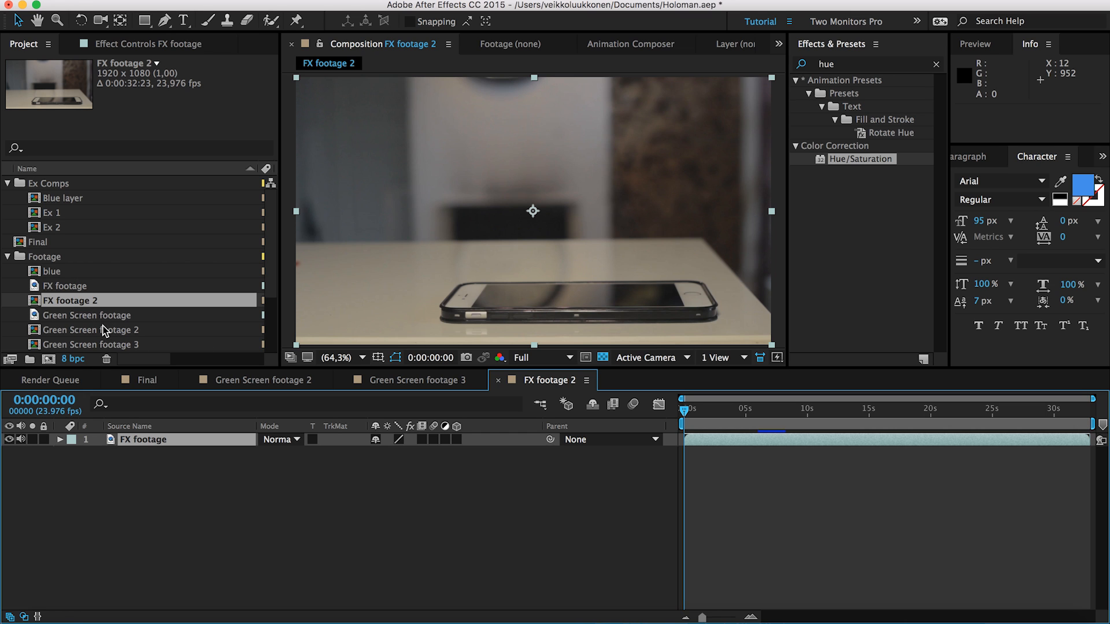
Step: Add Green Screen footage 3 into the FX footage 2 timeline, scaled to 68%
click(92, 345)
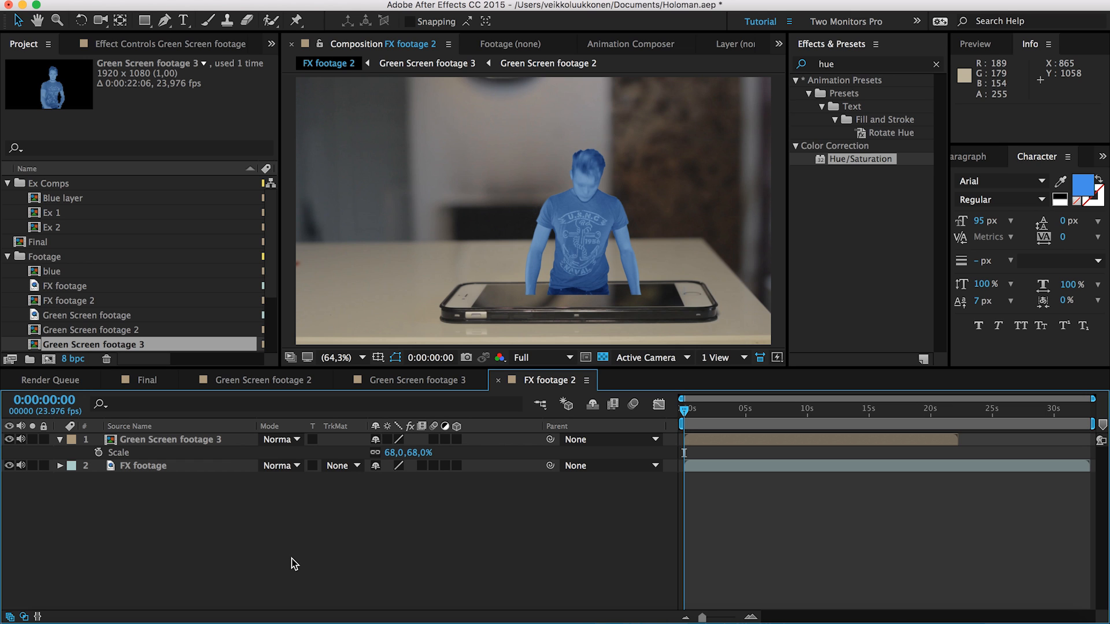
mouse_move(204, 497)
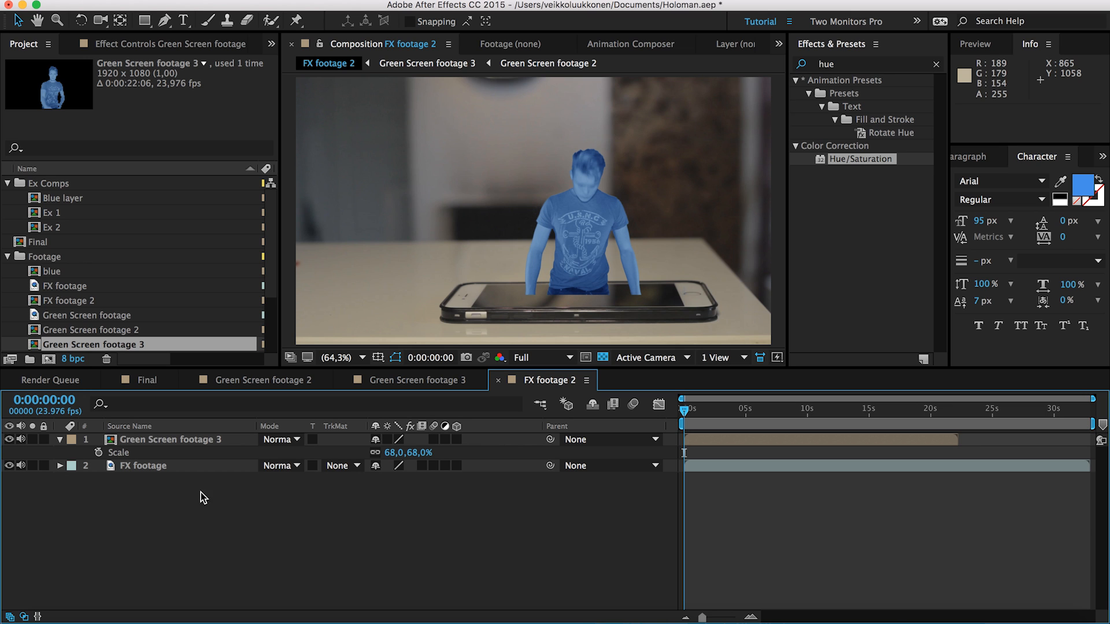
Step: Draw a rectangular mask around the phone, set to Subtract with 120 px feather
click(170, 439)
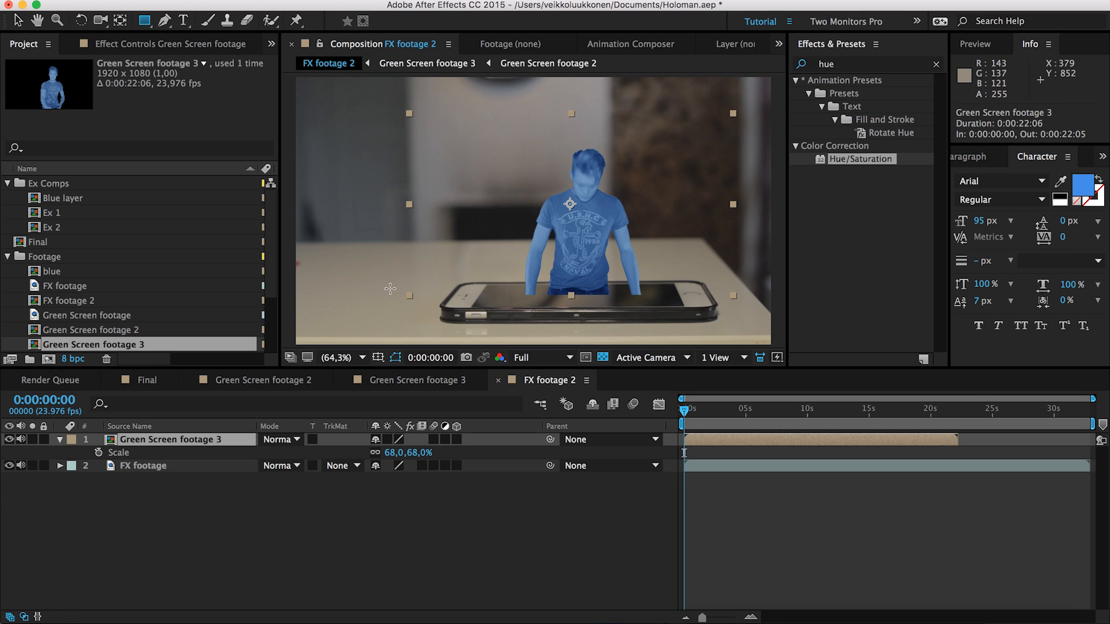
drag(388, 270, 736, 312)
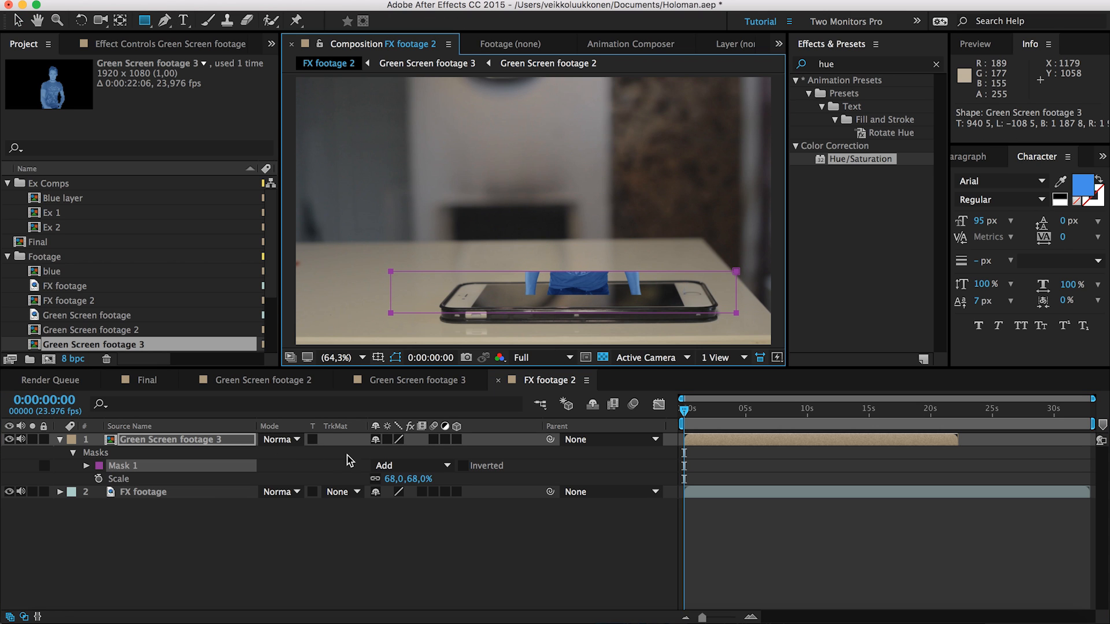
click(410, 464)
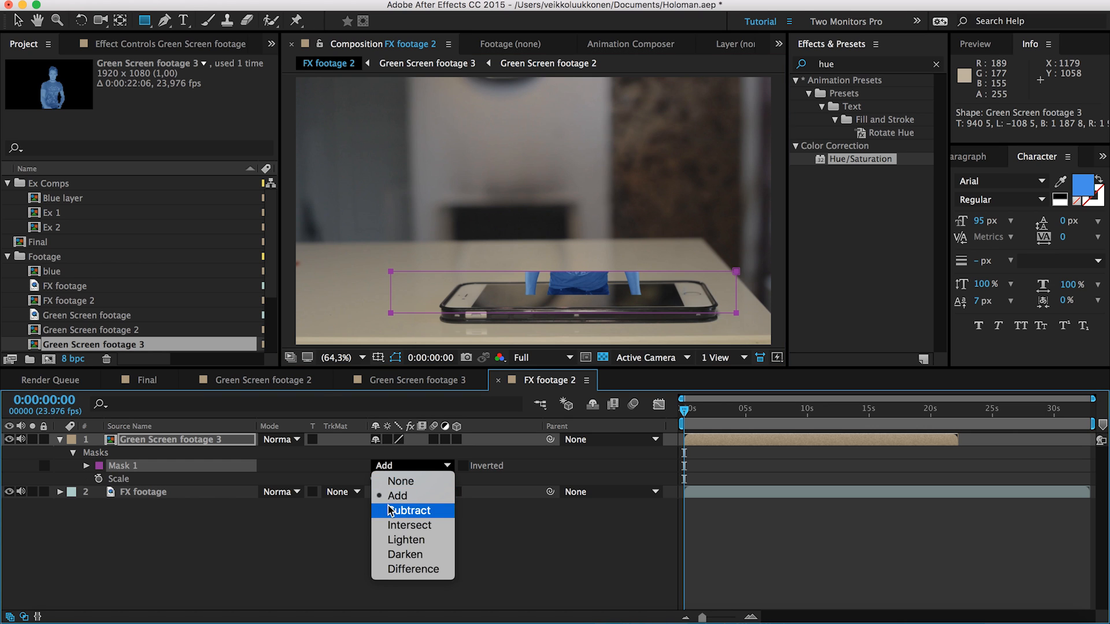
click(409, 510)
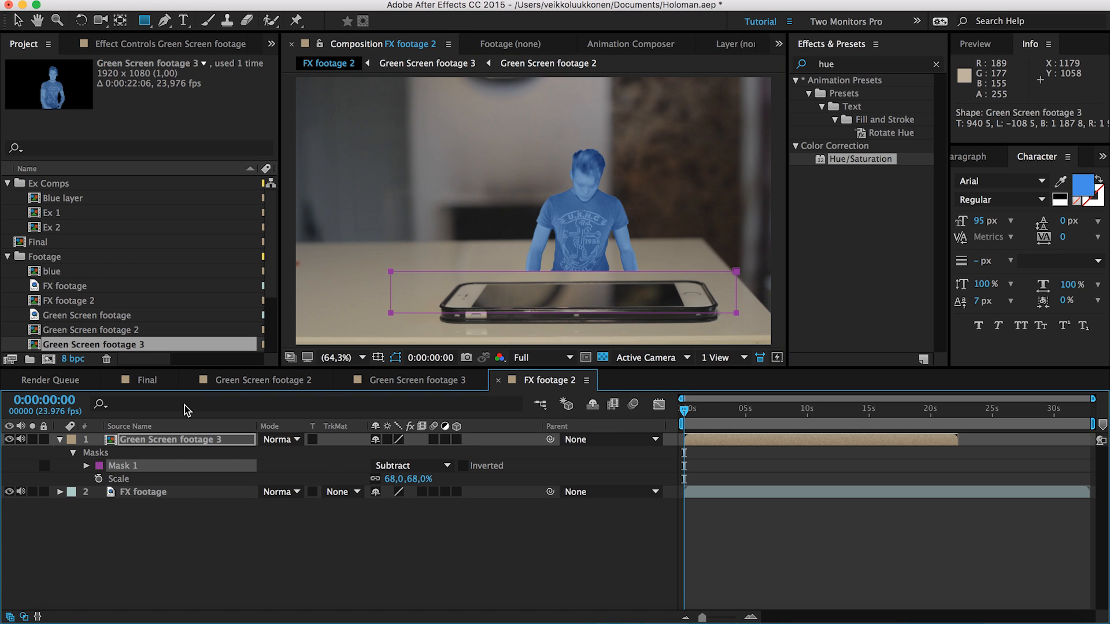
click(87, 465)
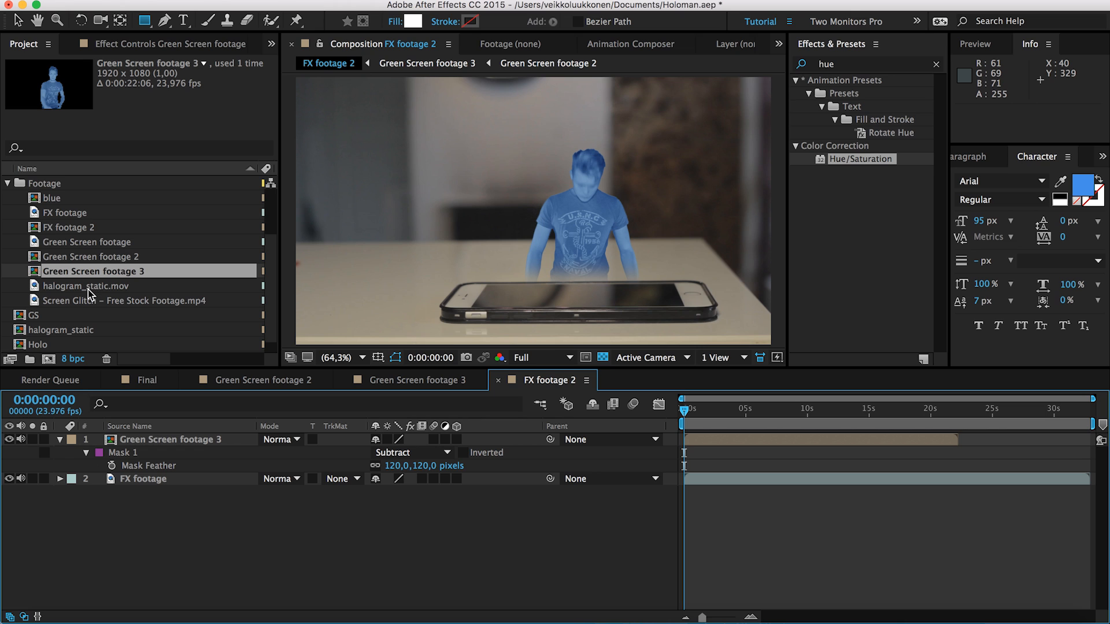
Step: Select the static noise clip in the Project panel
click(86, 286)
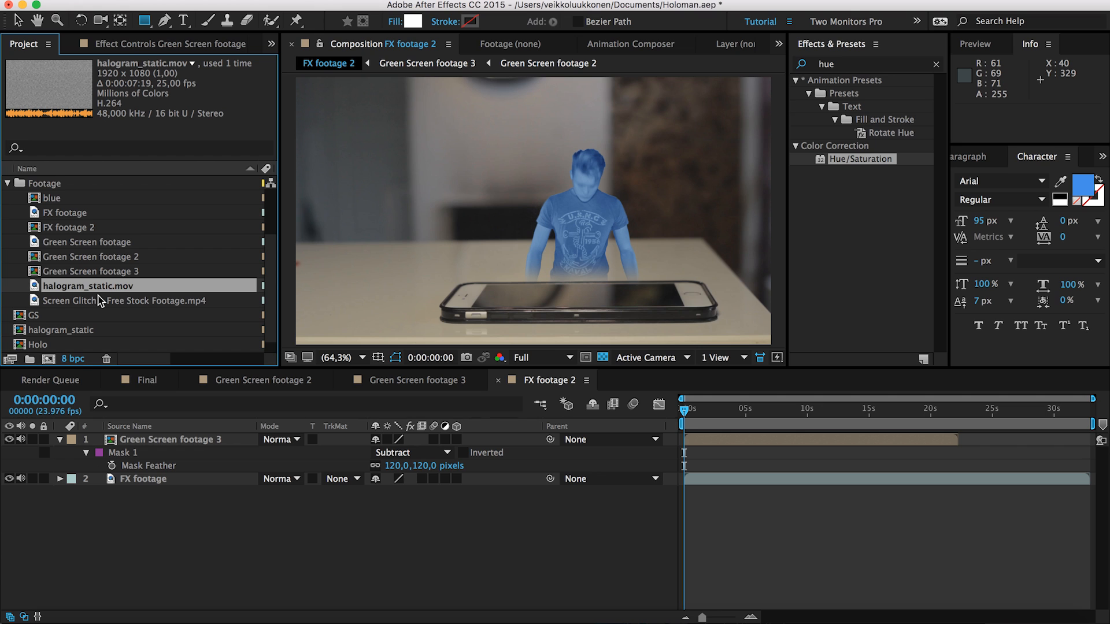
mouse_move(107, 296)
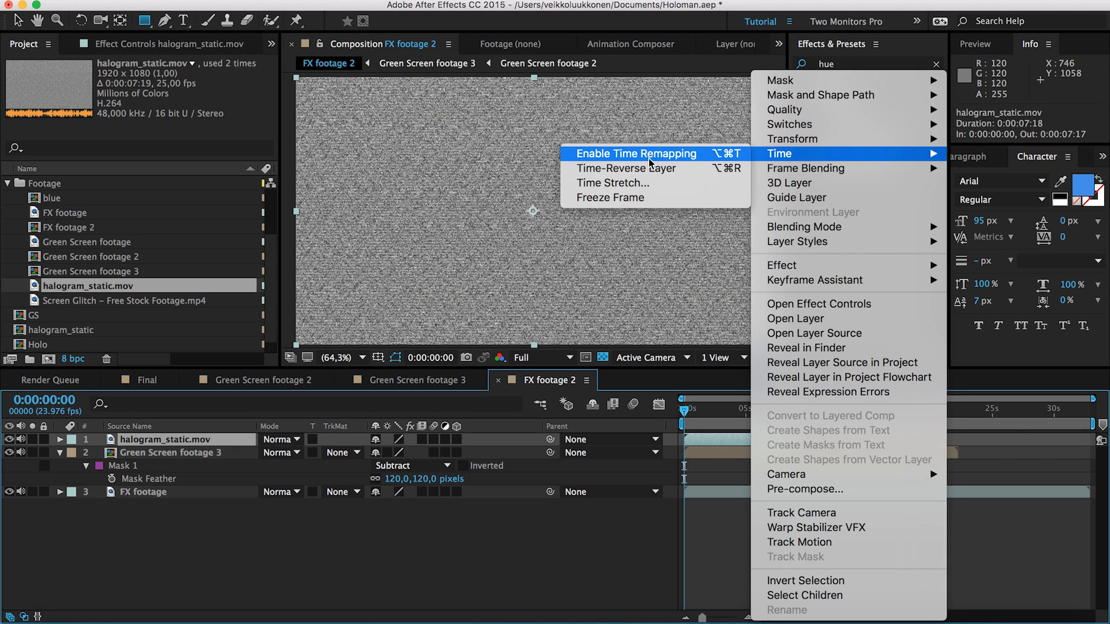
Step: Enable time remapping on halogram_static.mov and stretch it to about 22 seconds
click(636, 154)
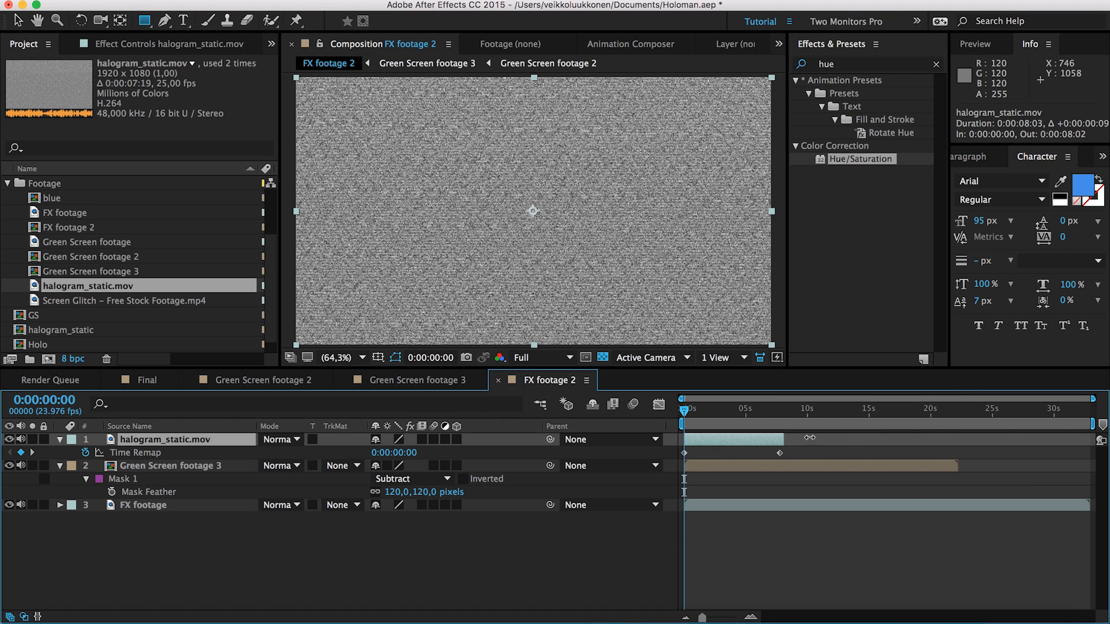
drag(771, 433, 959, 434)
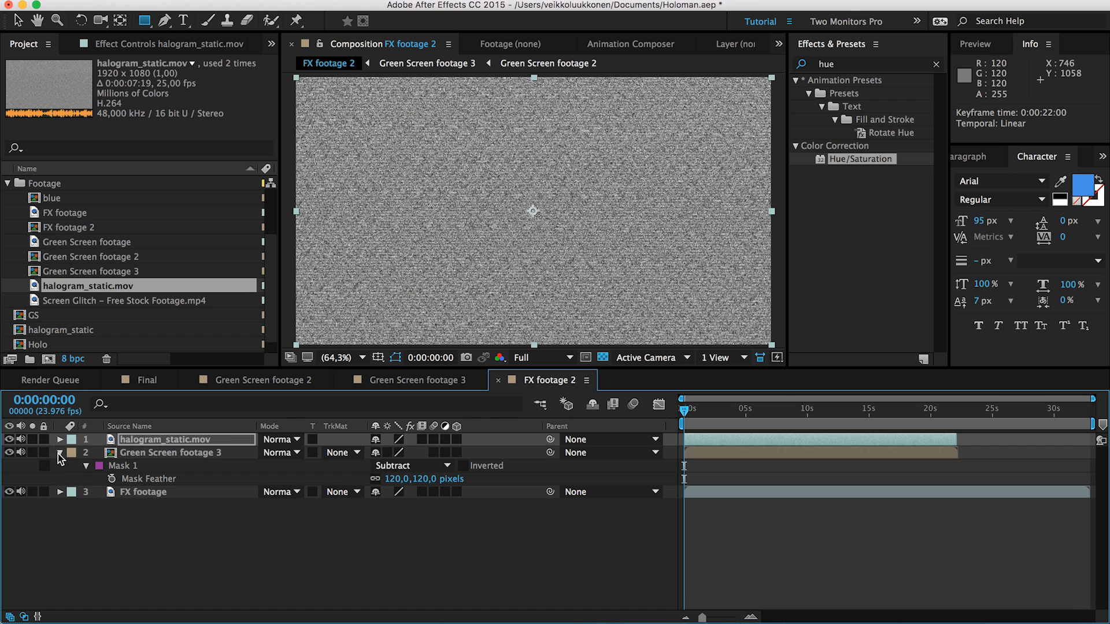
Step: Set Green Screen footage 3's TrkMat to Luma Matte 'halogram_static.mov' and preview playback
click(344, 451)
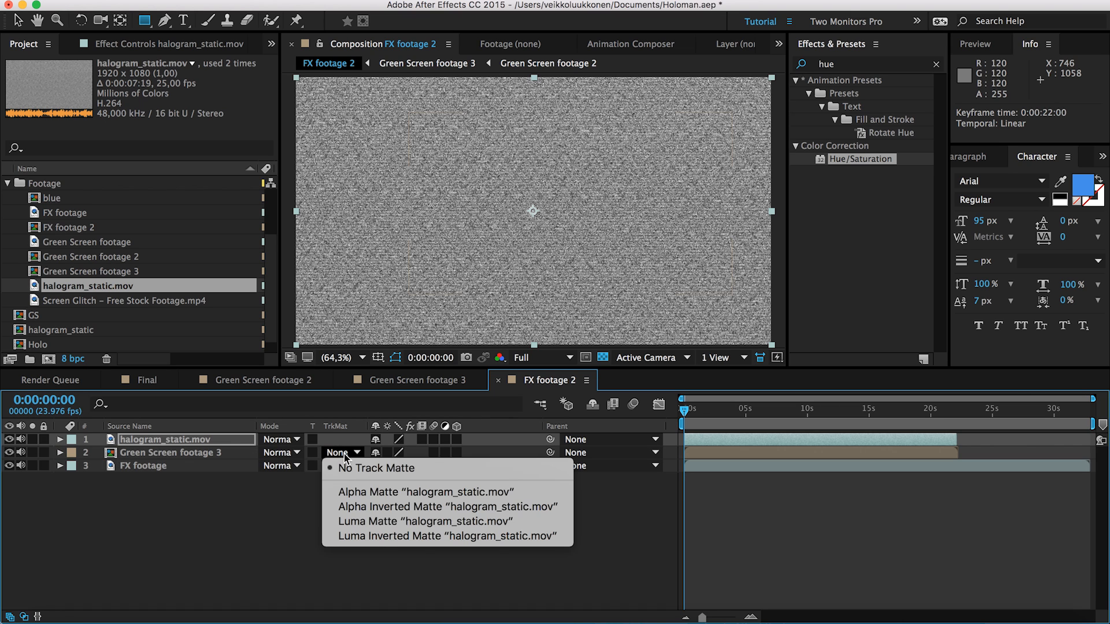
click(367, 521)
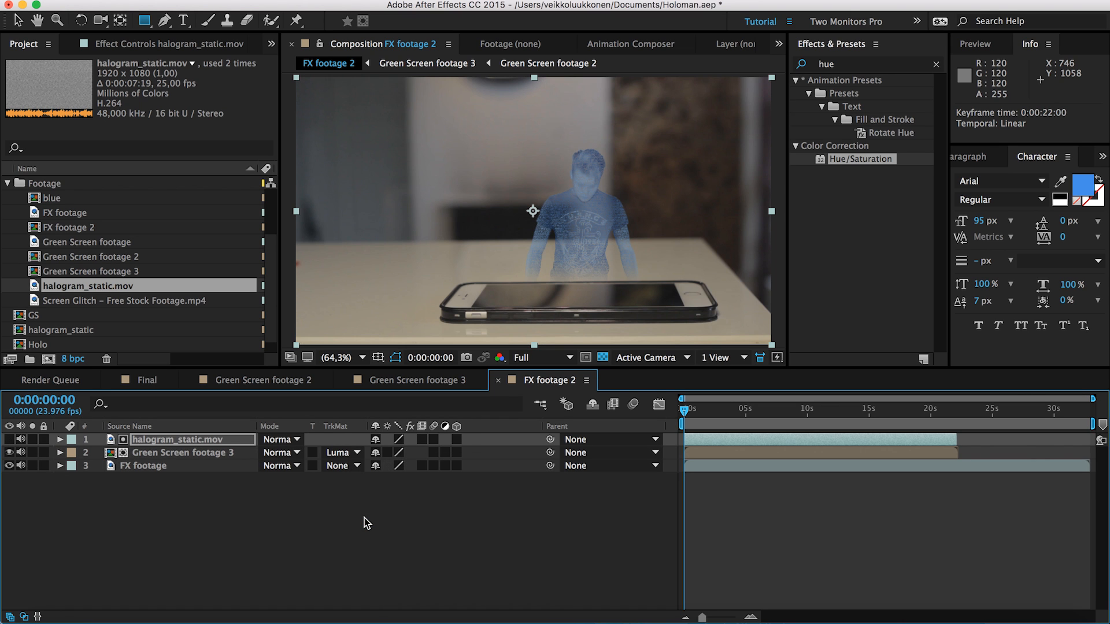
mouse_move(566, 553)
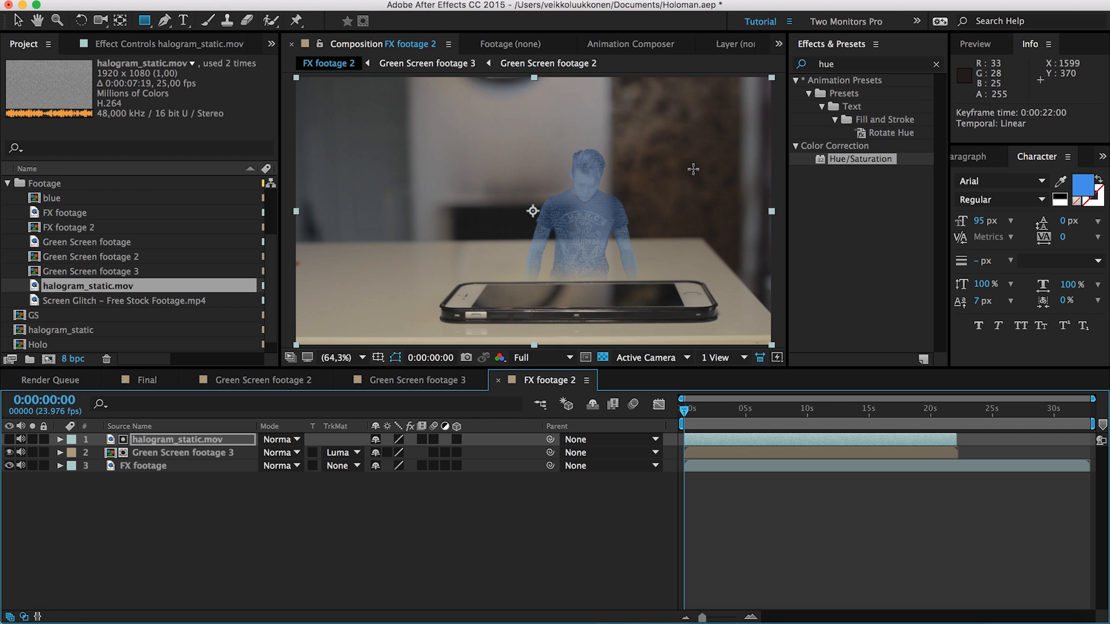
drag(683, 409, 697, 409)
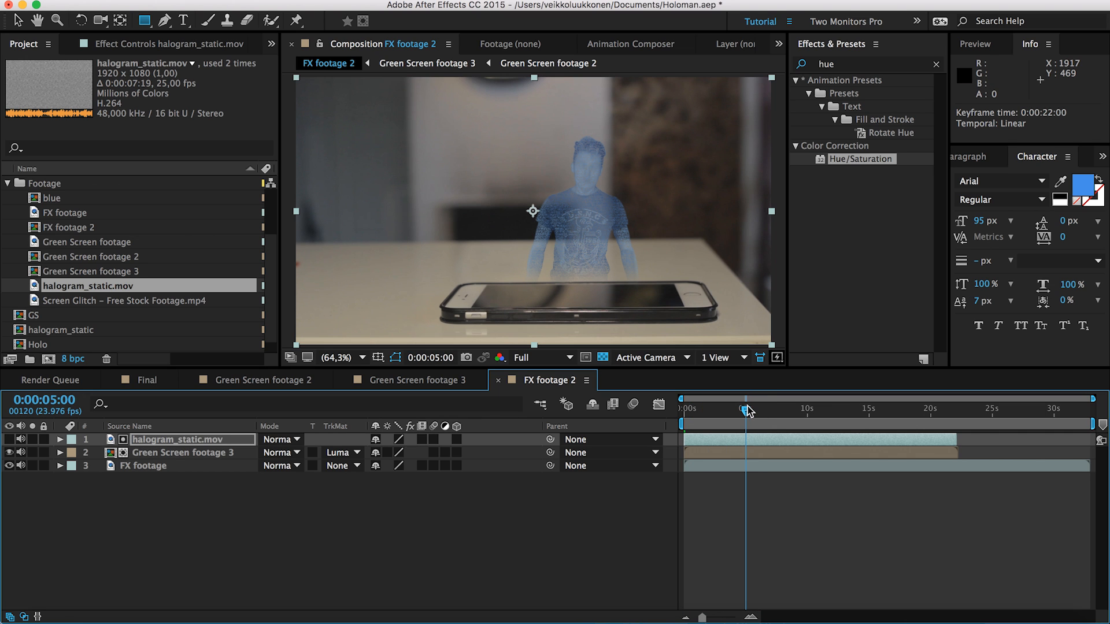
mouse_move(748, 411)
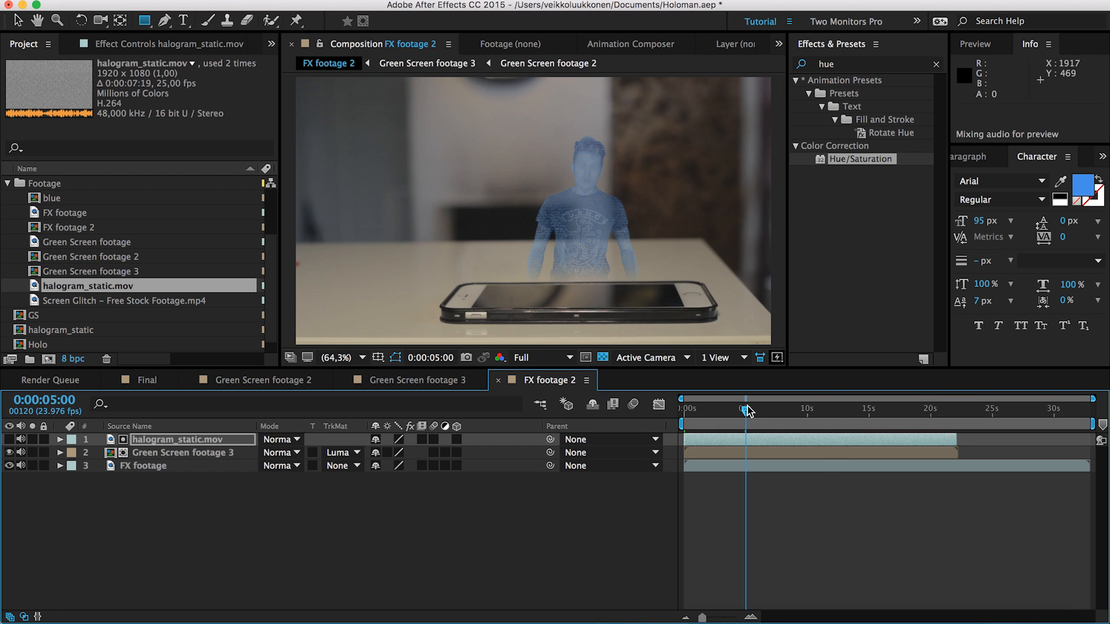
key(space)
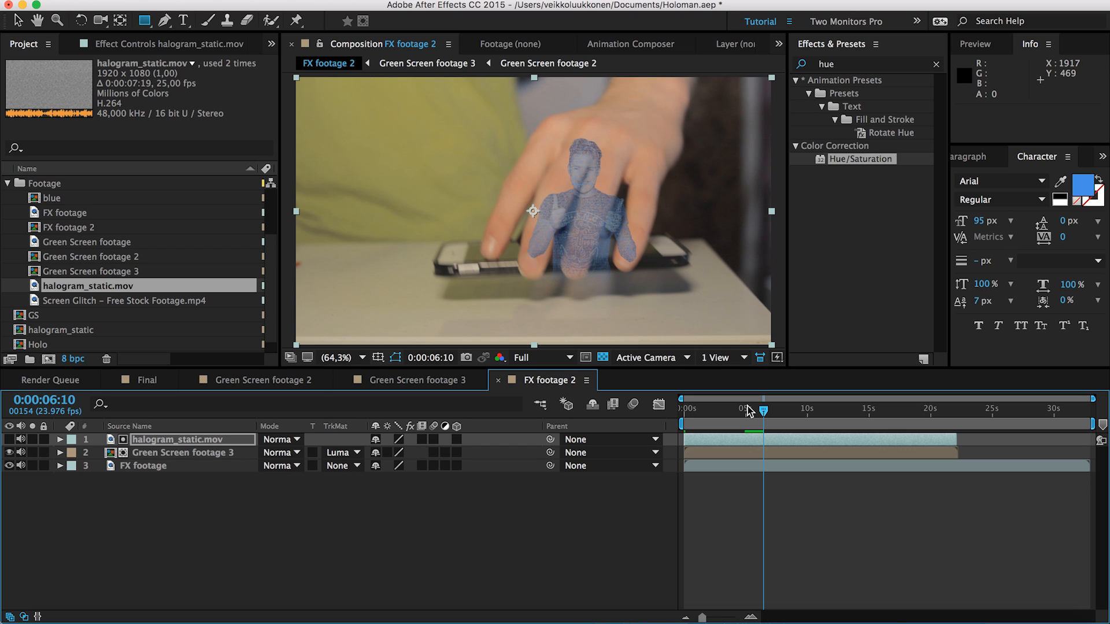
mouse_move(814, 417)
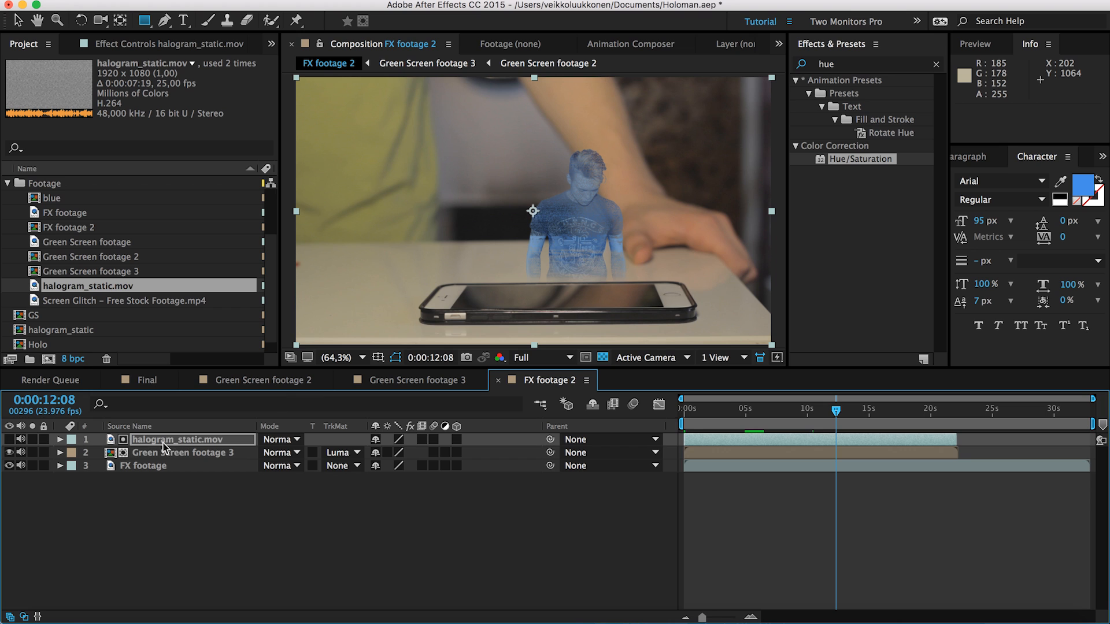
Step: Duplicate Green Screen footage 3 to the top at 57% opacity
click(183, 452)
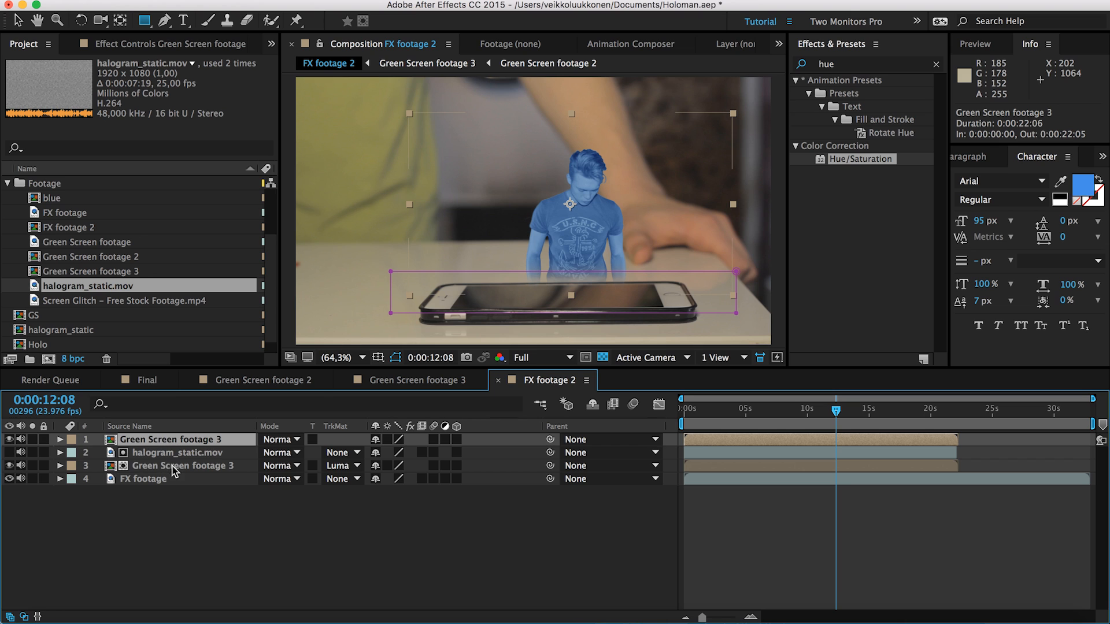
mouse_move(137, 469)
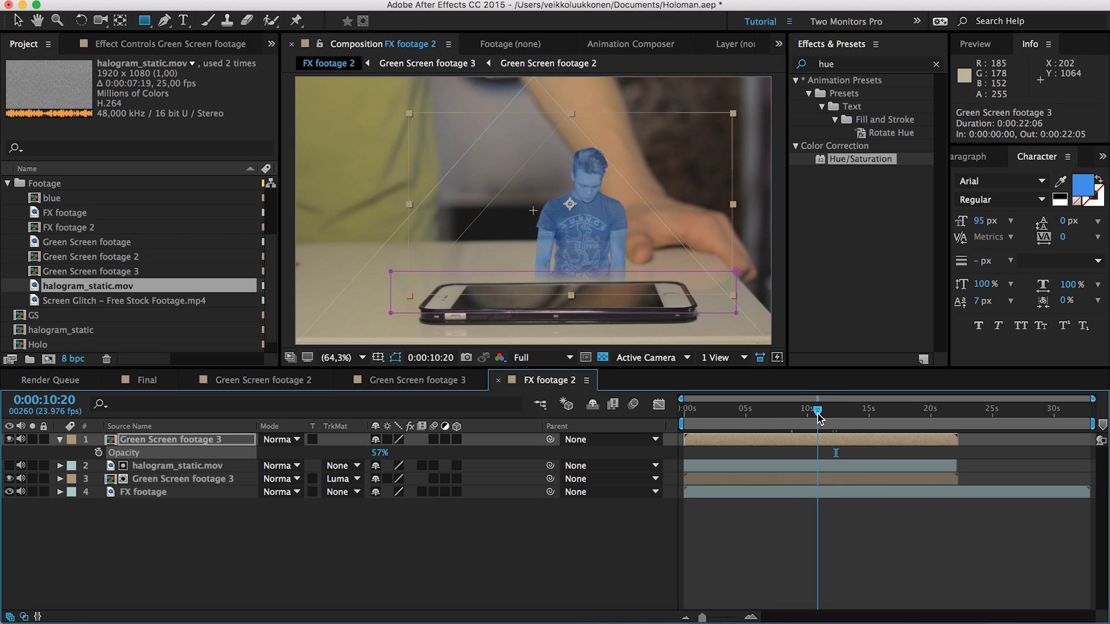
mouse_move(817, 415)
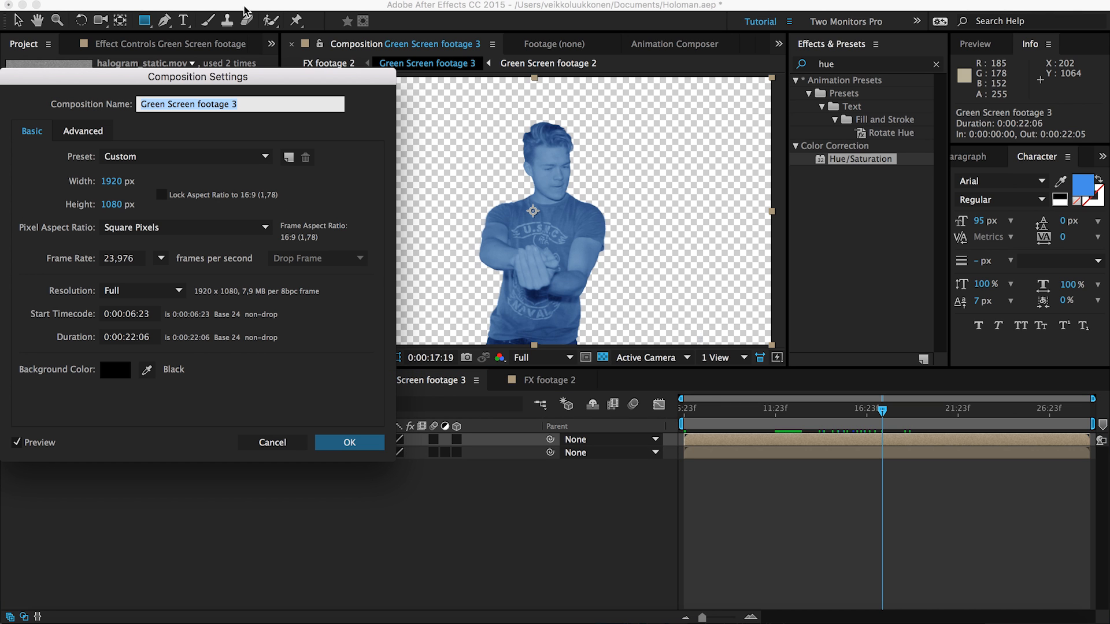
mouse_move(277, 92)
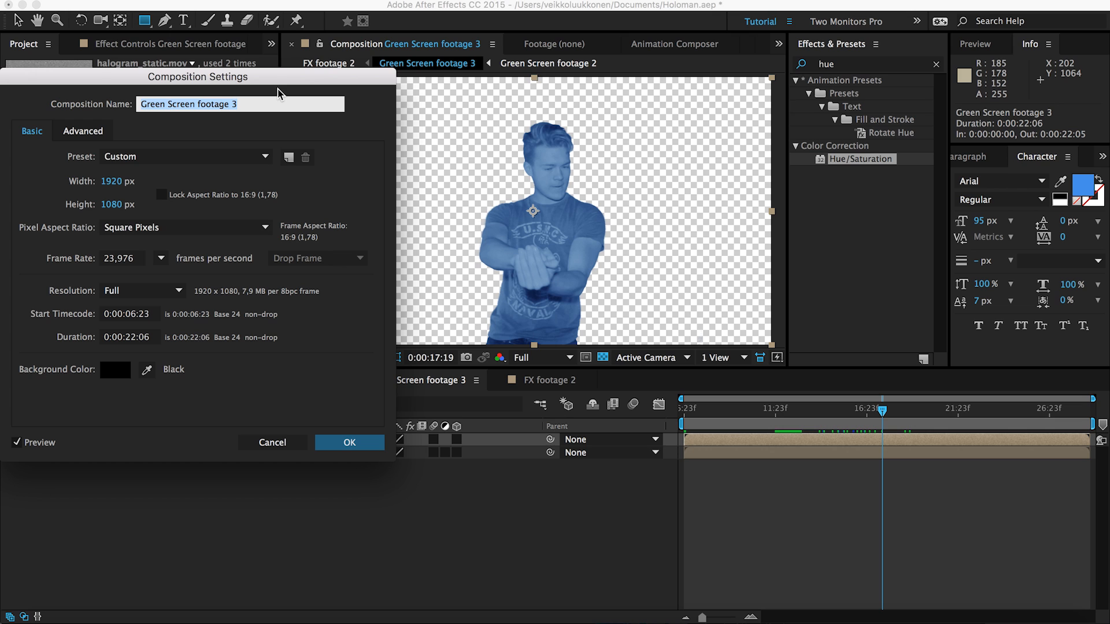
Step: Switch to the Green Screen footage 3 composition to revisit its duration settings
click(121, 258)
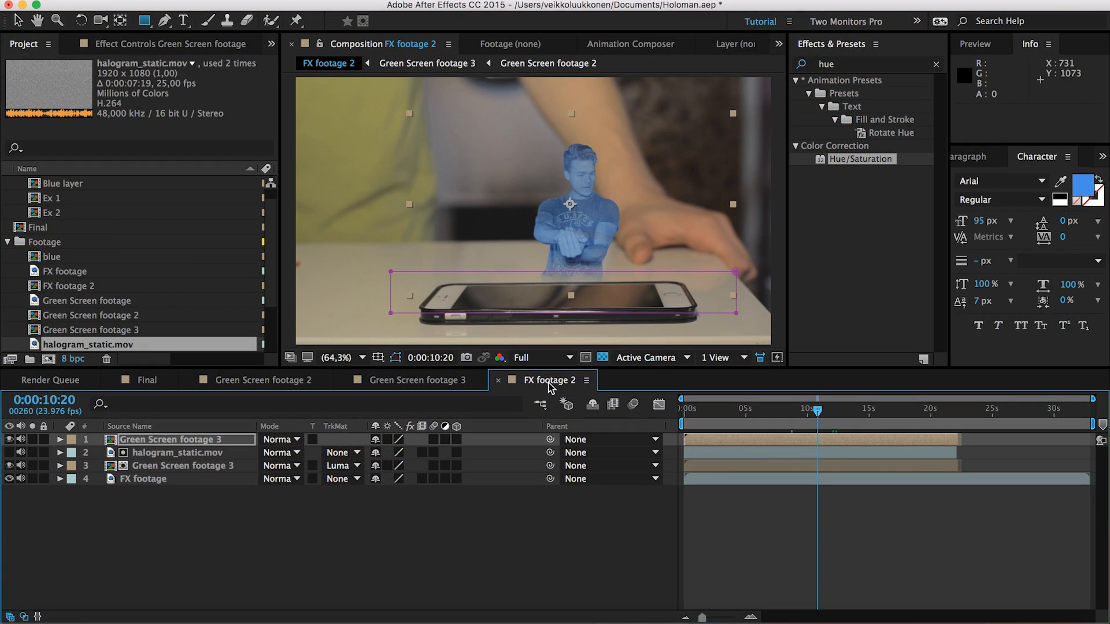
mouse_move(740, 458)
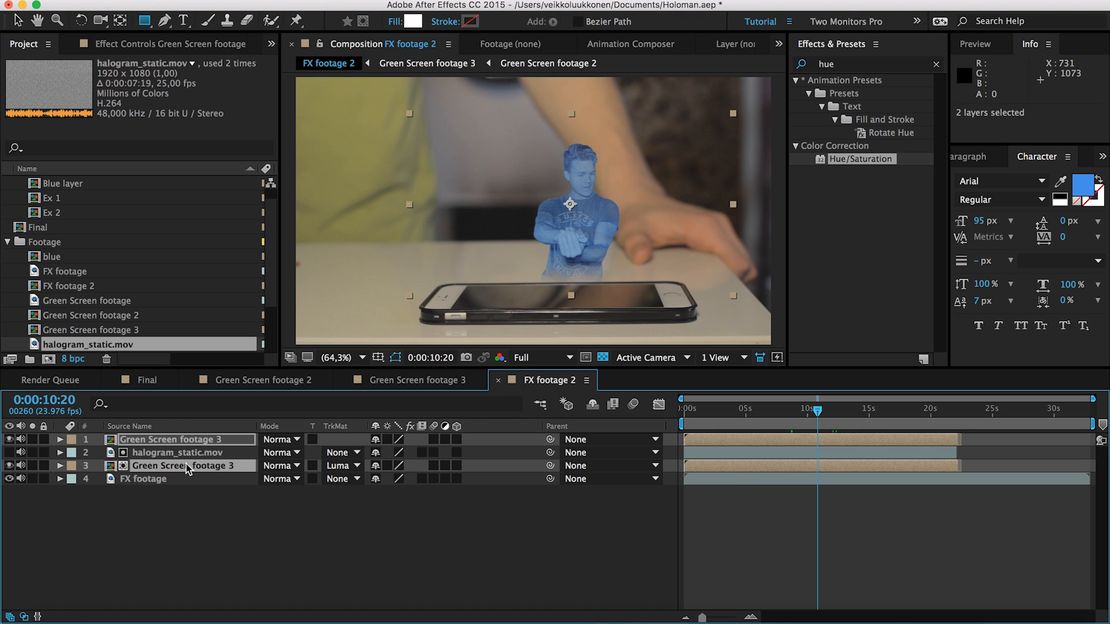
Step: Time-stretch both selected Green Screen footage 3 layers to a 75% stretch factor
right_click(186, 468)
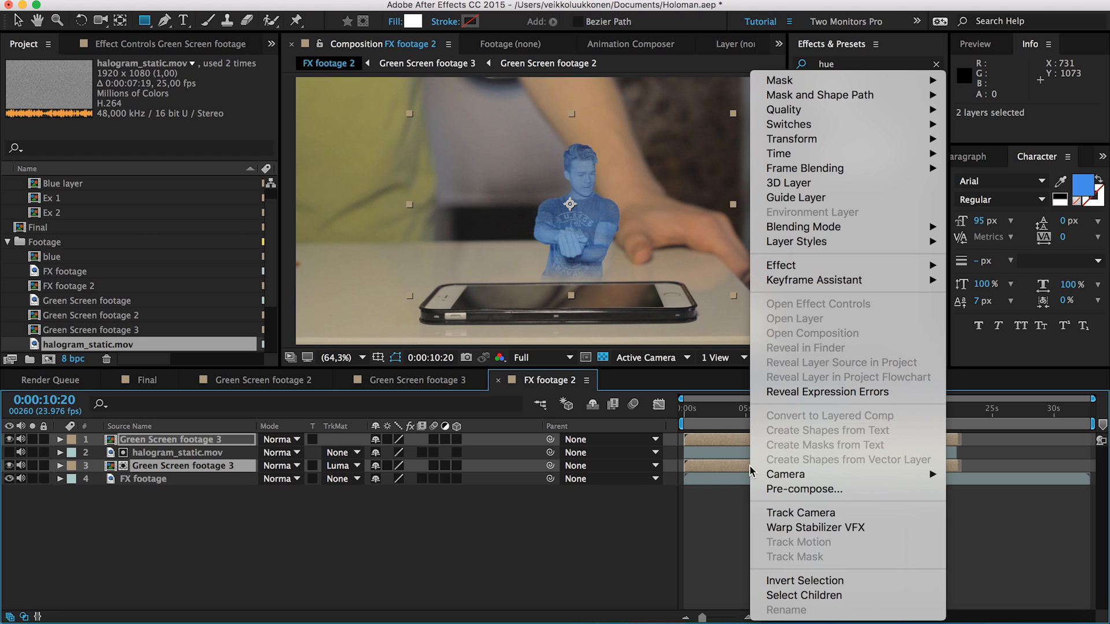
mouse_move(778, 154)
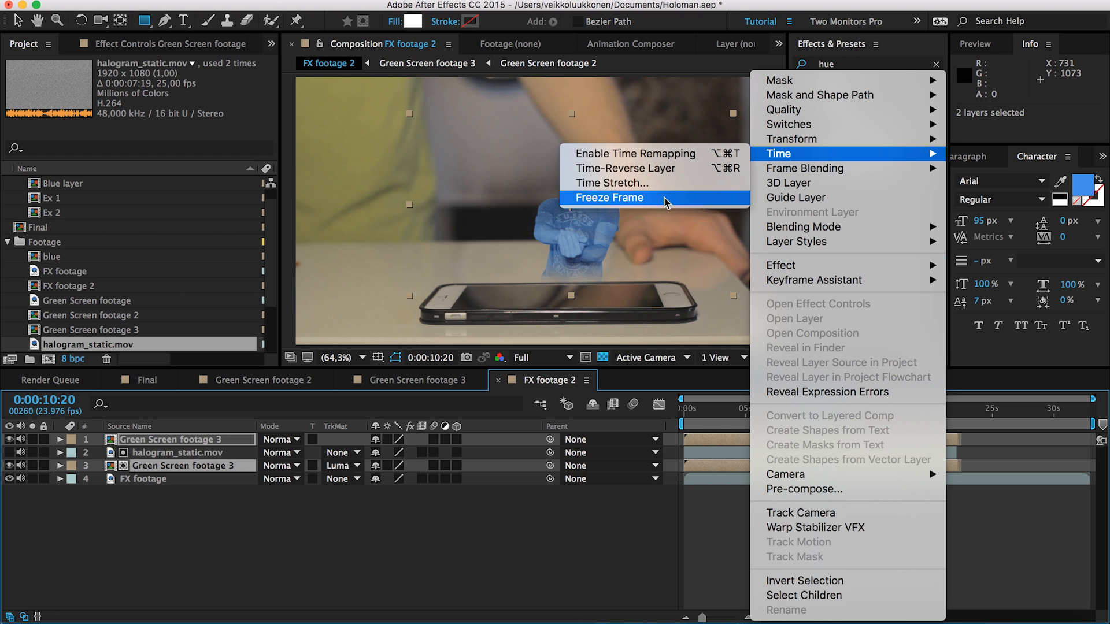
click(617, 183)
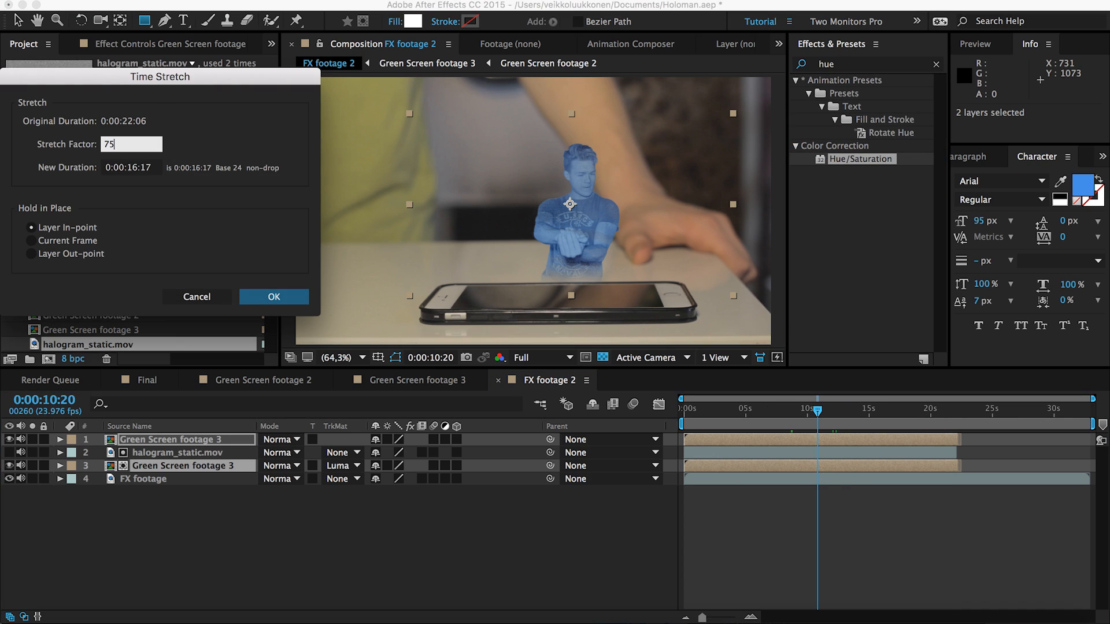
click(273, 296)
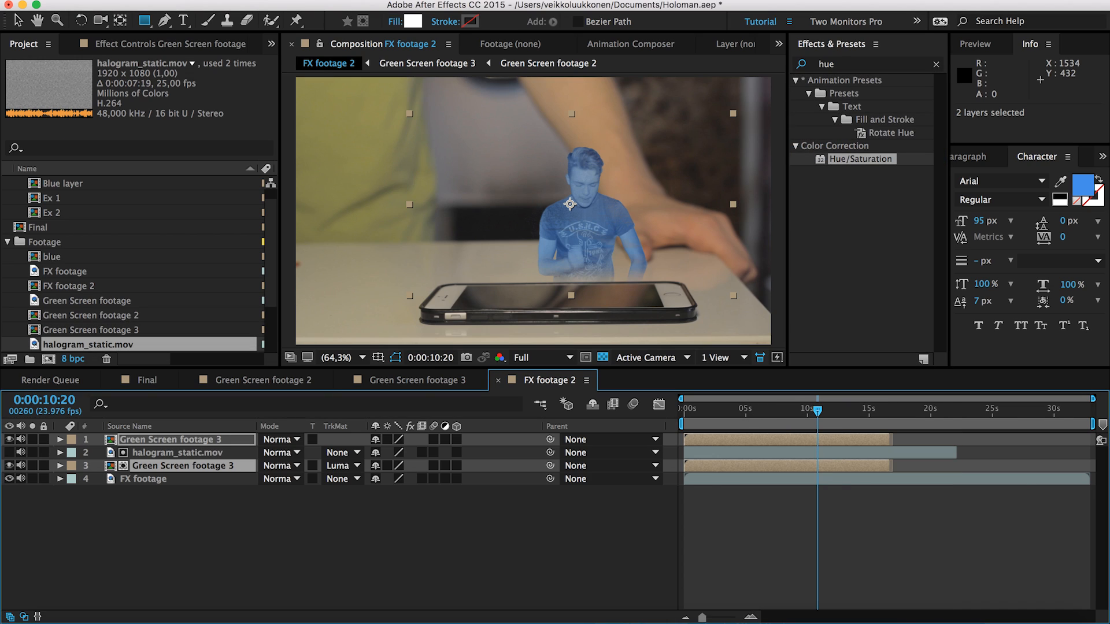
mouse_move(394, 527)
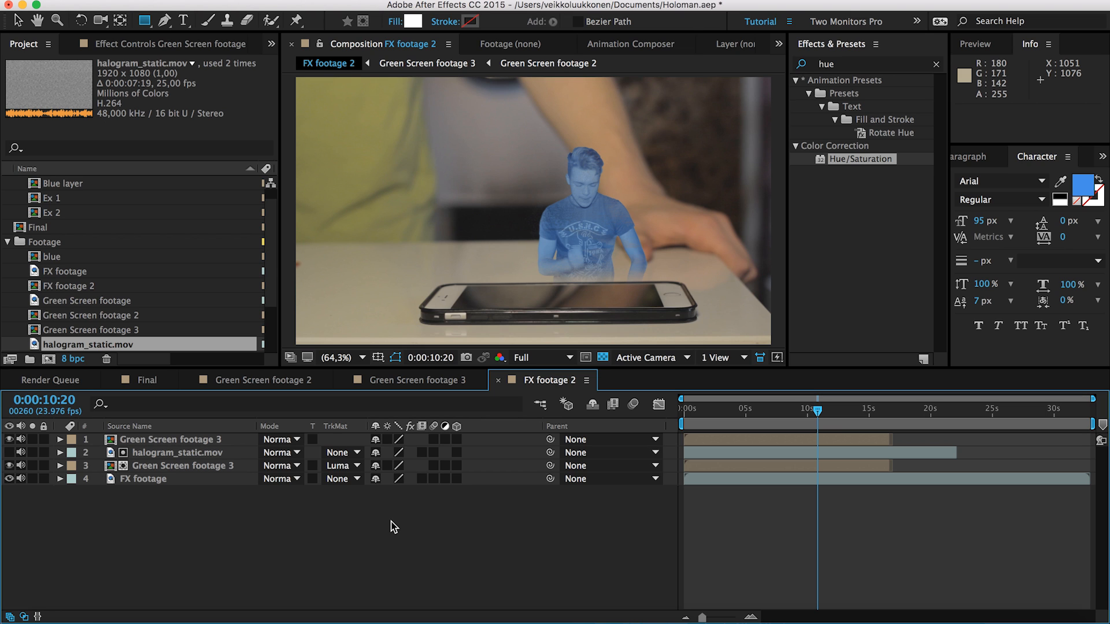
mouse_move(388, 499)
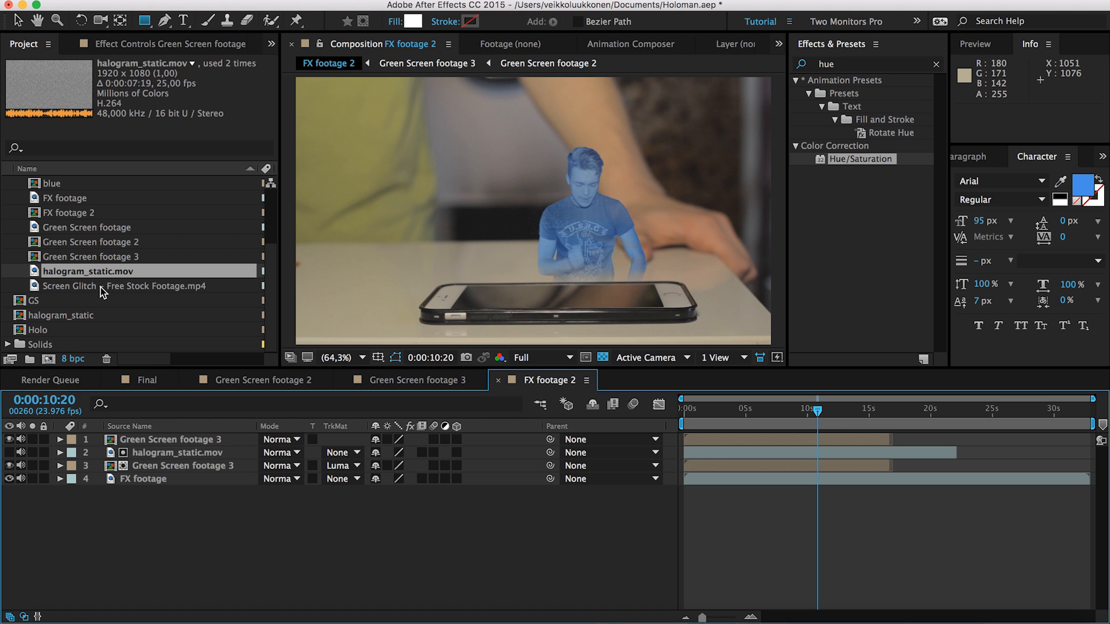
Step: Place Screen Glitch – Free Stock Footage.mp4 as a hidden layer beneath the hologram layers
click(131, 285)
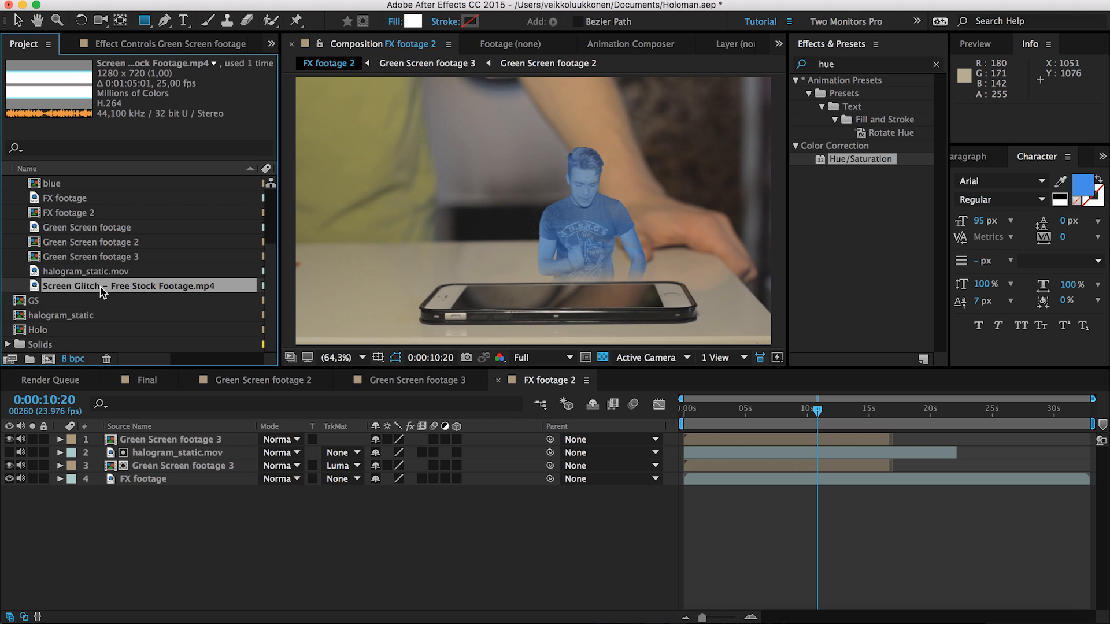
mouse_move(152, 290)
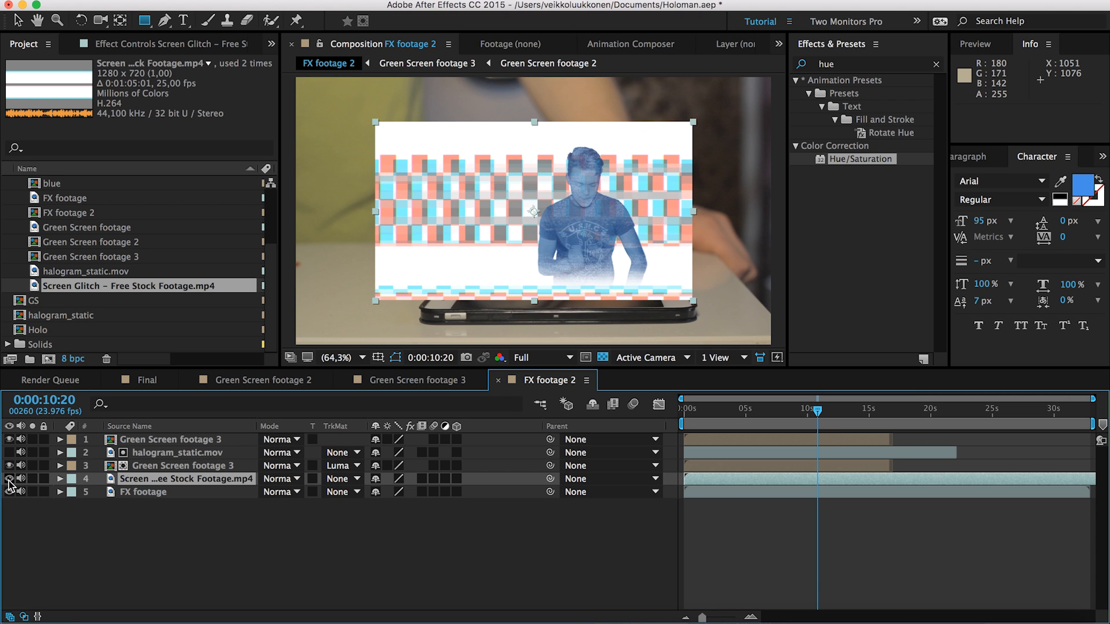
click(61, 478)
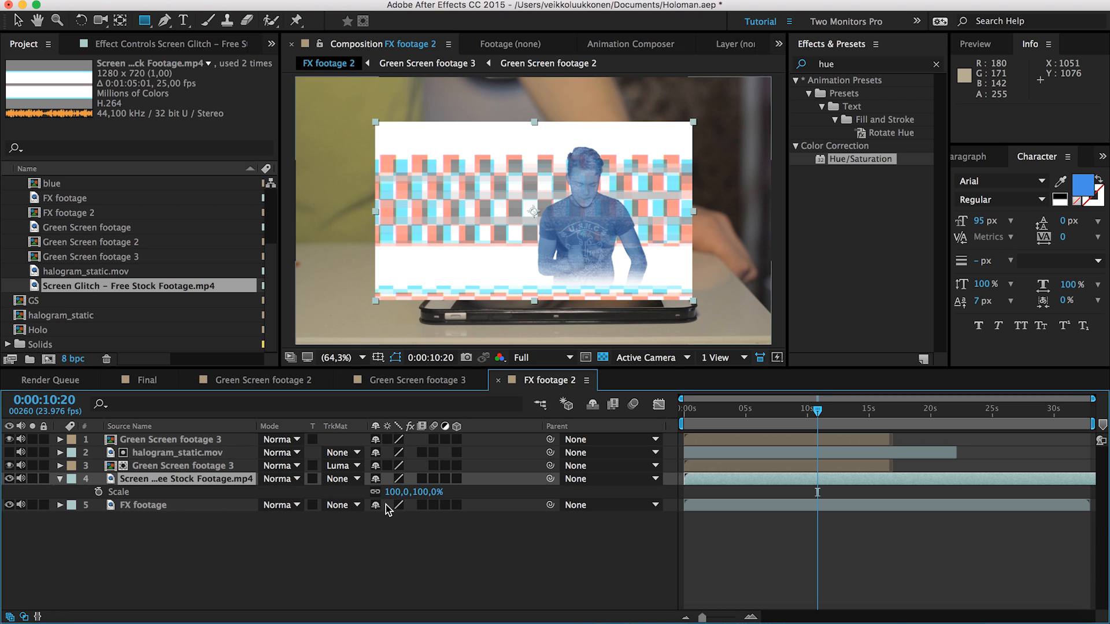
drag(414, 492, 431, 492)
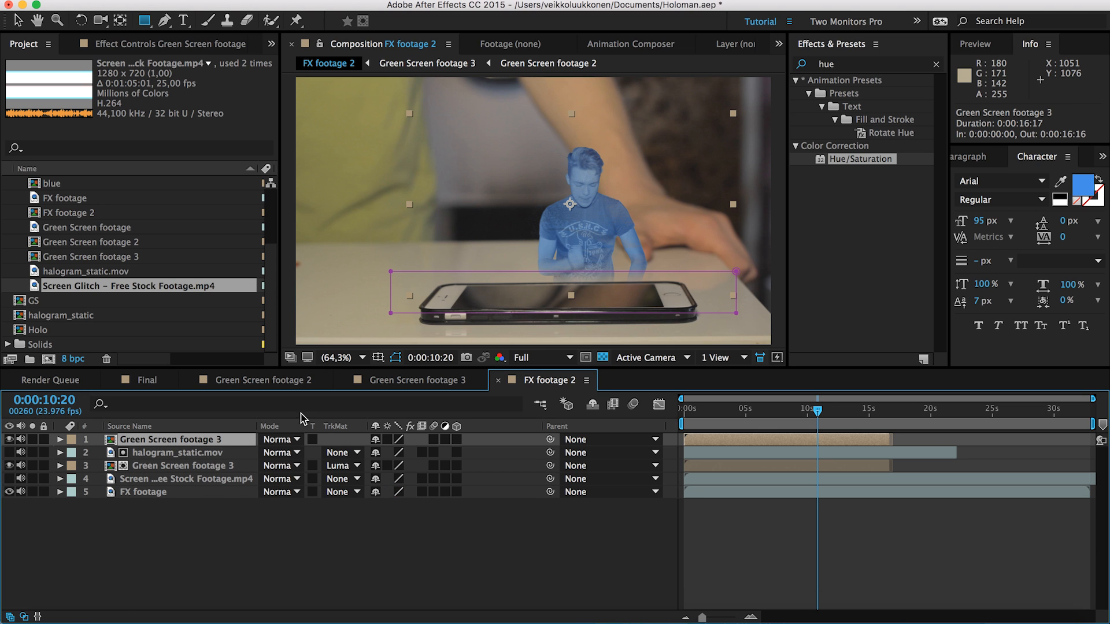
mouse_move(979, 57)
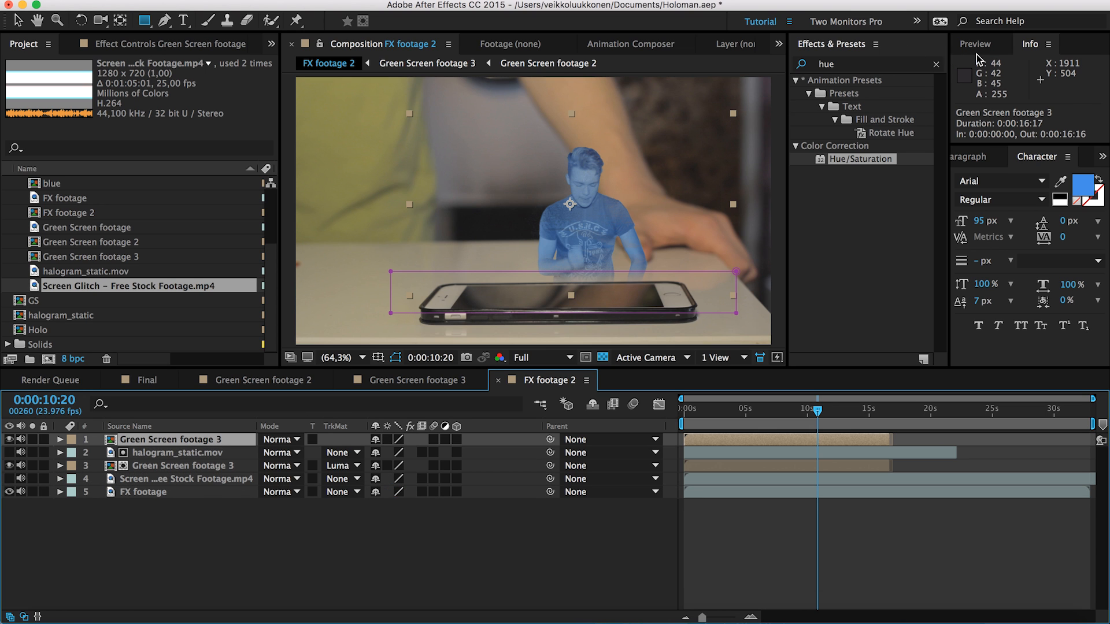
Step: Apply Displacement Map to the top hologram layer, driven by 4. Screen Glitch
click(863, 64)
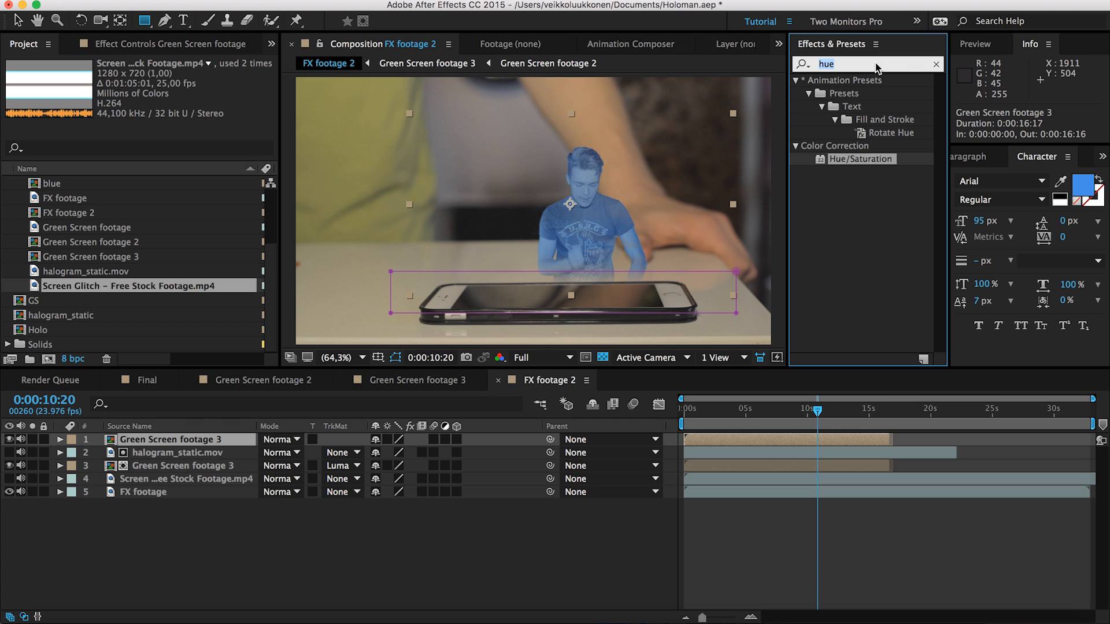
text(displacement)
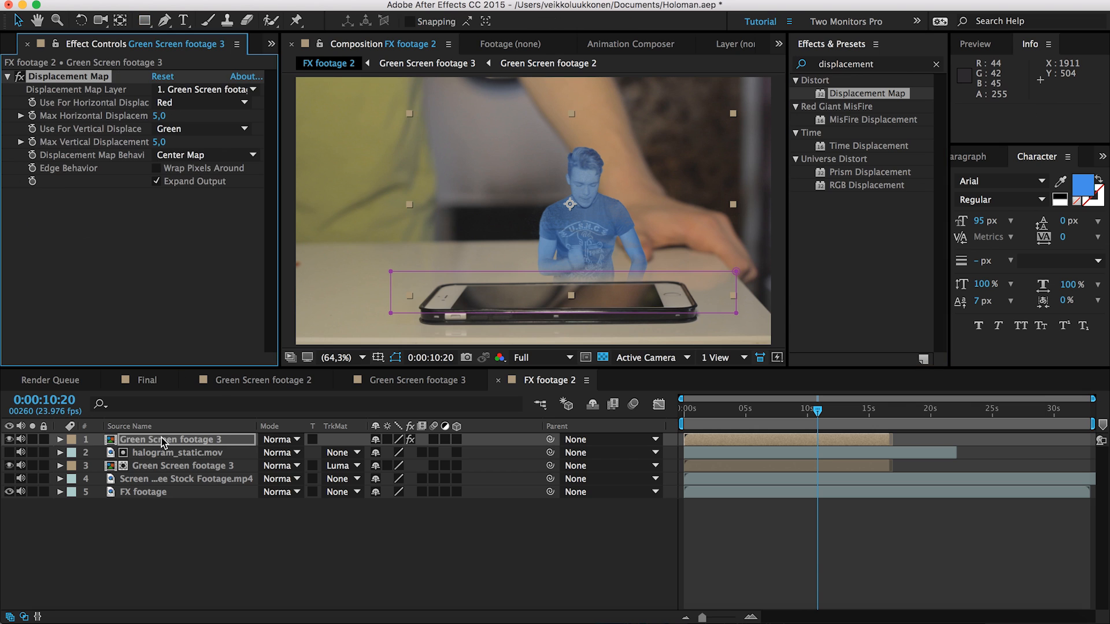
click(205, 89)
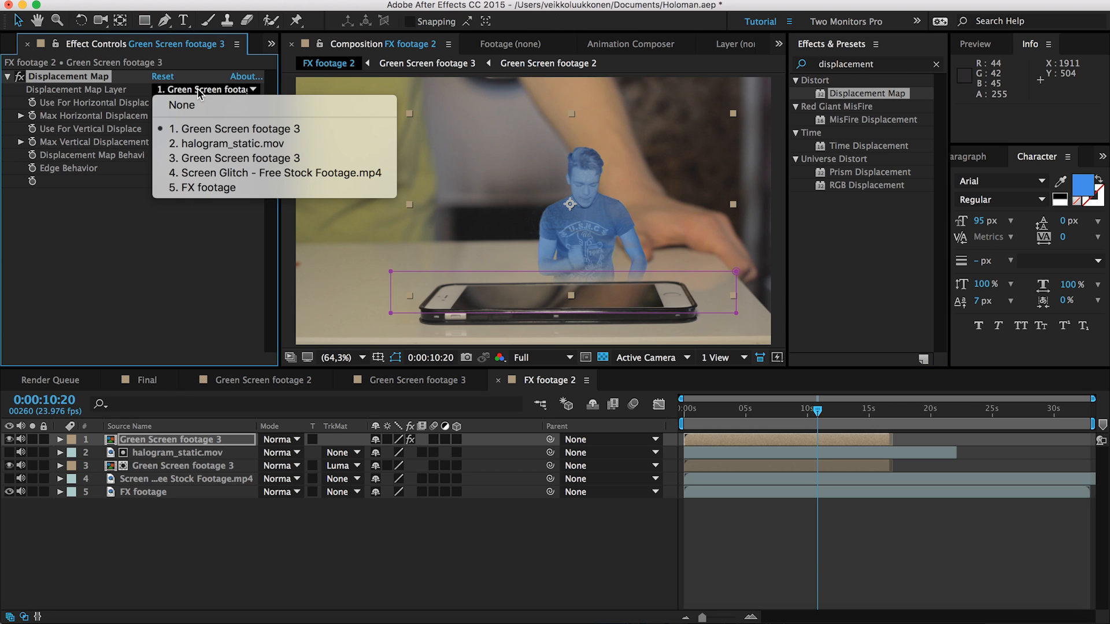
mouse_move(227, 144)
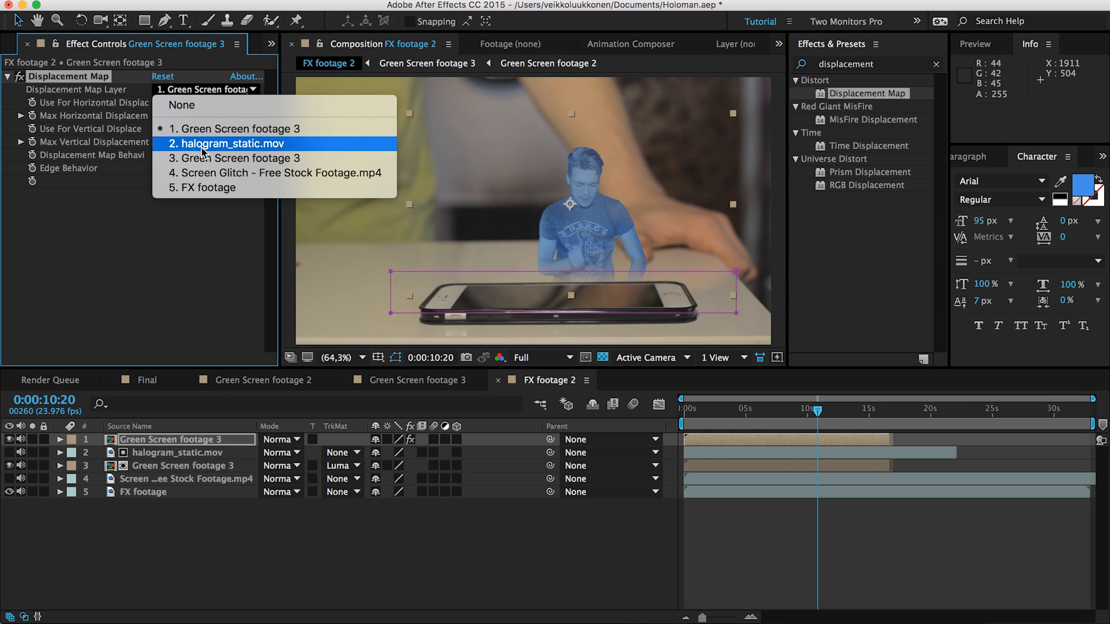
click(278, 172)
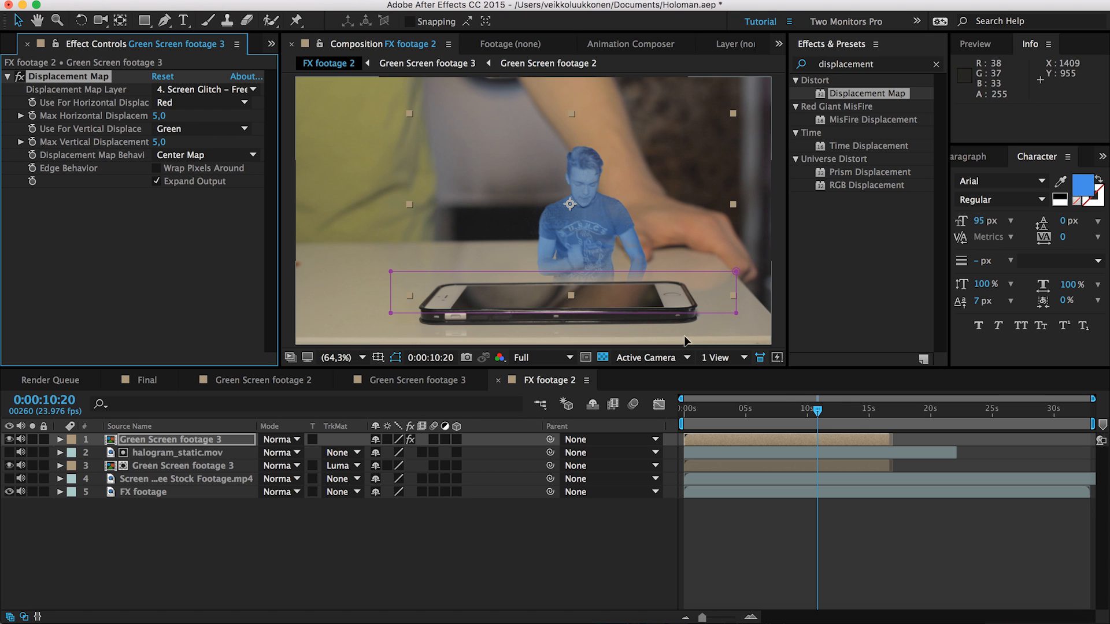
Step: Scrub to preview the distortion and select the layers for pre-composing
drag(816, 408, 834, 408)
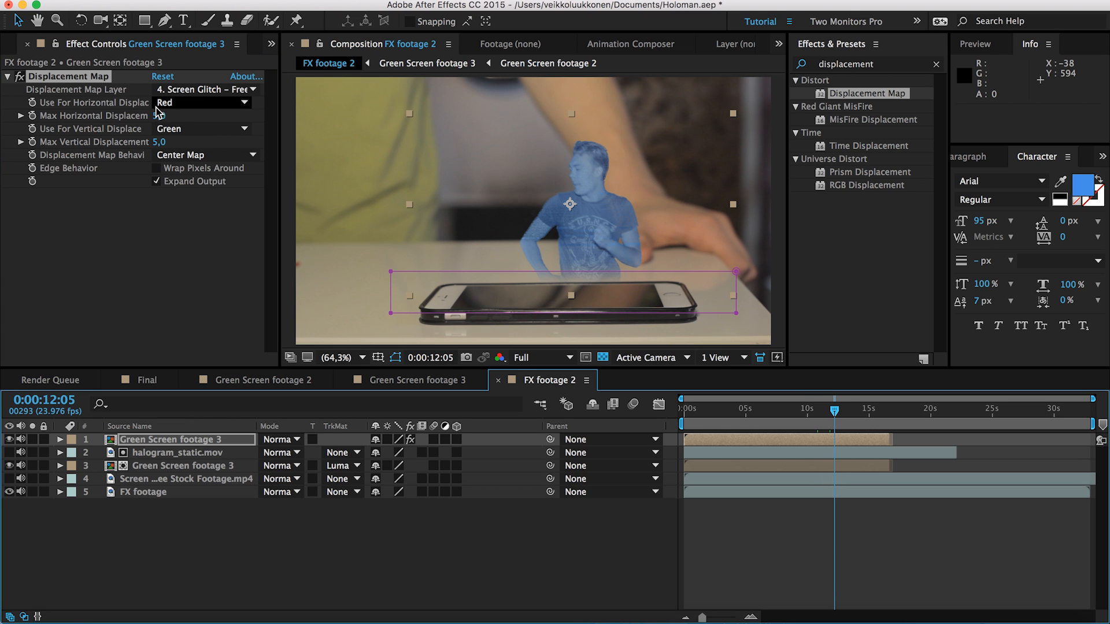
click(167, 116)
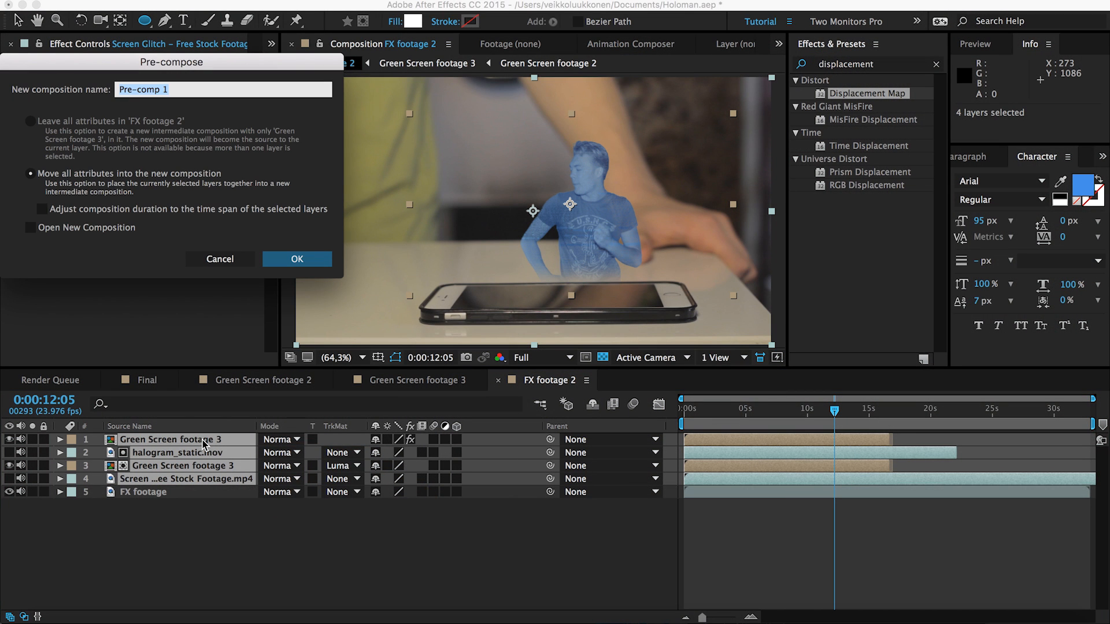
Step: Name the new pre-composition 'holo' and confirm it
text(holo)
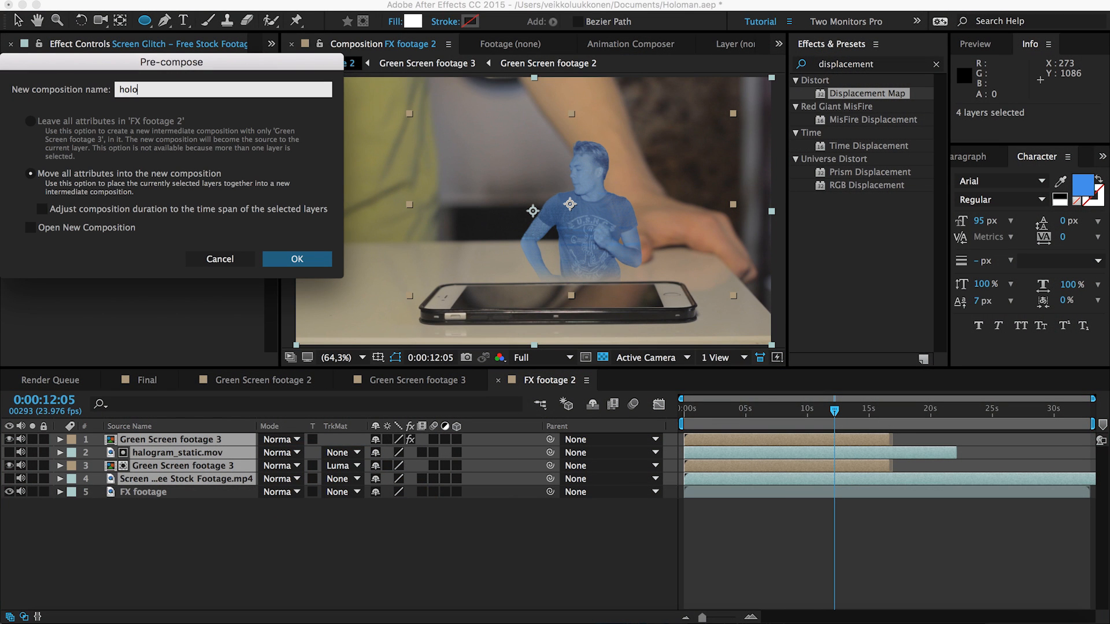
click(298, 259)
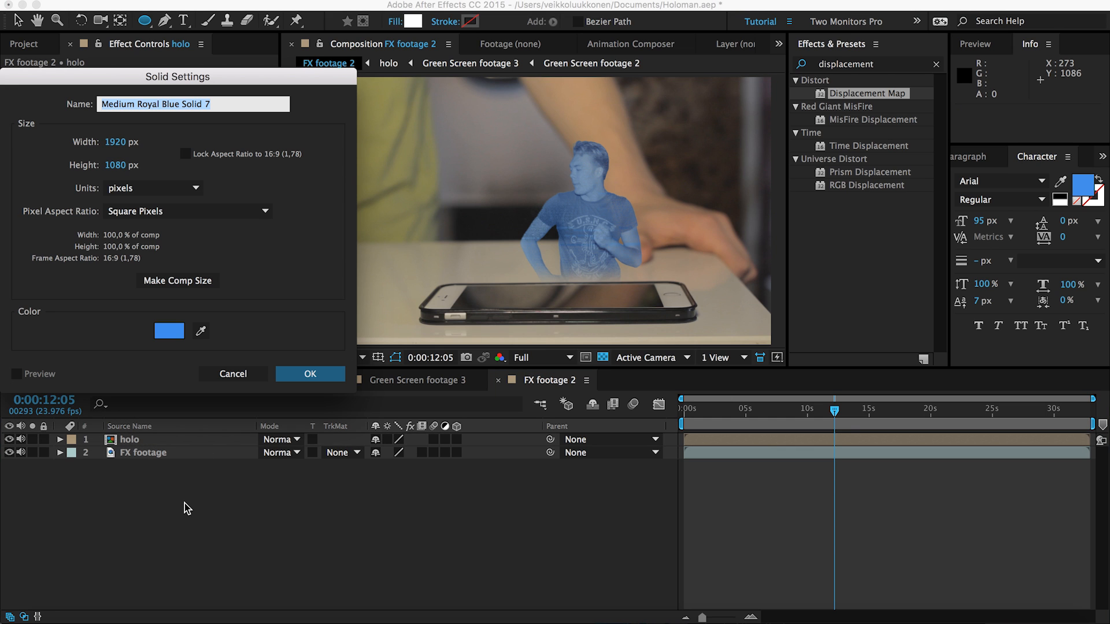
mouse_move(262, 253)
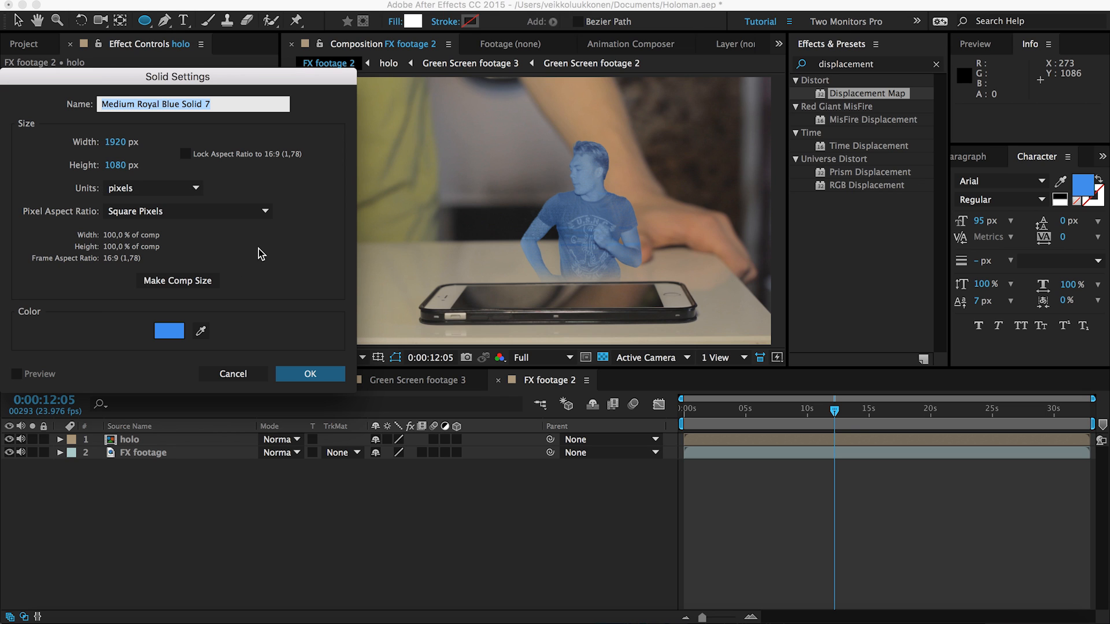
Step: Create a blue solid named 'glow' above the holo comp
text(glow)
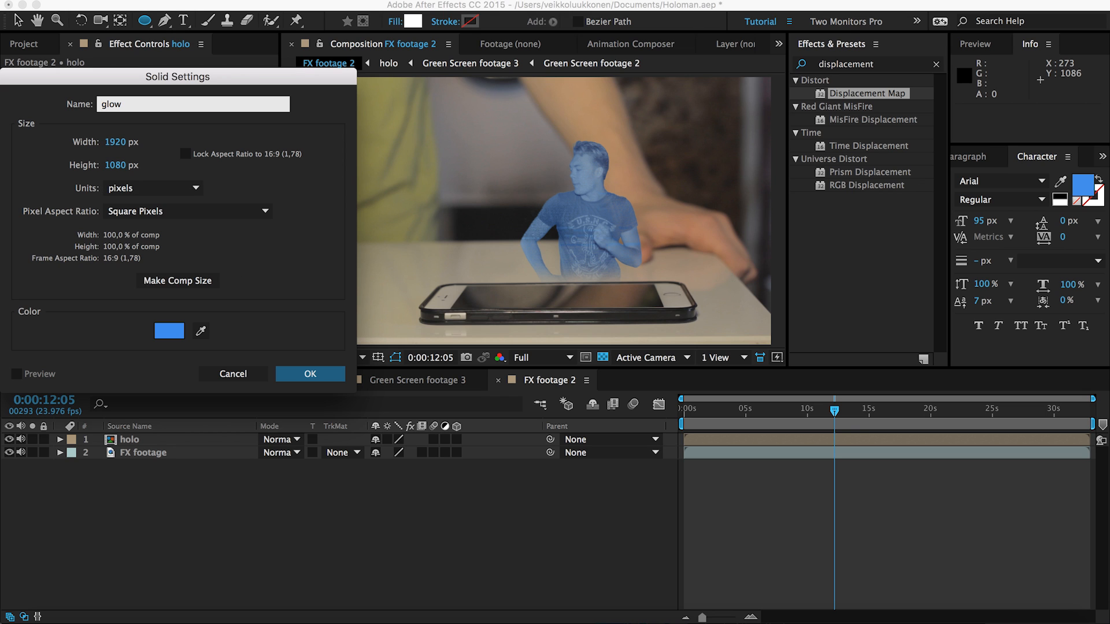
click(309, 373)
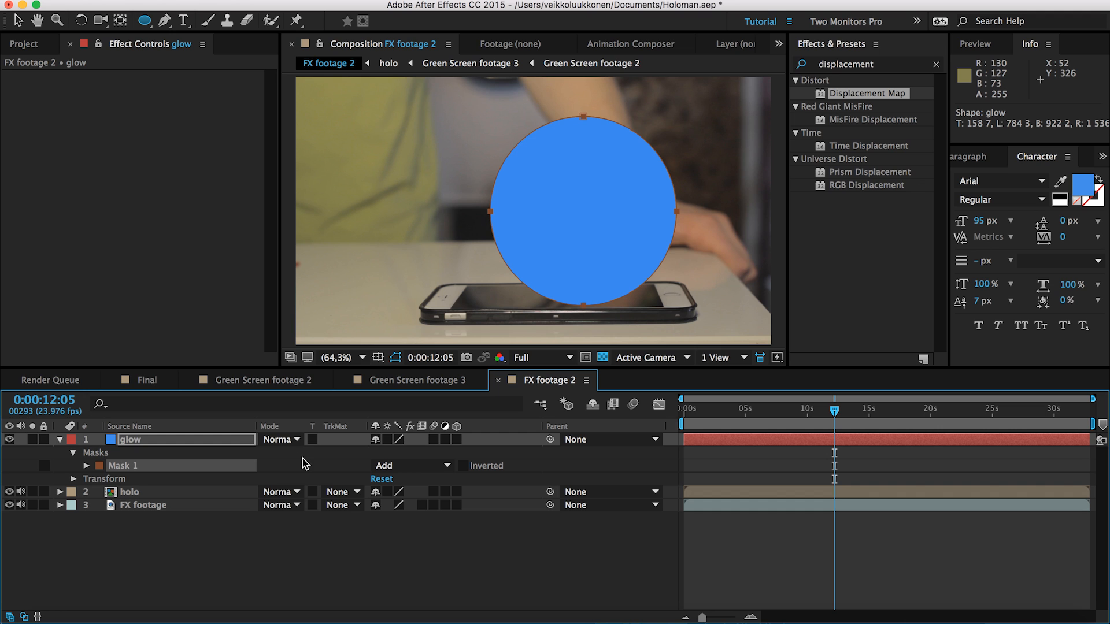
Step: Feather the glow mask to 226 px, set the layer mode to Add and lower opacity to 78%
click(88, 453)
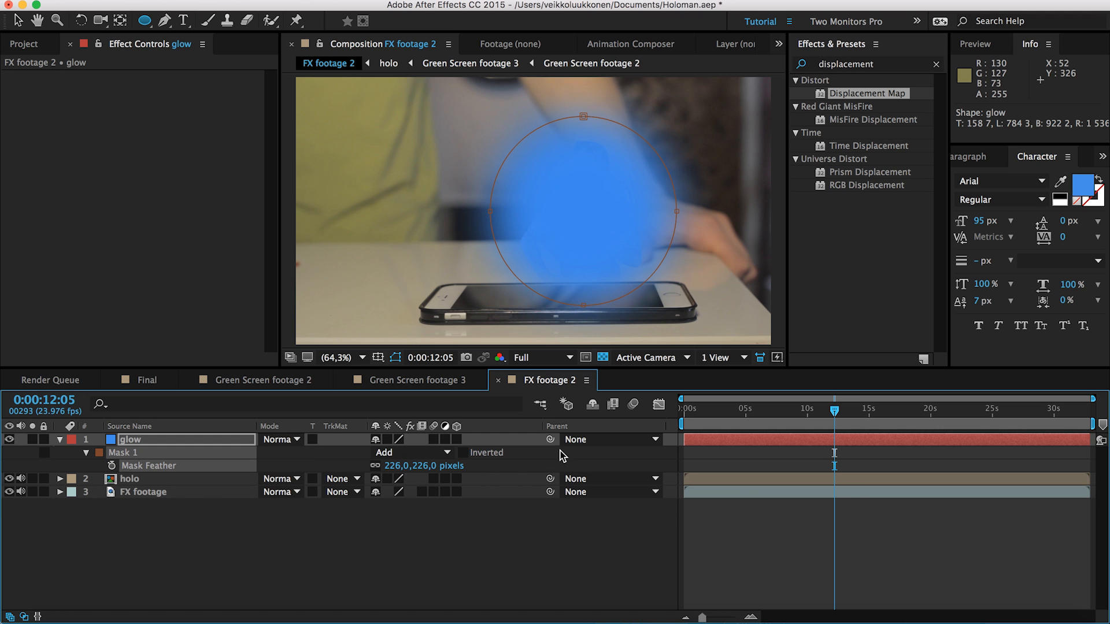
mouse_move(286, 453)
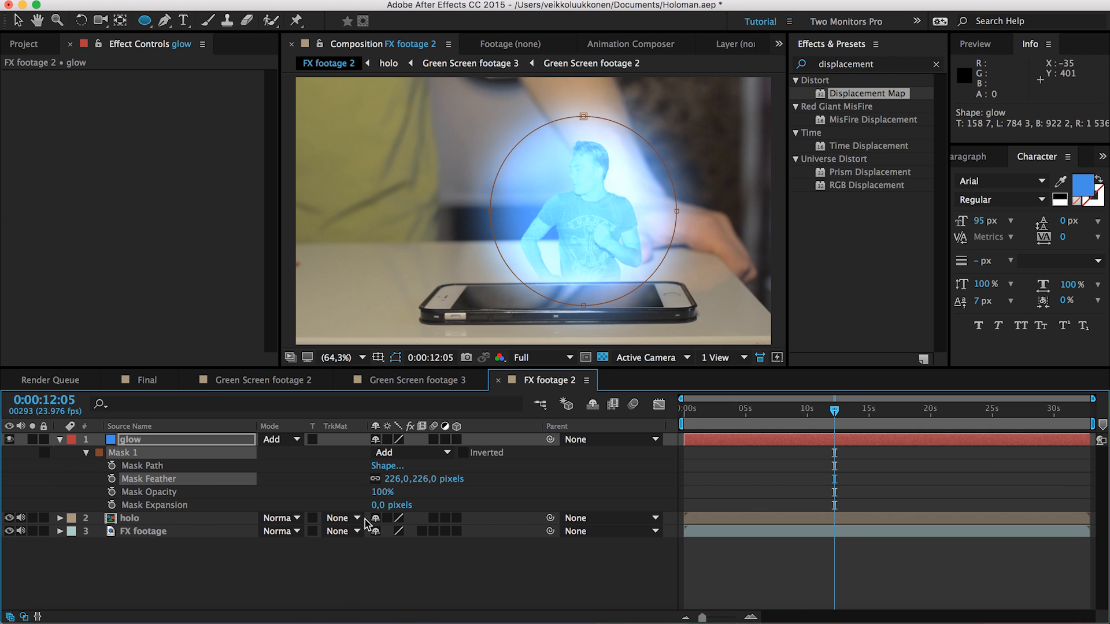
drag(392, 505, 342, 505)
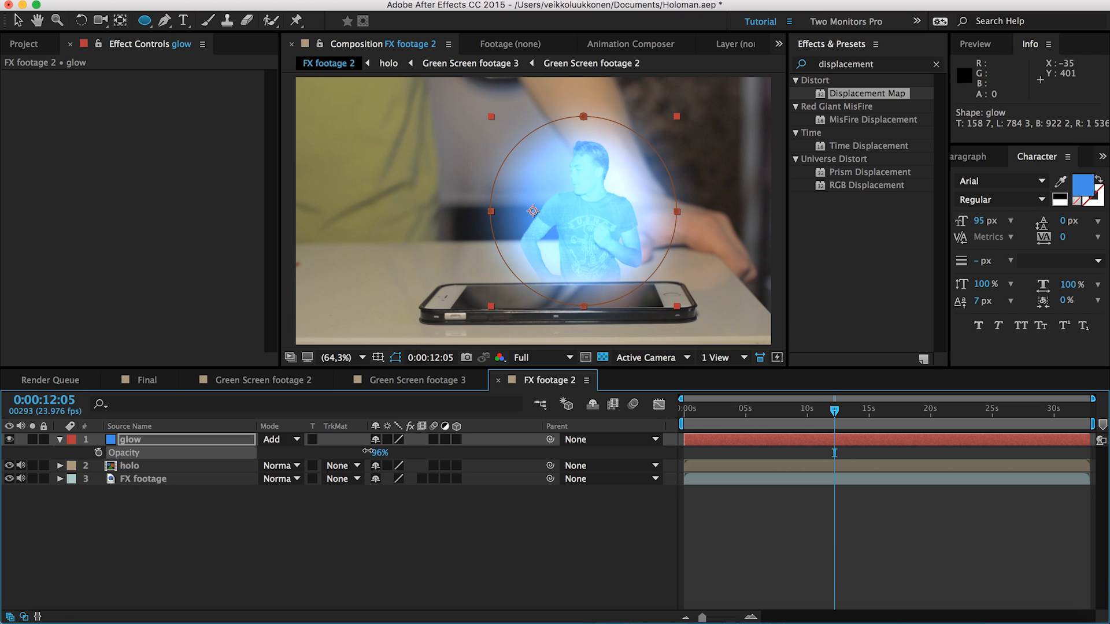
drag(380, 452, 363, 452)
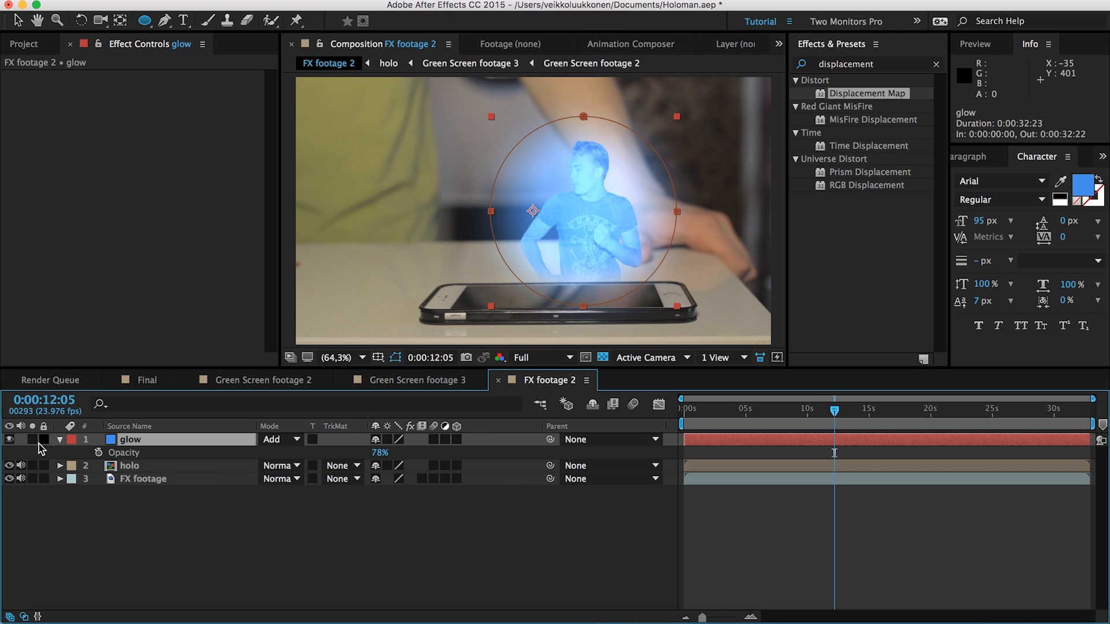
mouse_move(99, 453)
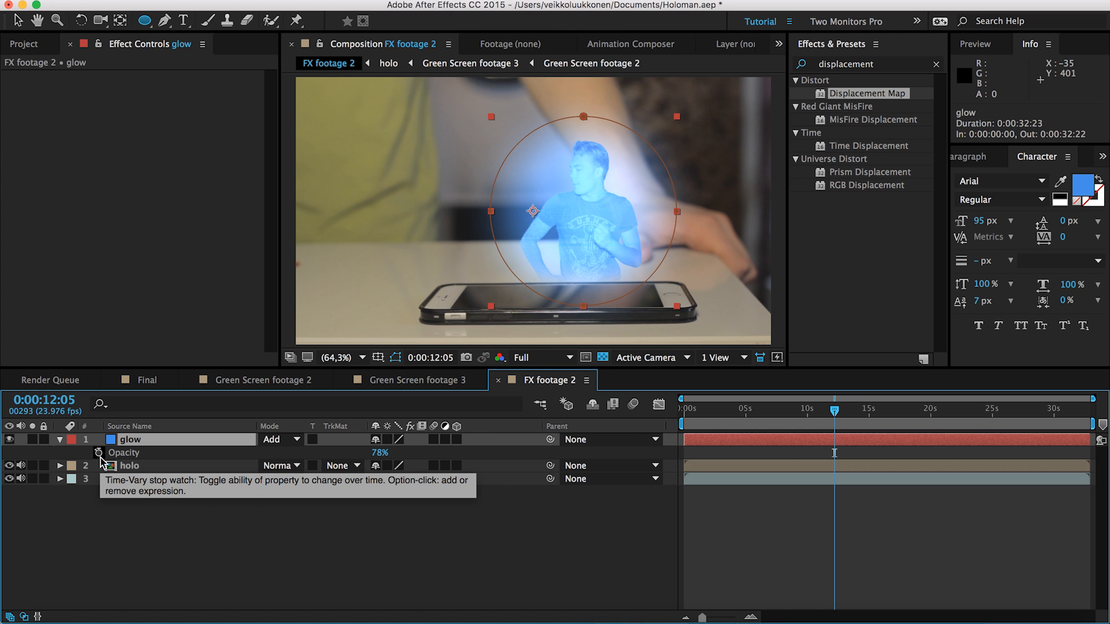
Step: Add a wiggle expression to the glow's opacity and scrub to preview the flicker
click(98, 453)
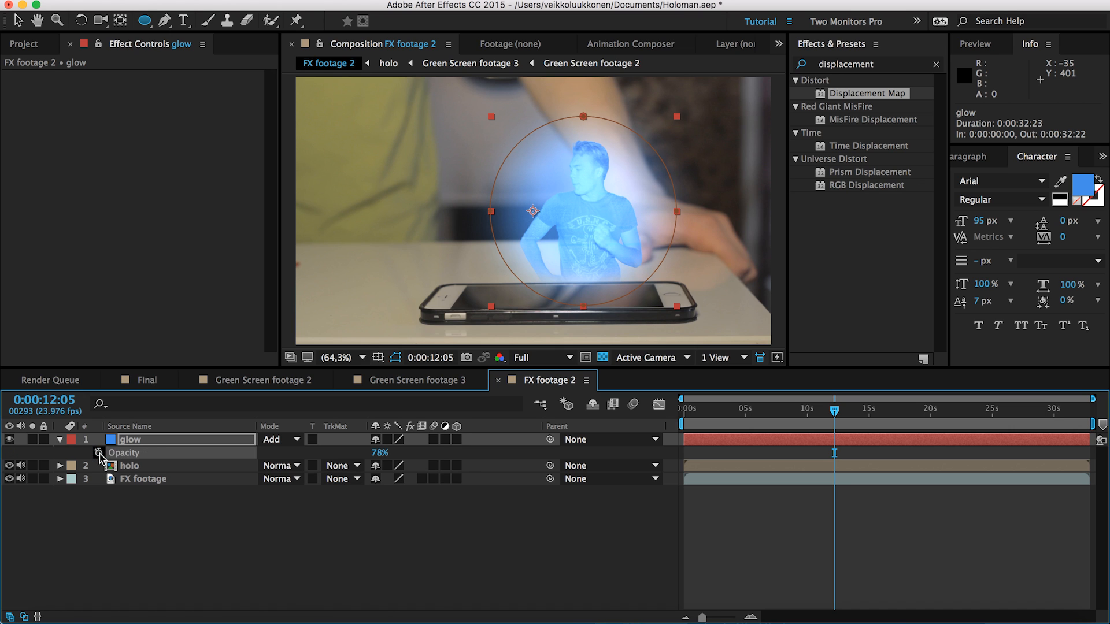
click(99, 455)
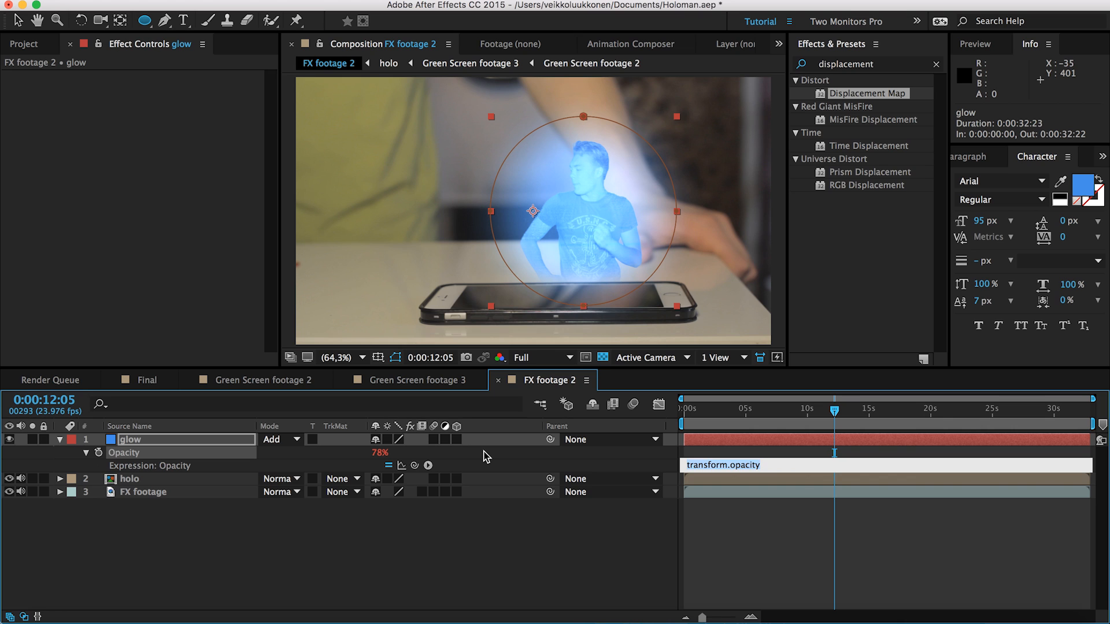
text(wiggle()
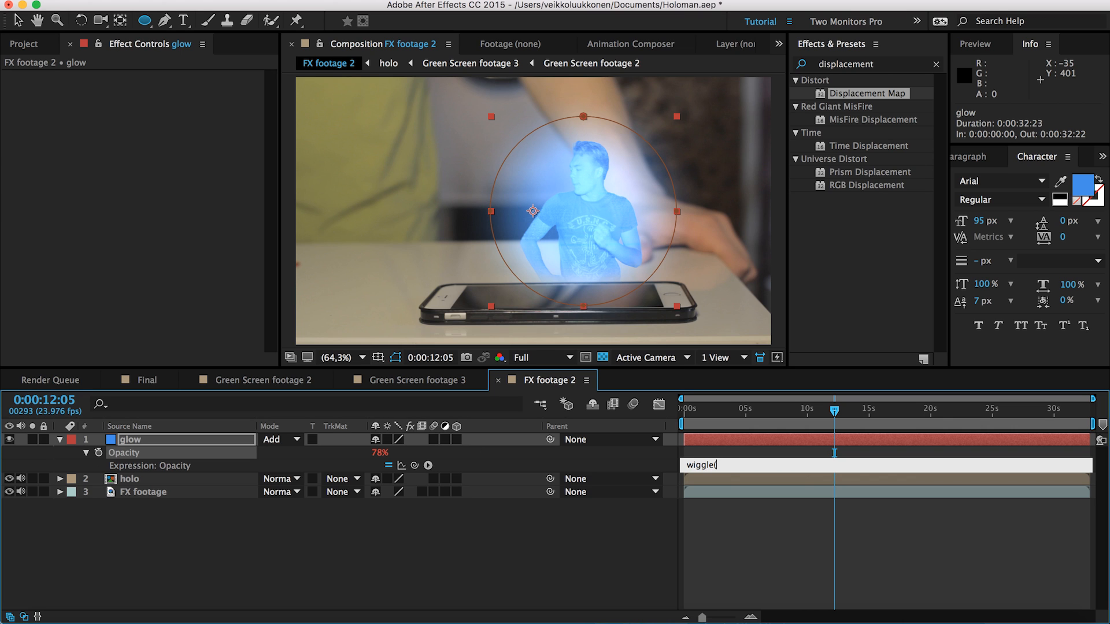
text(5)
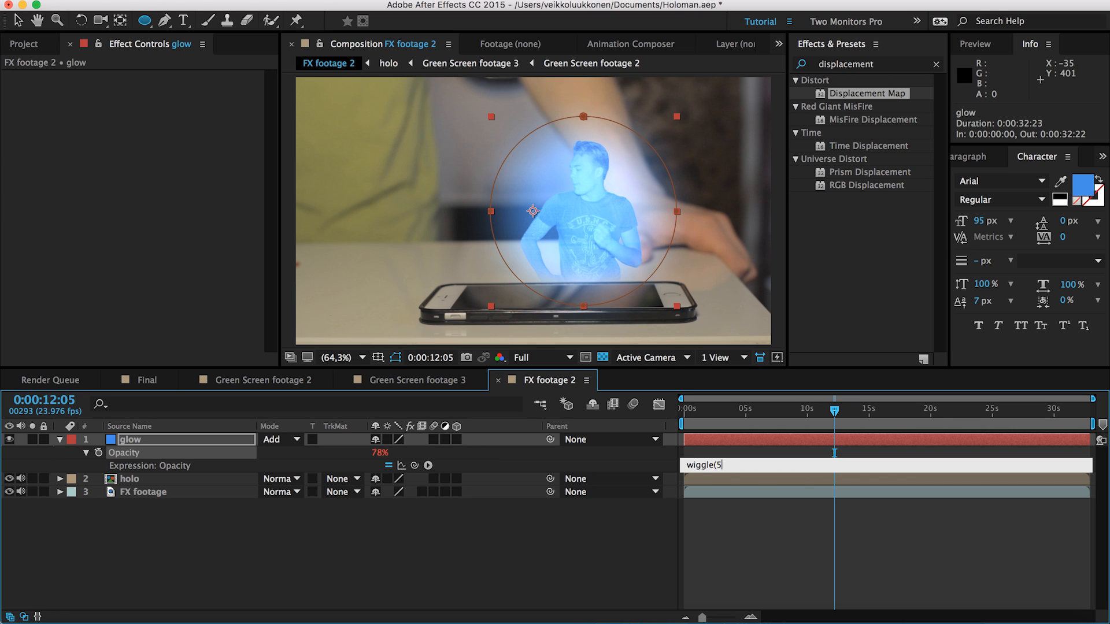
text(,19)
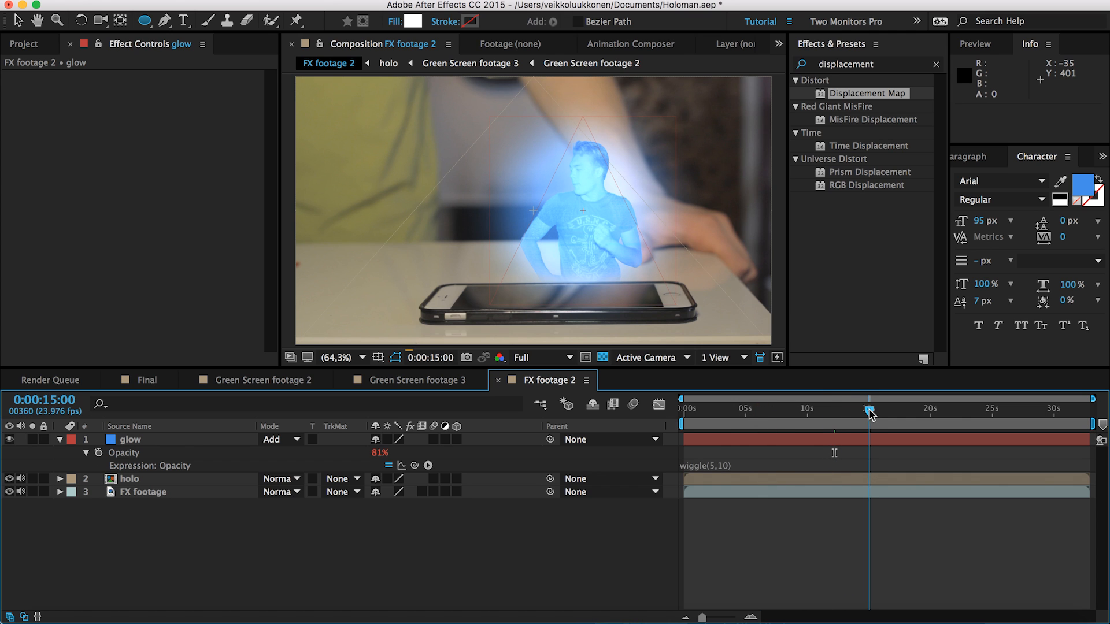
drag(869, 409, 860, 409)
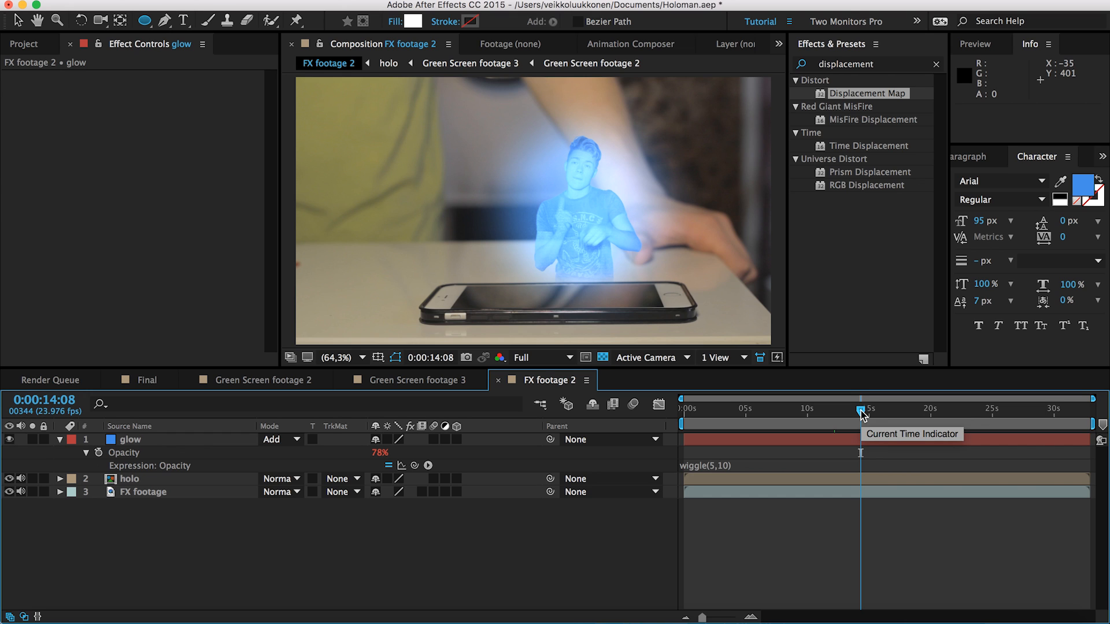
mouse_move(809, 418)
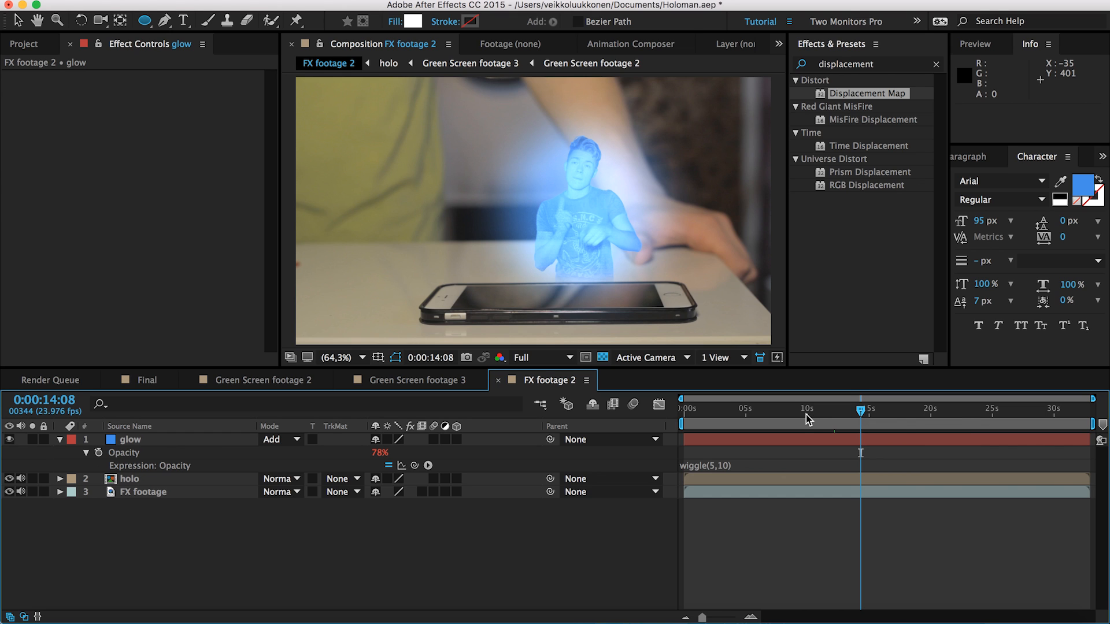
Step: Duplicate holo, flip the lower copy vertically and slide it beneath the figure as a reflection
drag(860, 408, 806, 408)
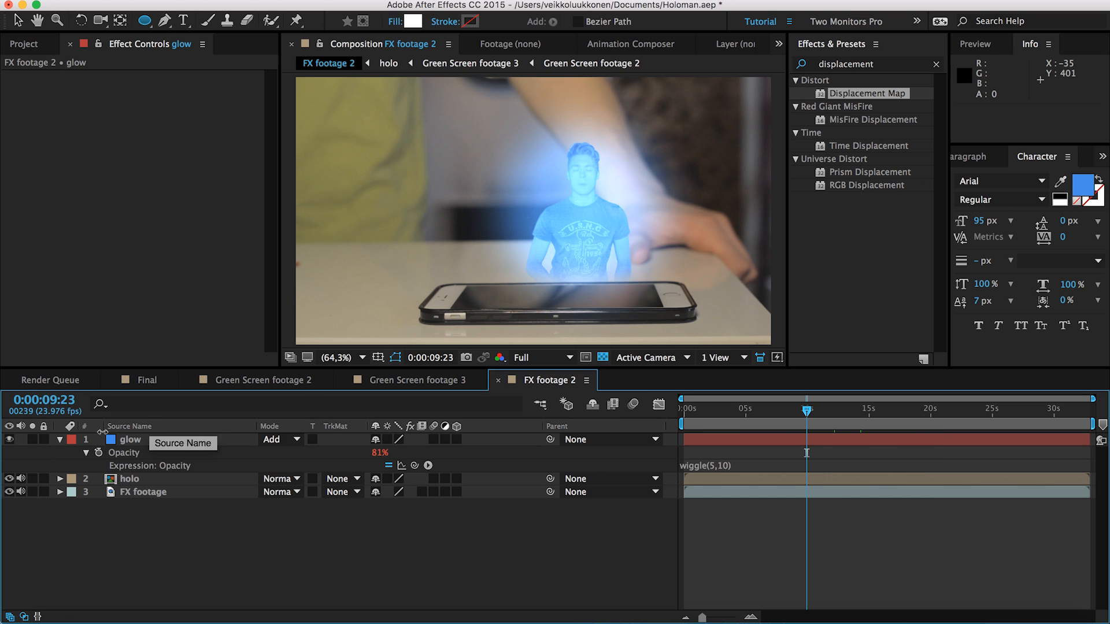
click(60, 439)
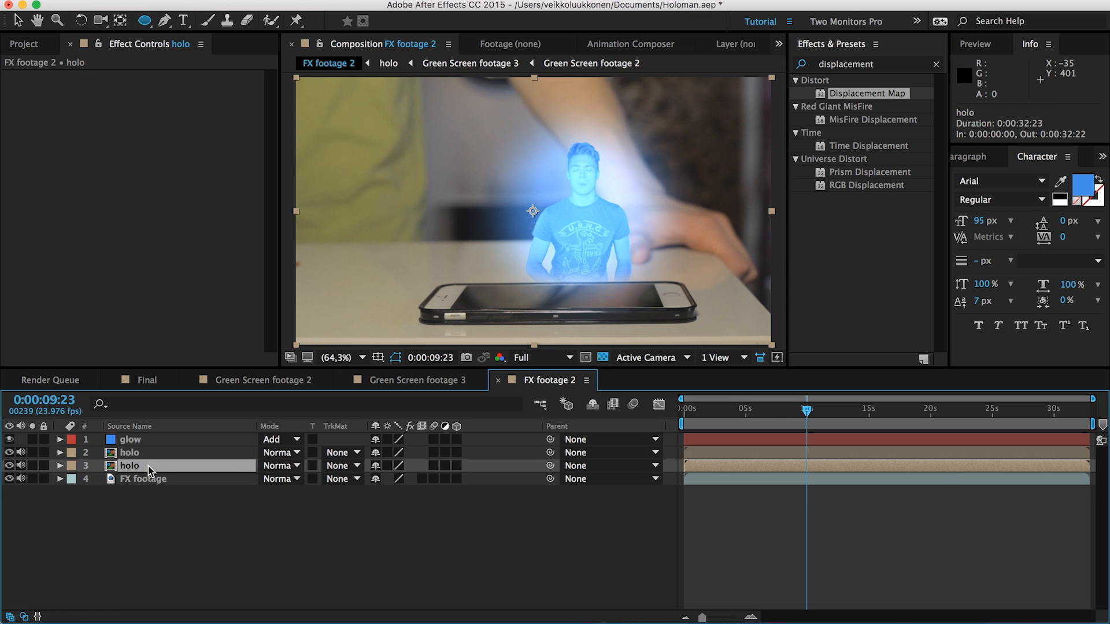
click(59, 464)
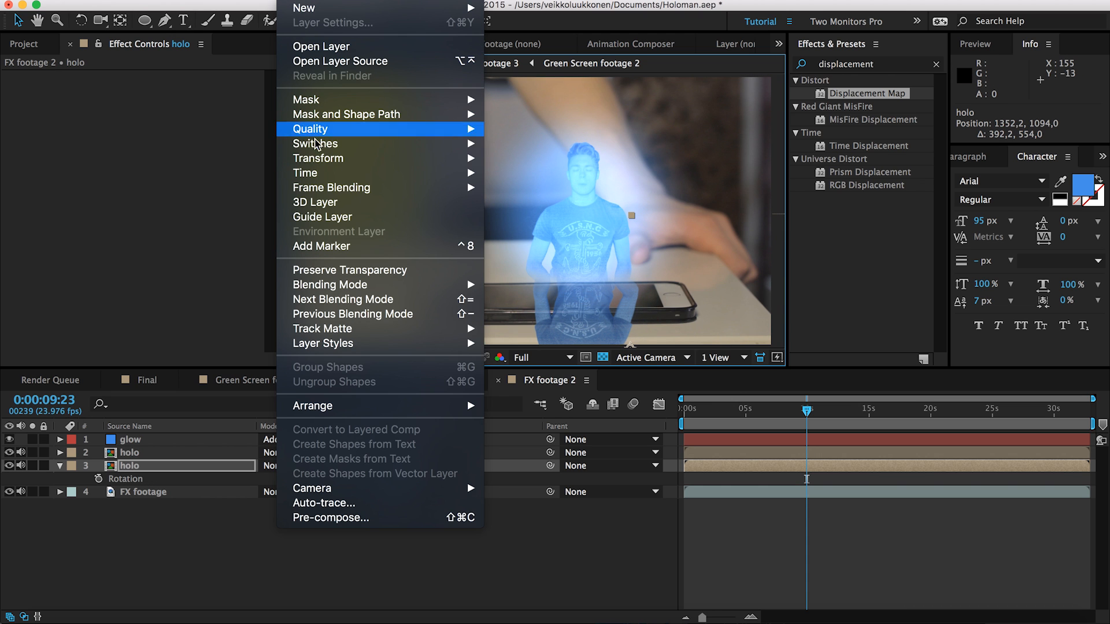
mouse_move(317, 159)
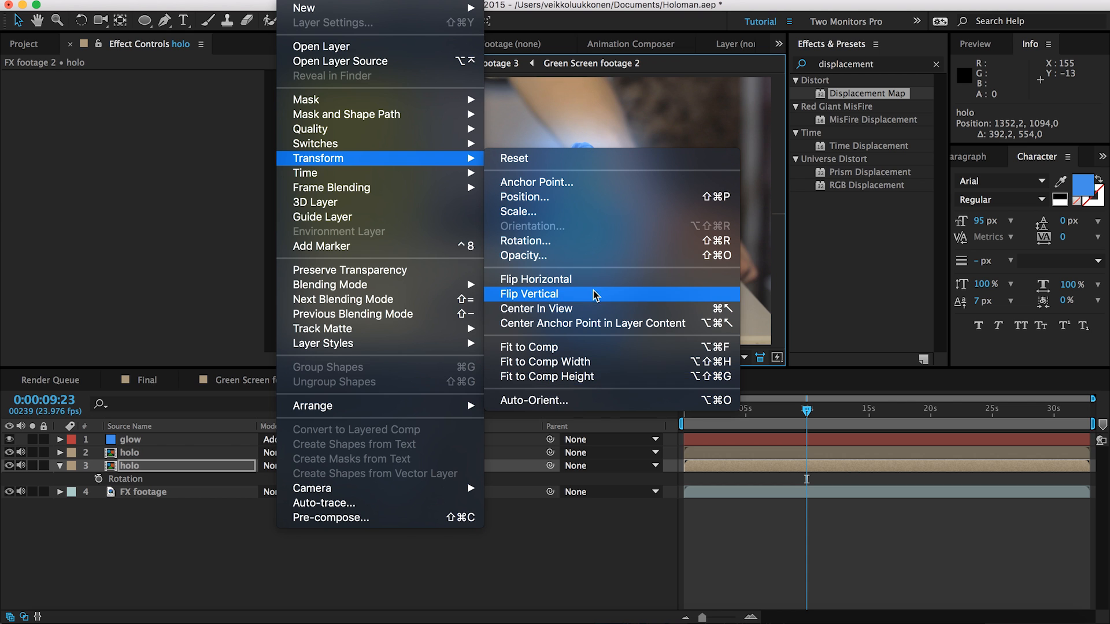
click(530, 294)
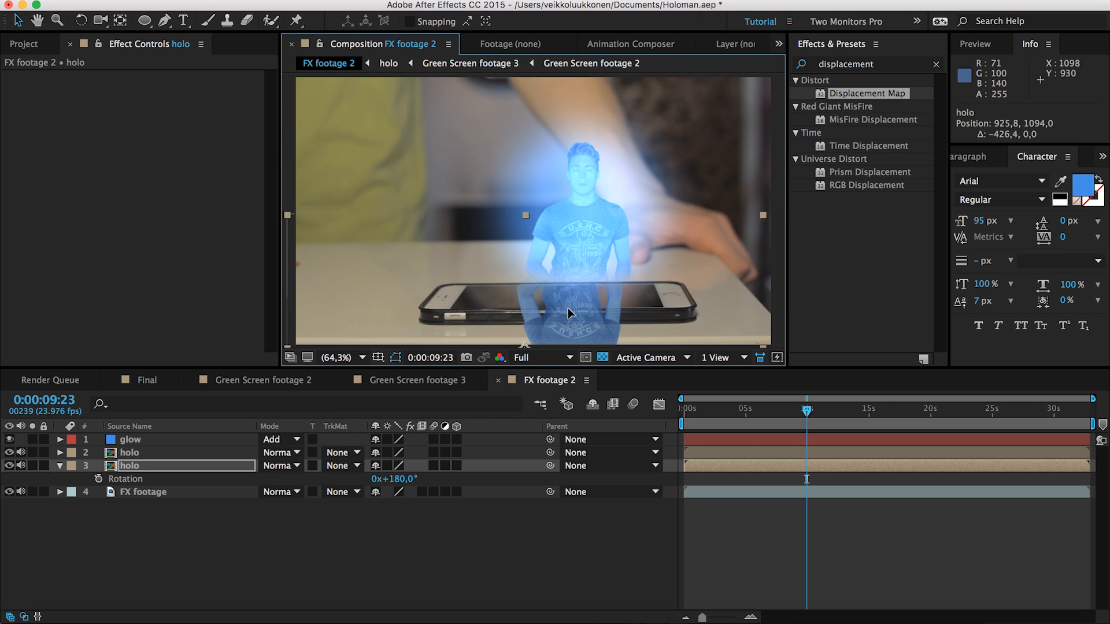
drag(570, 314, 581, 316)
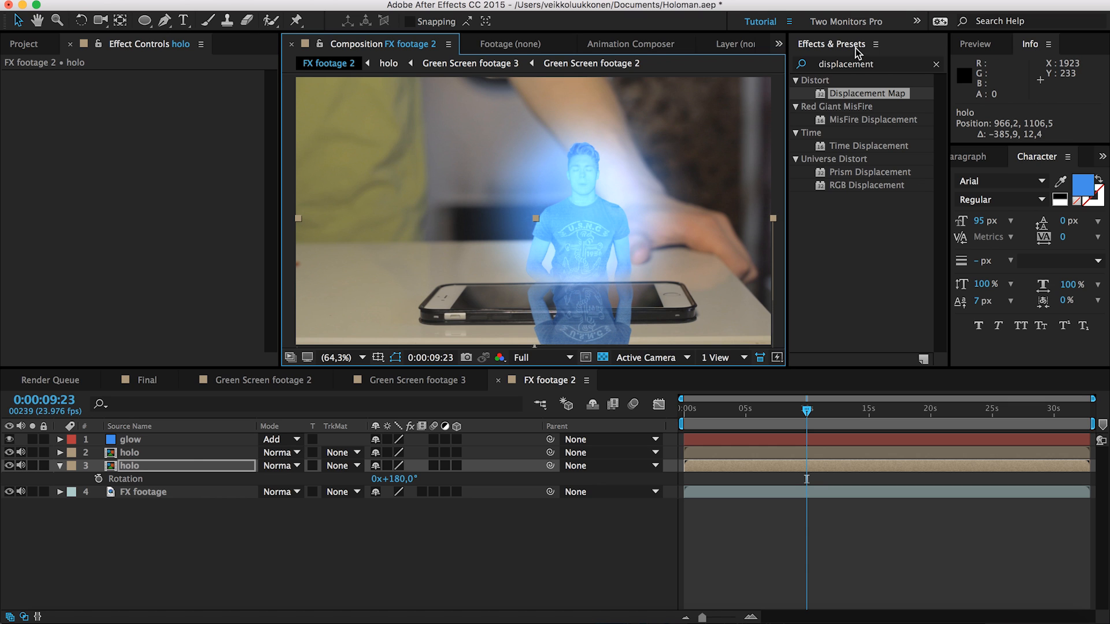
mouse_move(523, 275)
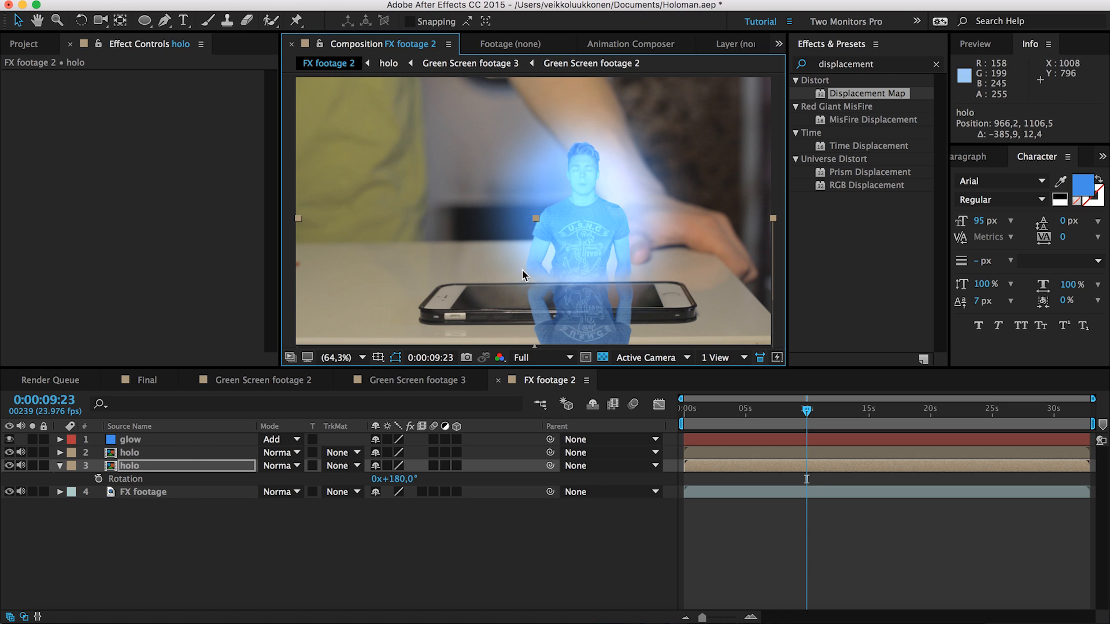
mouse_move(453, 240)
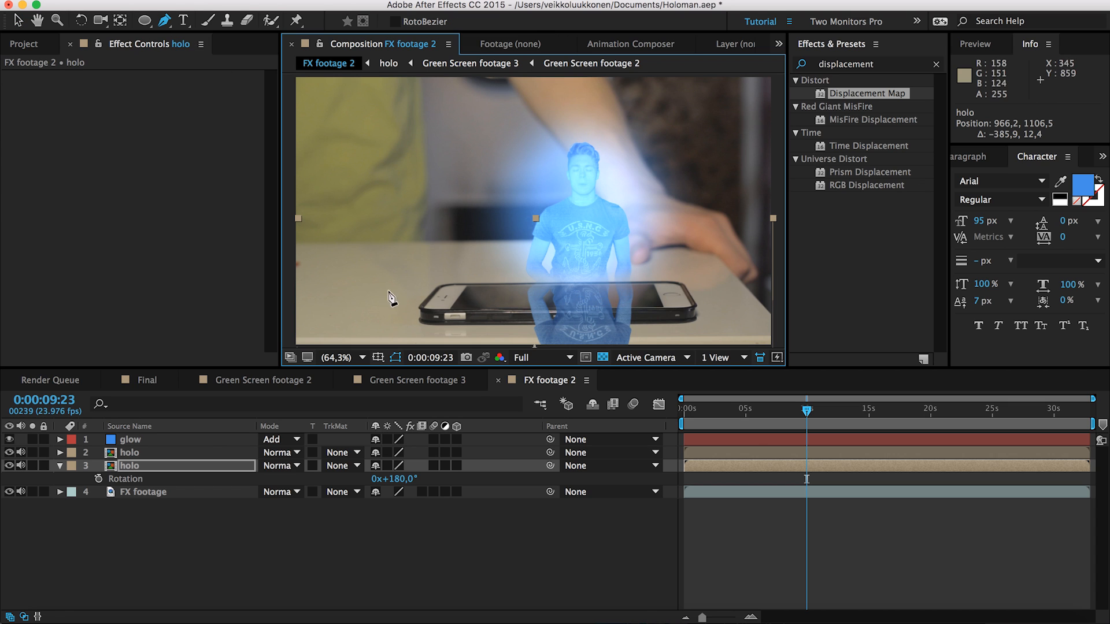
mouse_move(470, 293)
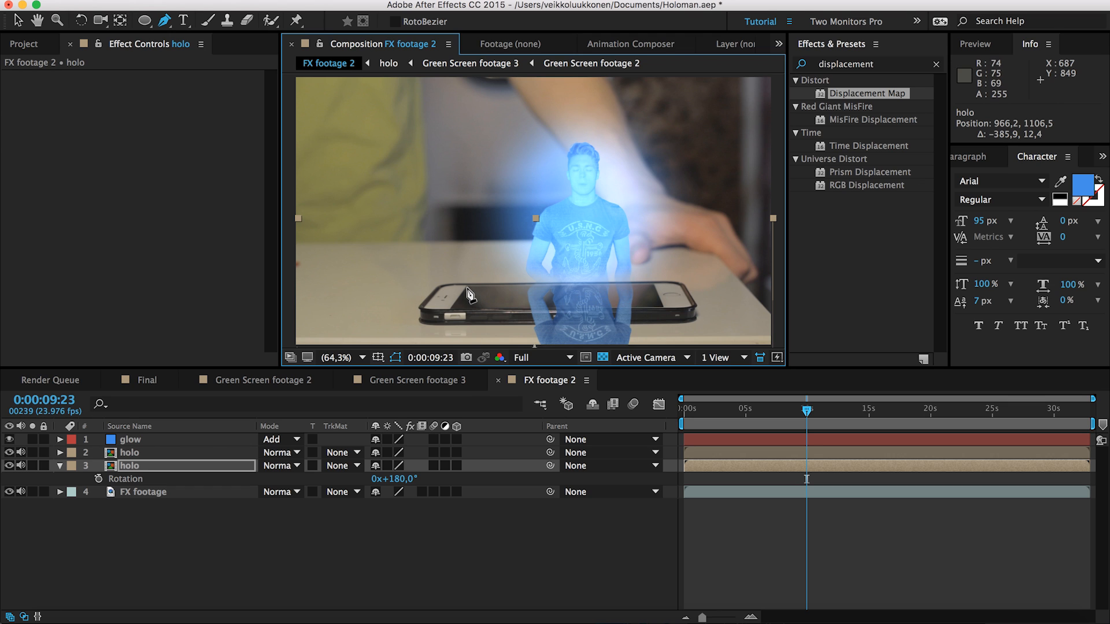
Step: Draw a pen mask along the phone screen's top edge and corner on the flipped holo copy
drag(466, 287, 654, 289)
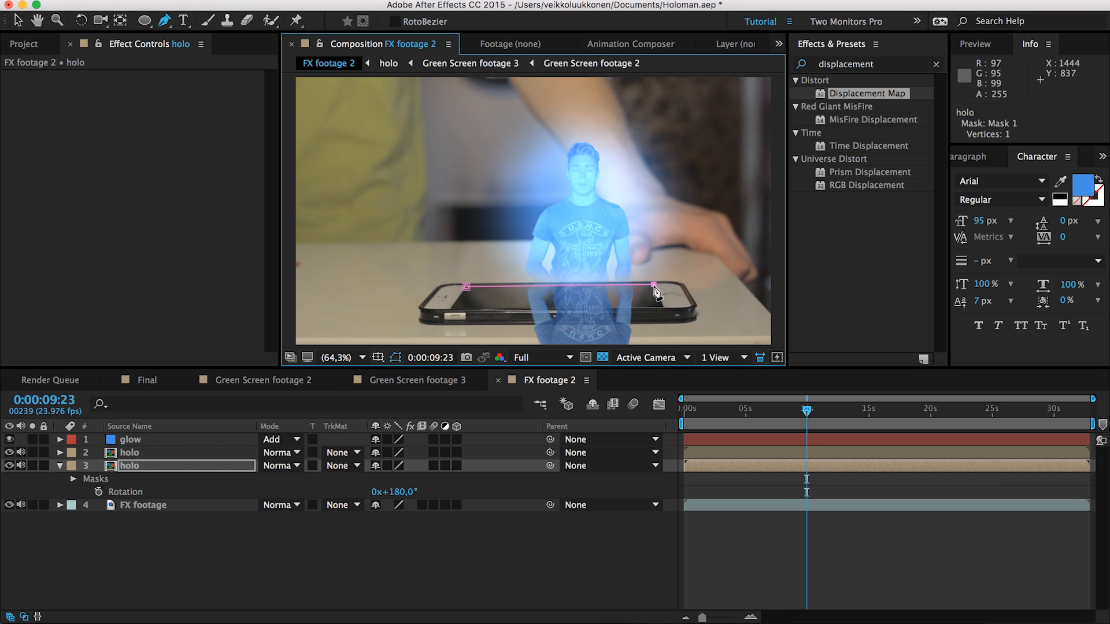
drag(652, 286, 658, 310)
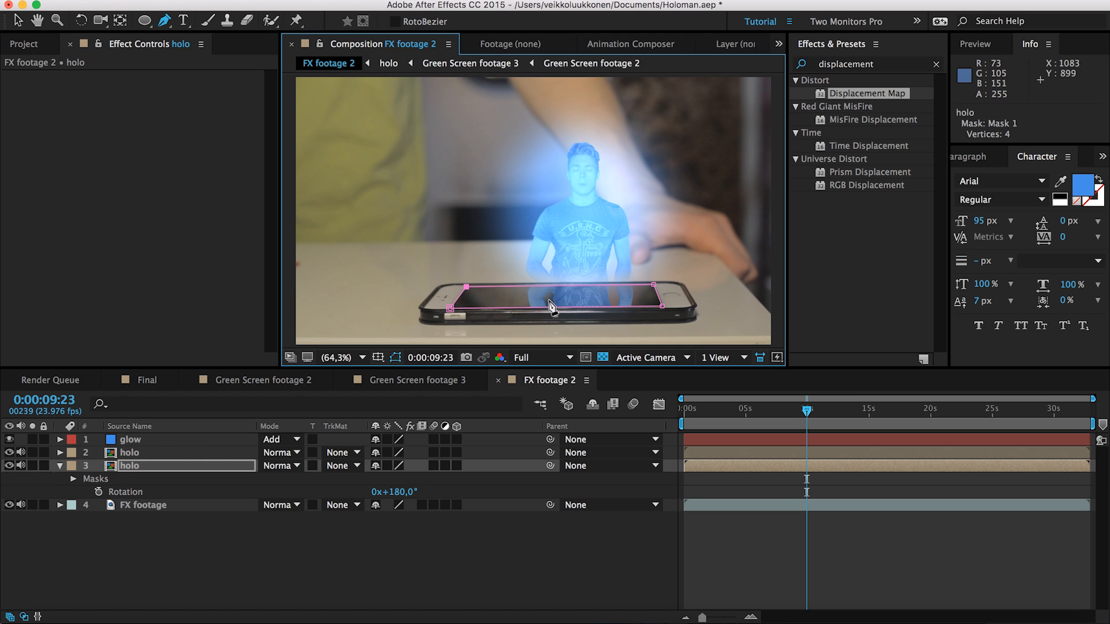
mouse_move(610, 355)
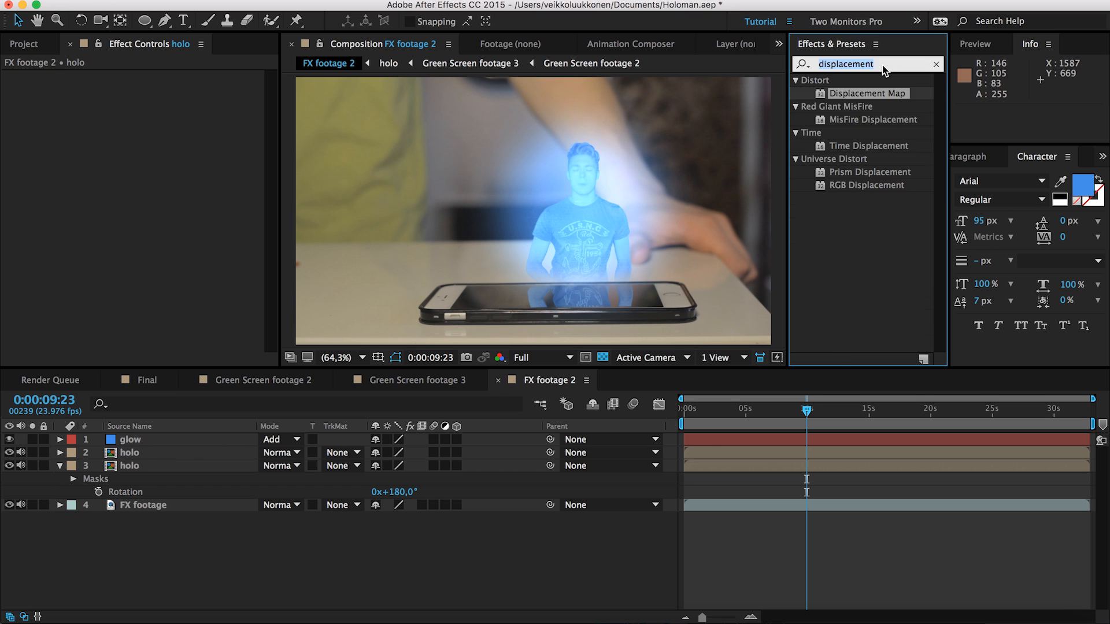
Step: Apply Fast Blur at 40 blurriness to the reflection layer and set its opacity to 41%
text(fast)
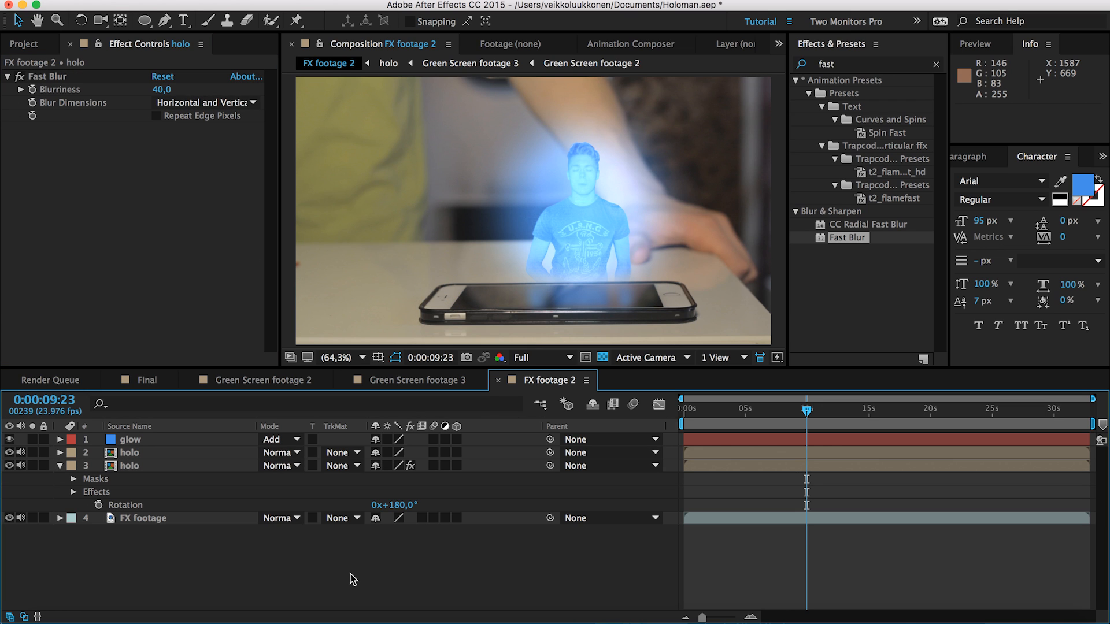
mouse_move(209, 479)
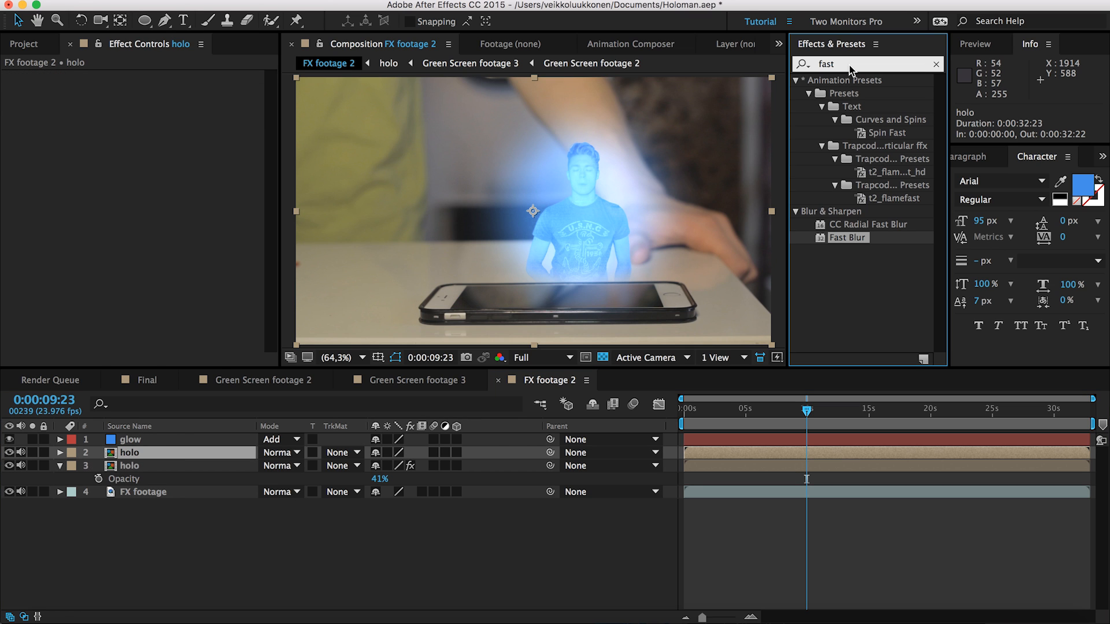
Step: Apply Mosaic to the upper holo layer with 400 horizontal and 400 vertical blocks
key(backspace)
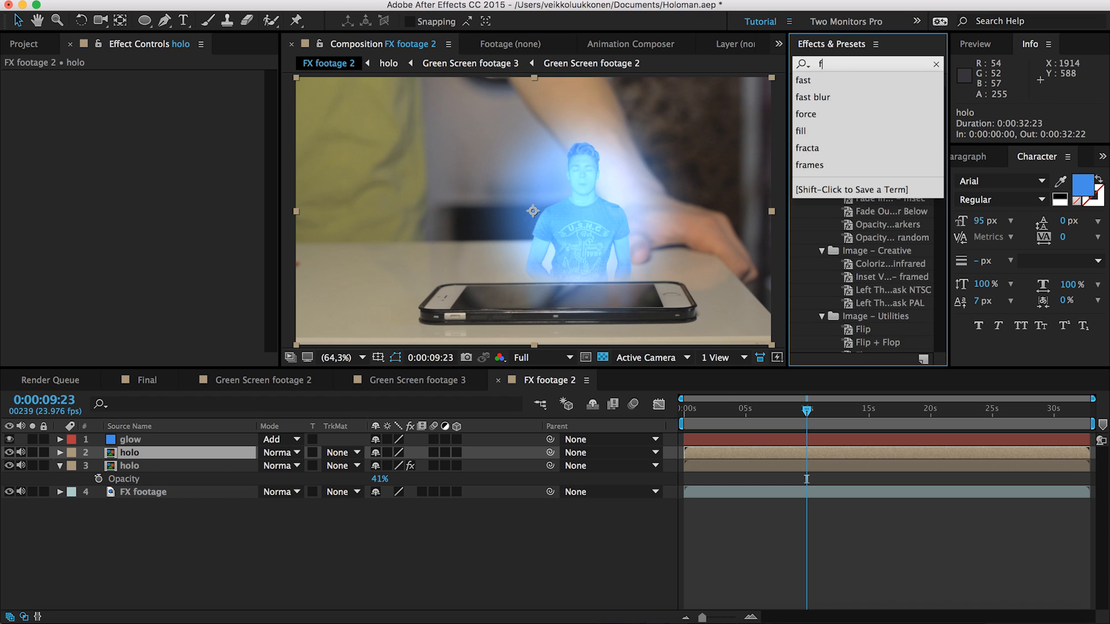
text(mo)
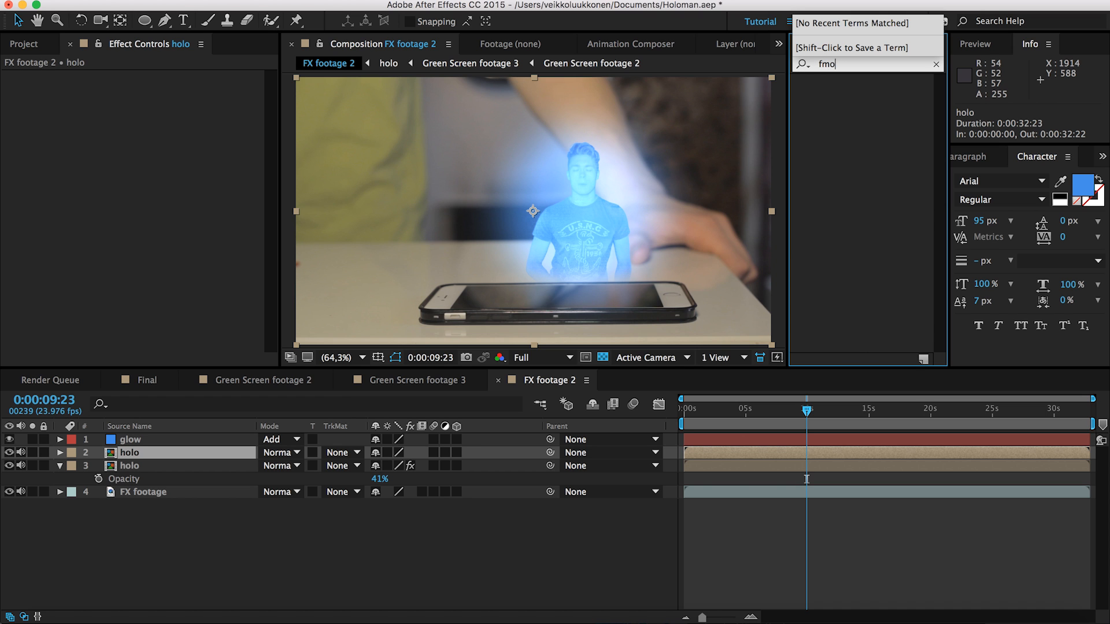
text(mosa)
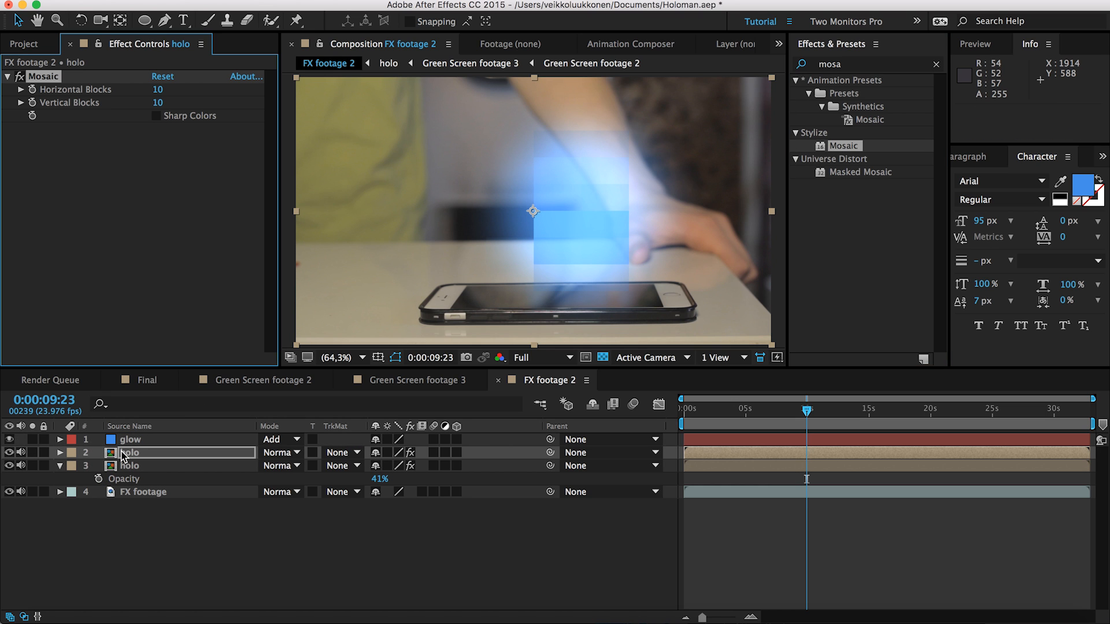
click(169, 90)
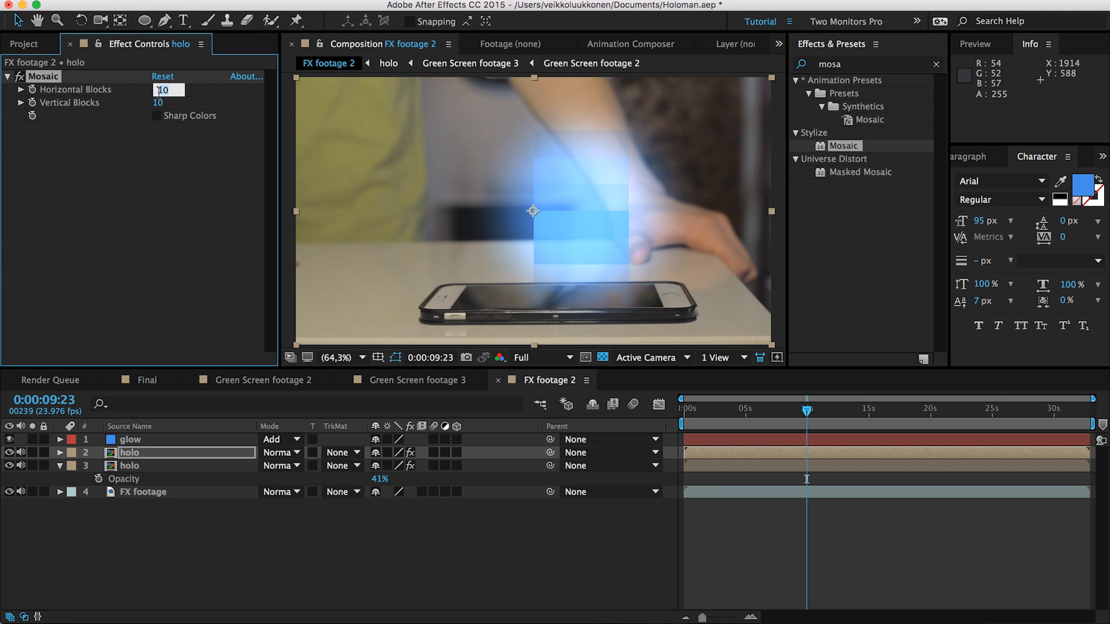
text(400)
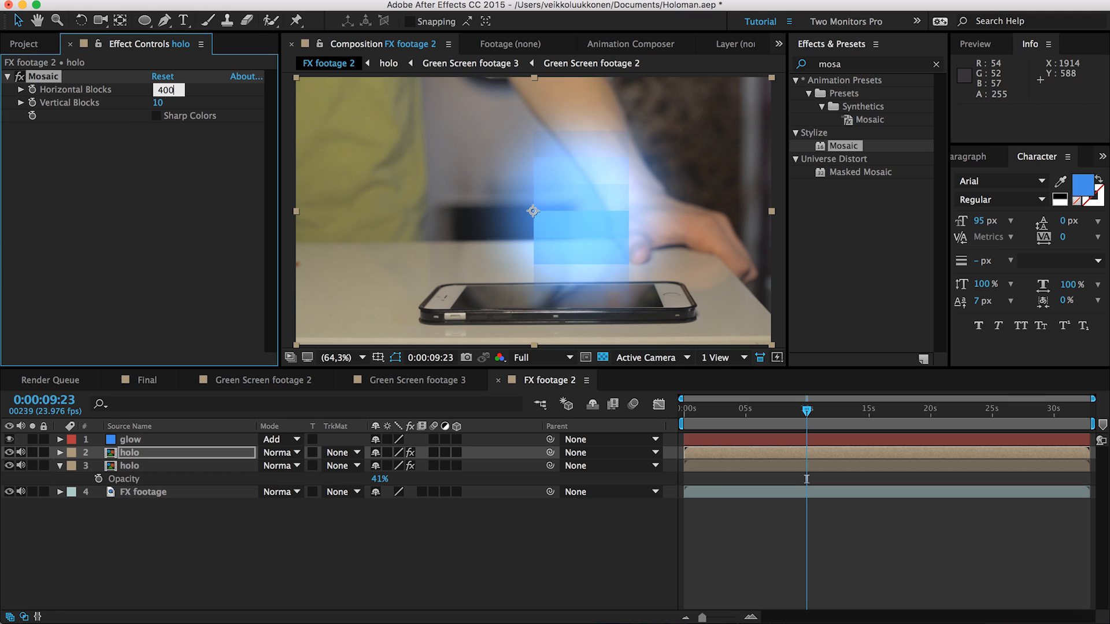
text(400)
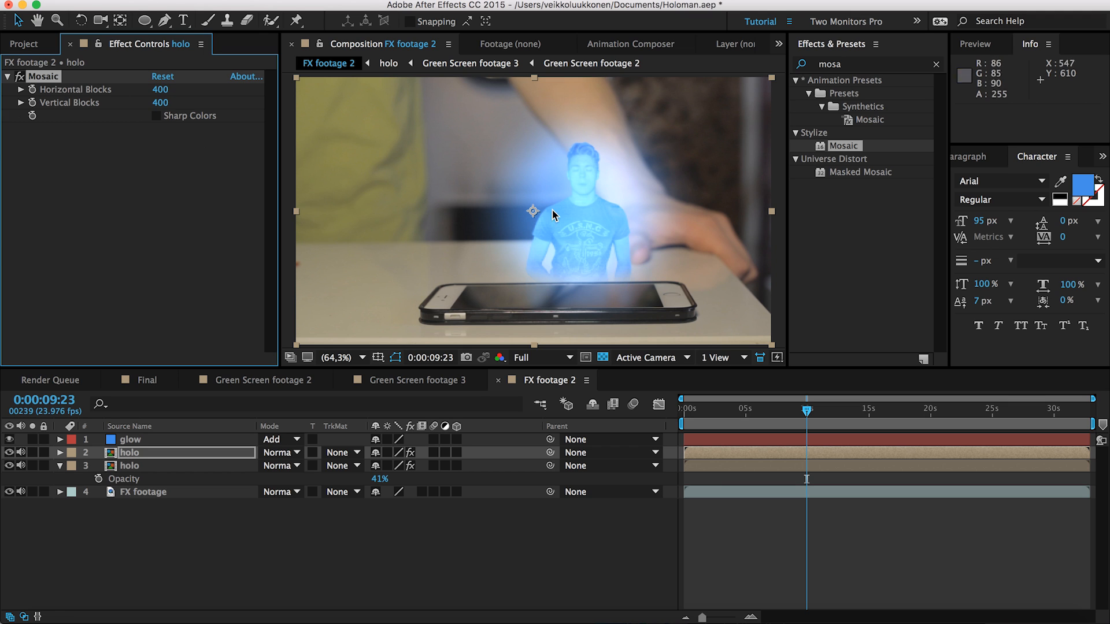